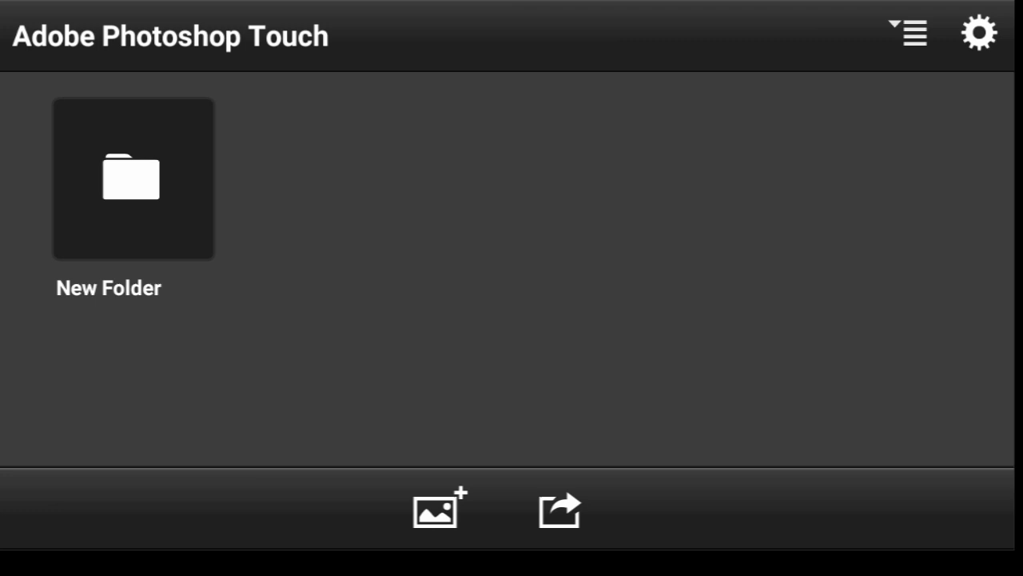
Start a new project from the Photo Library using the 1_Blur-Cremes portrait photo.
left_click(438, 515)
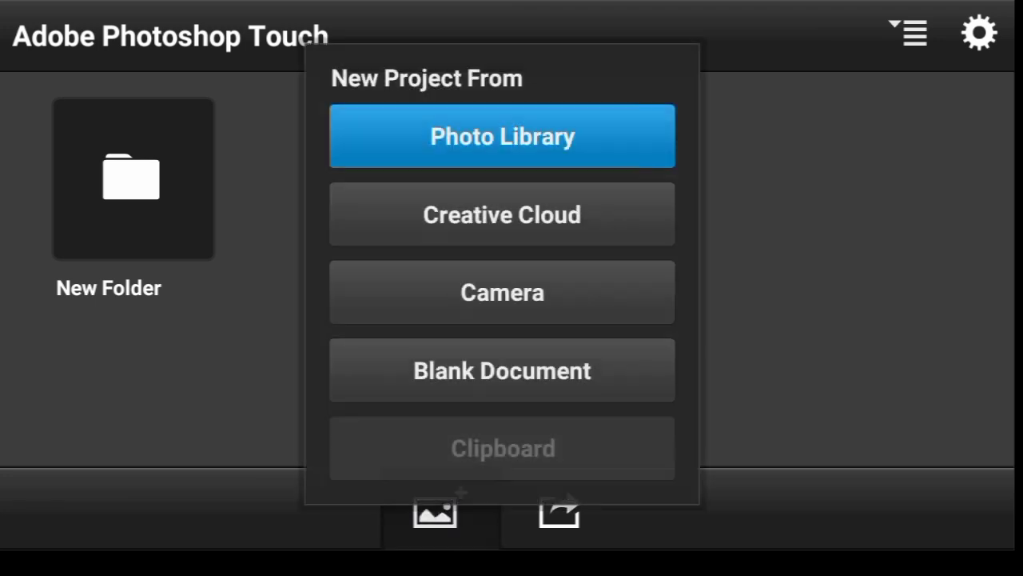
left_click(489, 150)
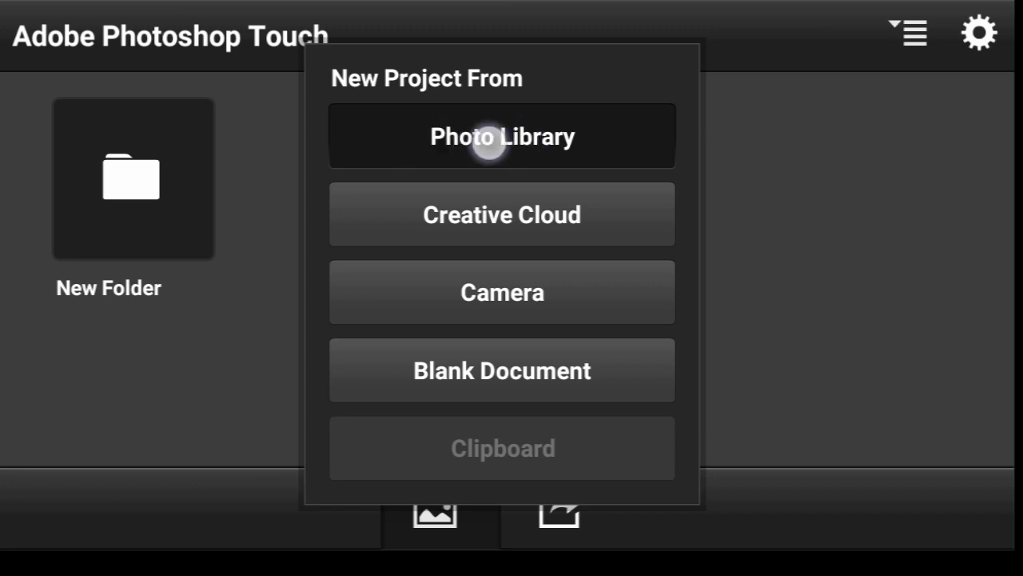
left_click(502, 136)
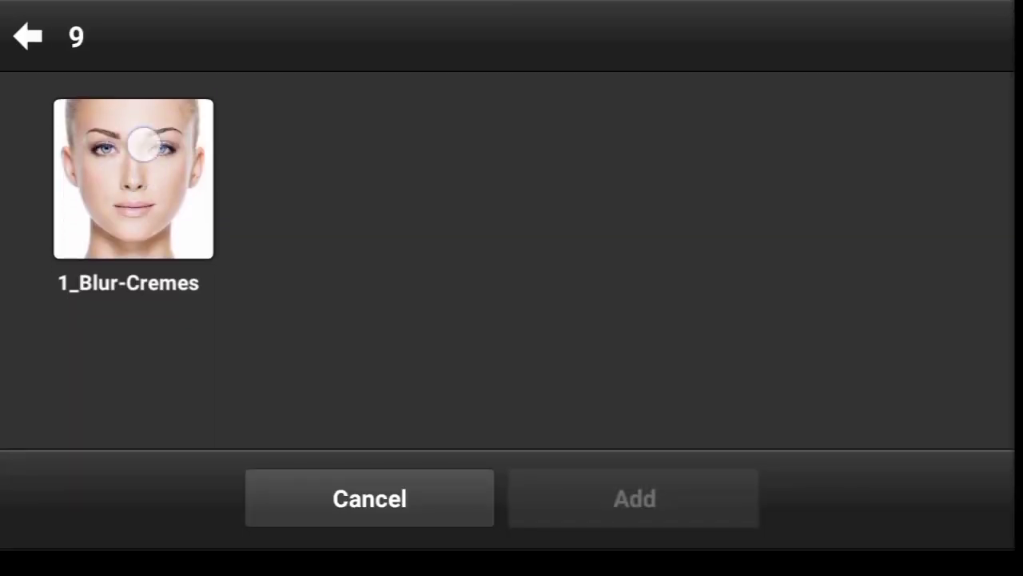
left_click(131, 179)
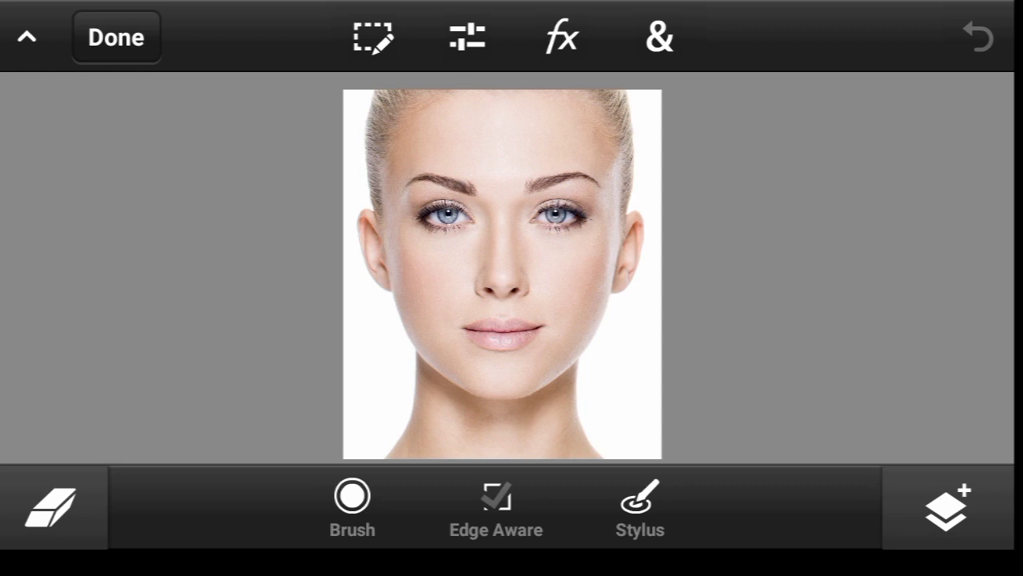
Zoom out to fit the whole portrait and make the Paint Tool brush the active tool.
left_click(230, 179)
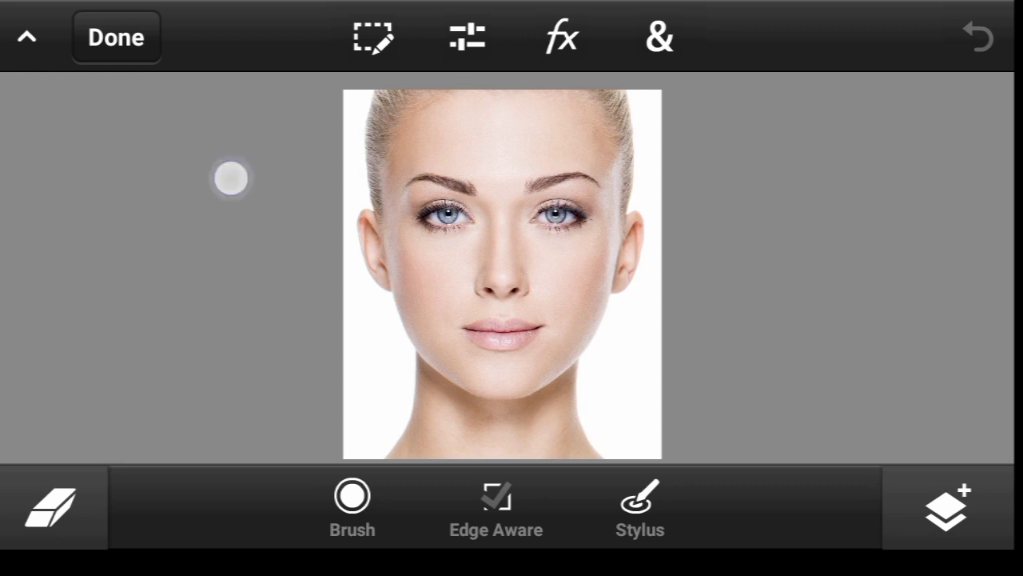
left_click_drag(230, 177, 892, 246)
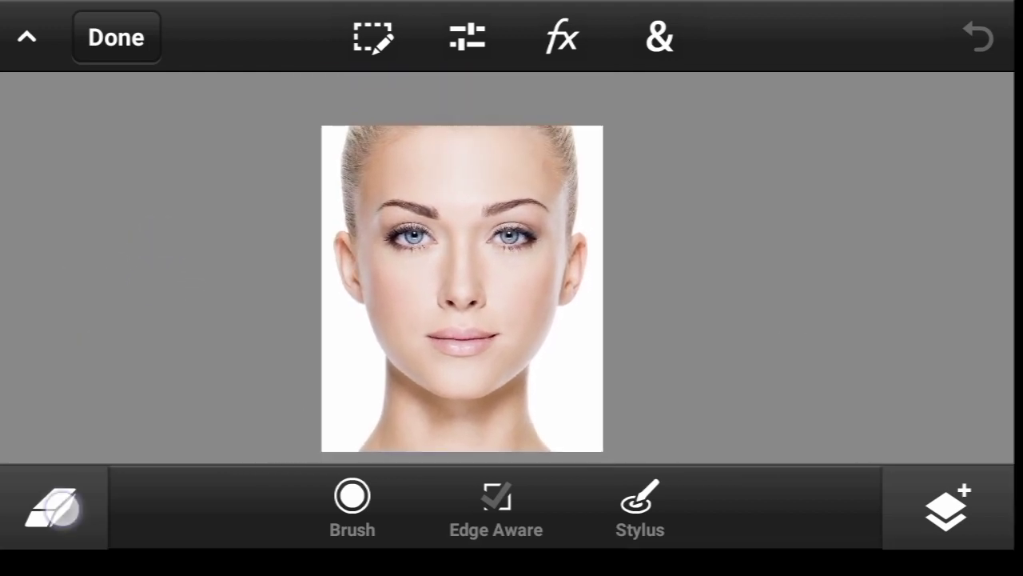
left_click(48, 520)
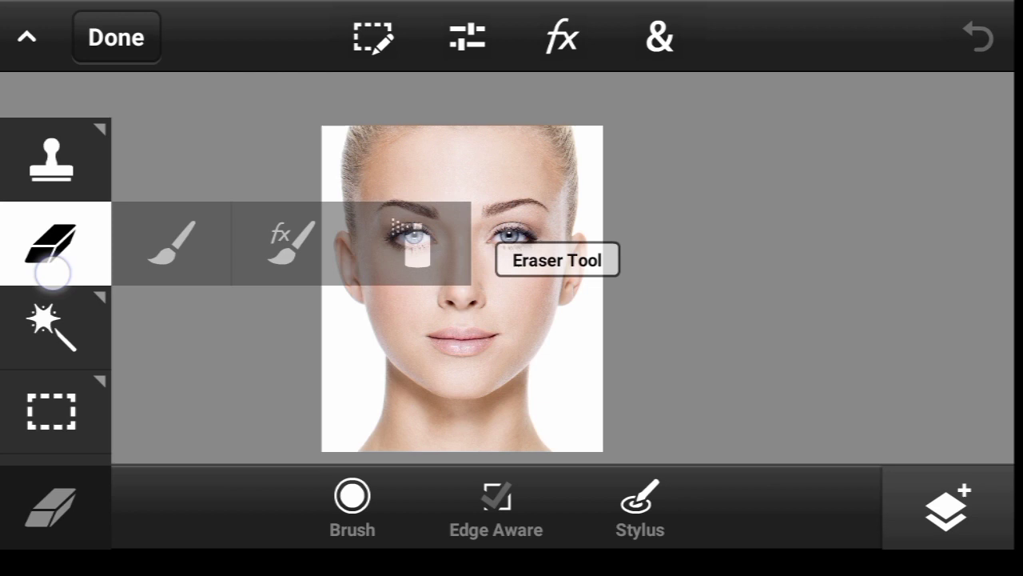
left_click(173, 243)
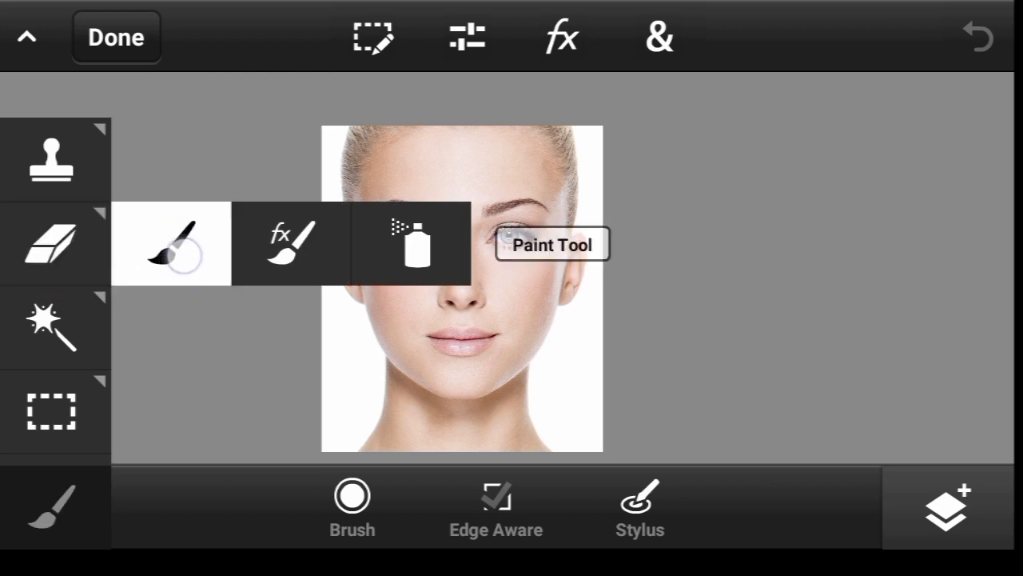
left_click(173, 243)
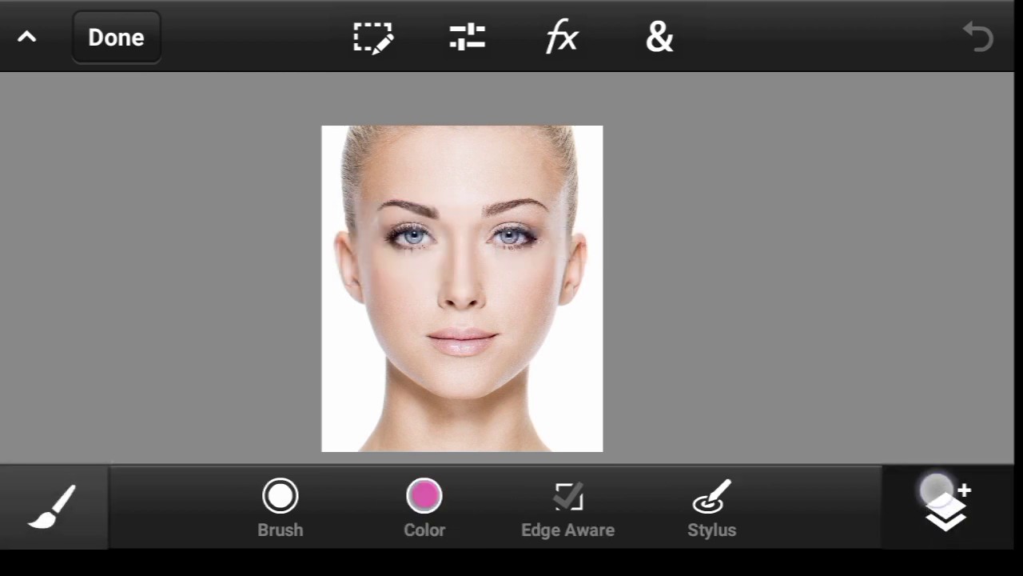
Duplicate the photo layer via the Layers panel and bring up the effects list.
left_click(945, 512)
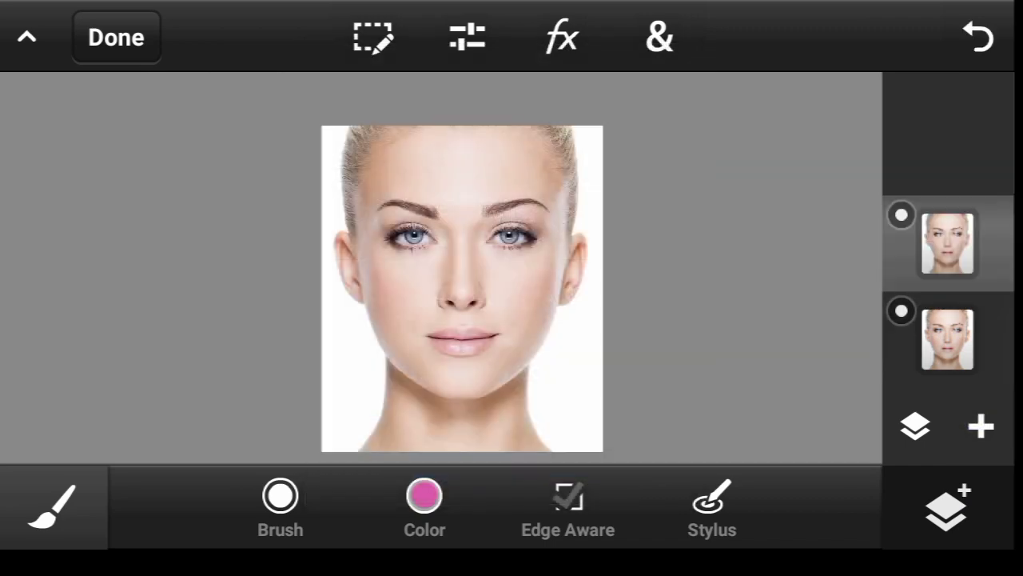
left_click(560, 37)
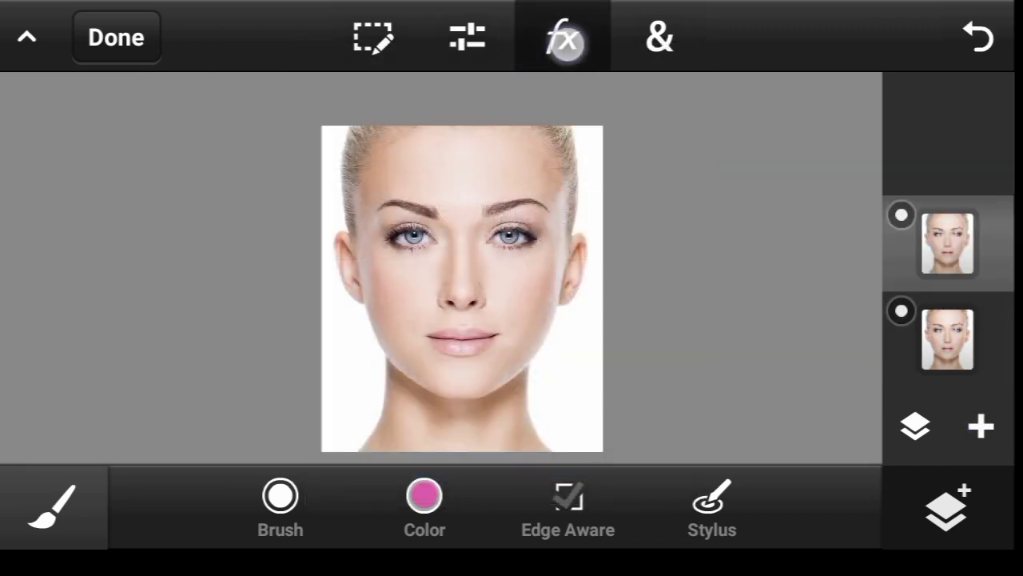
Apply a Blur effect of about 13.3 to the top portrait layer.
left_click(563, 39)
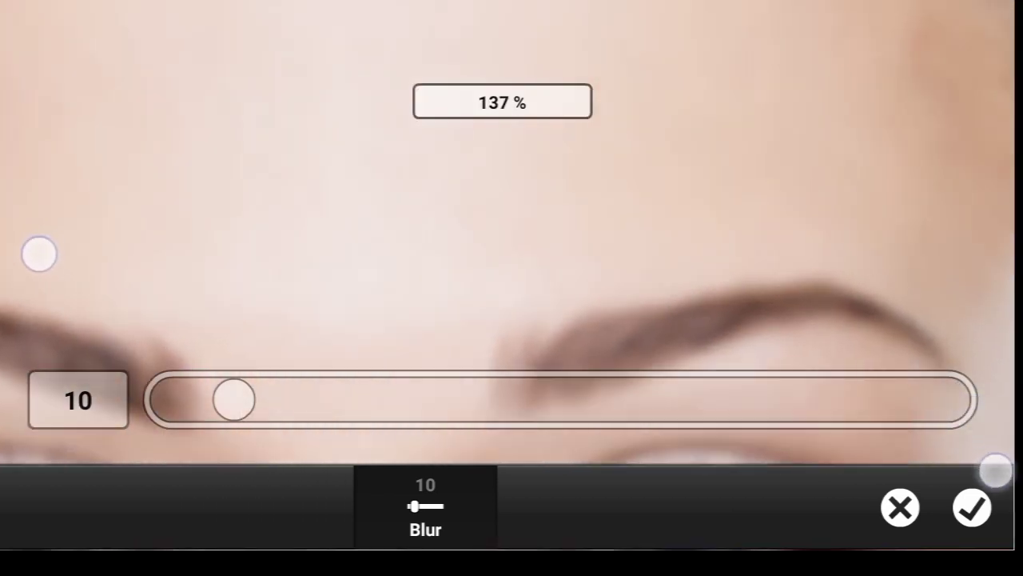
left_click_drag(232, 400, 268, 400)
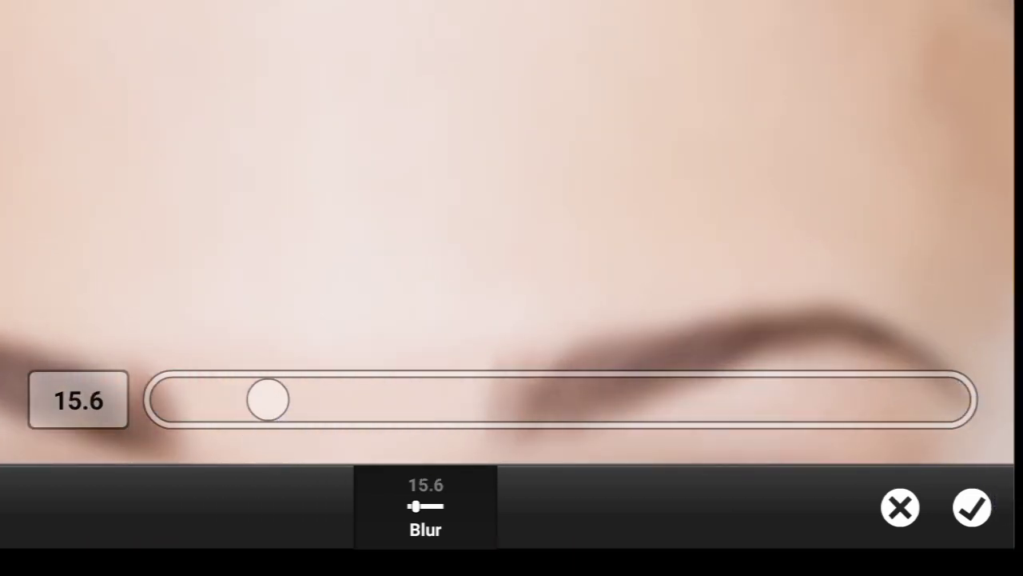
left_click_drag(269, 400, 243, 400)
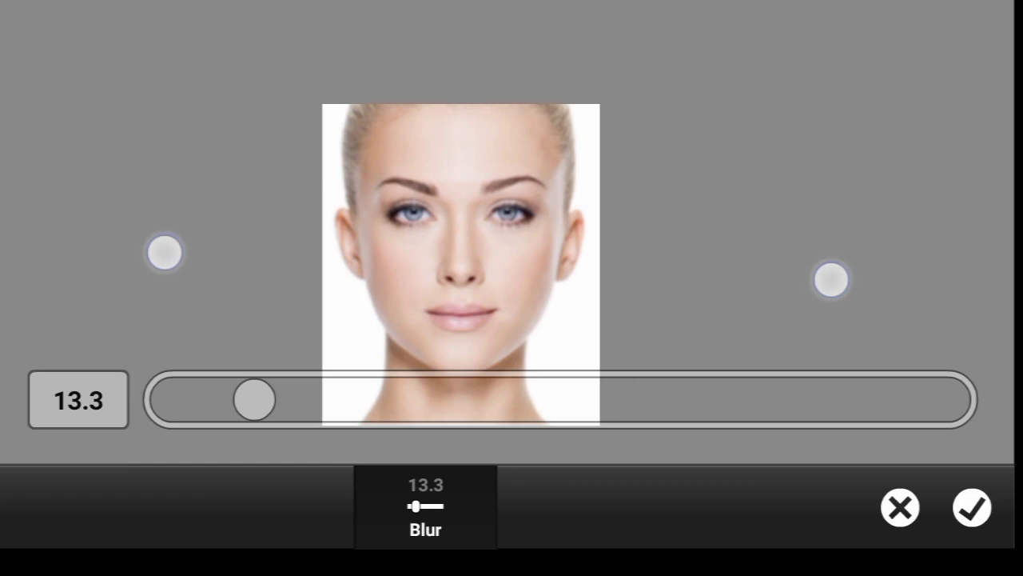
left_click(972, 508)
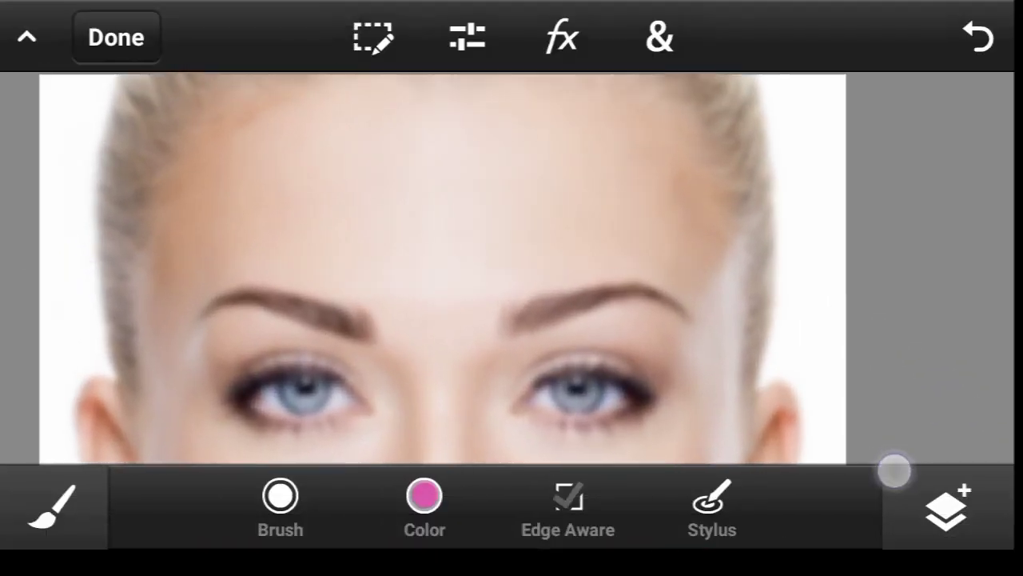
Paint a pink test stroke above the right eyebrow, undo it, and return to the layer list.
left_click_drag(608, 320, 768, 336)
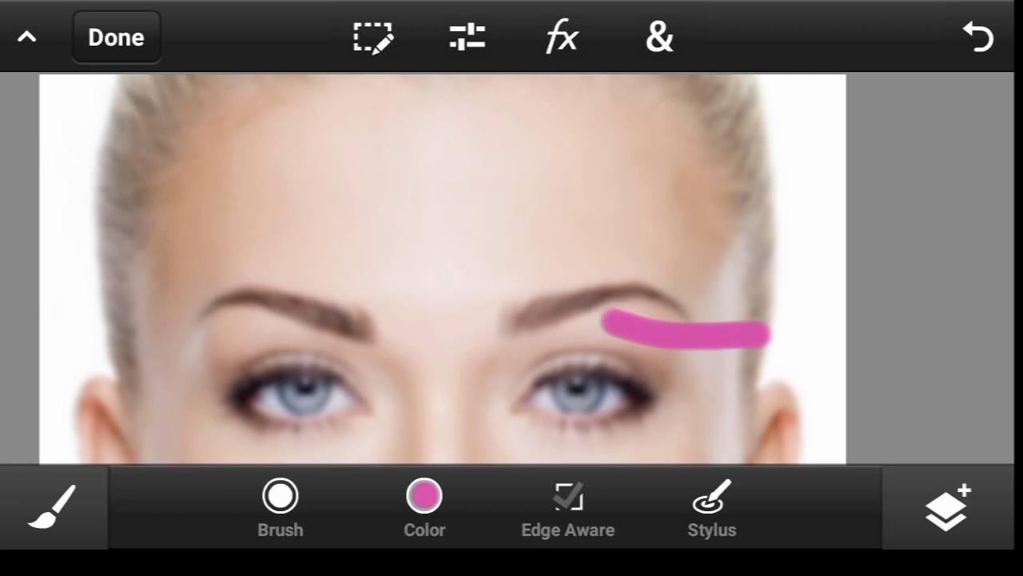
left_click(979, 38)
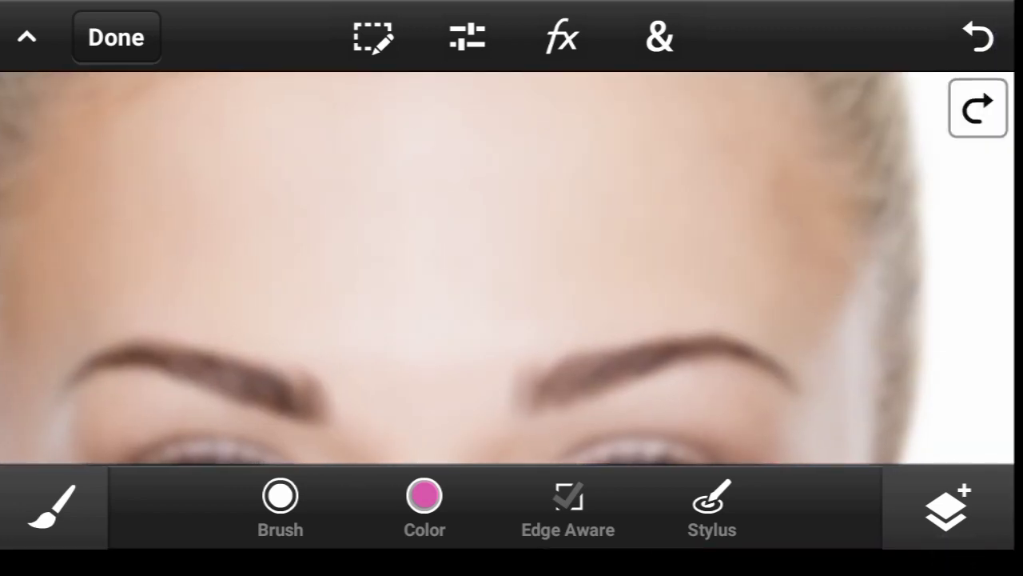
left_click(946, 508)
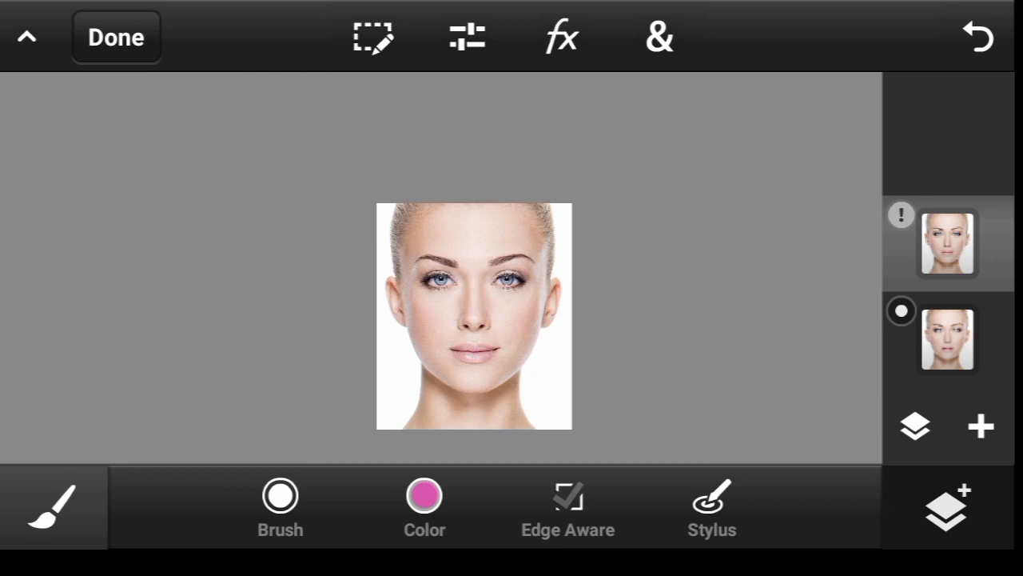
Check the colour settings and add a new empty layer on top of the document.
left_click(423, 496)
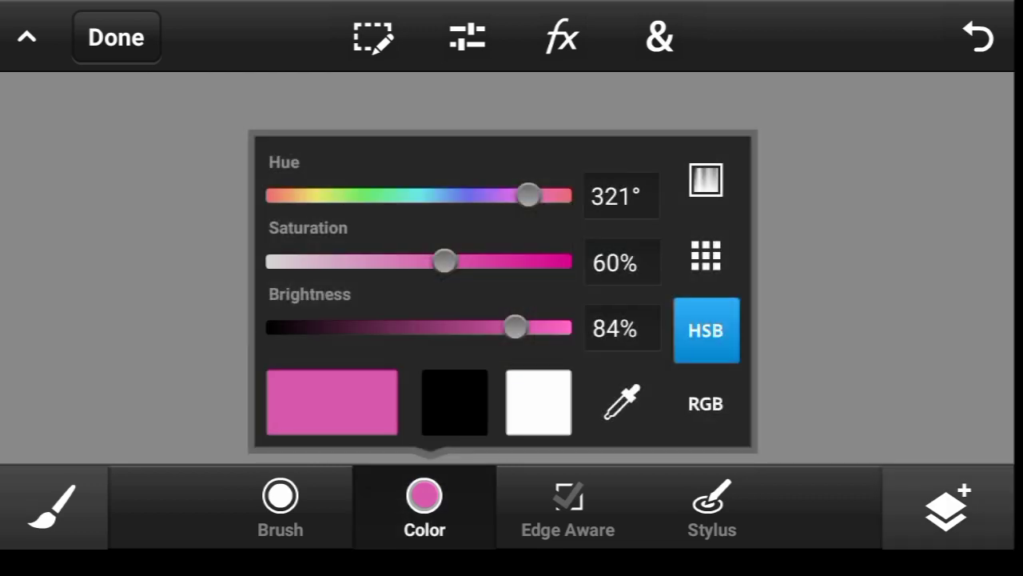
left_click(278, 504)
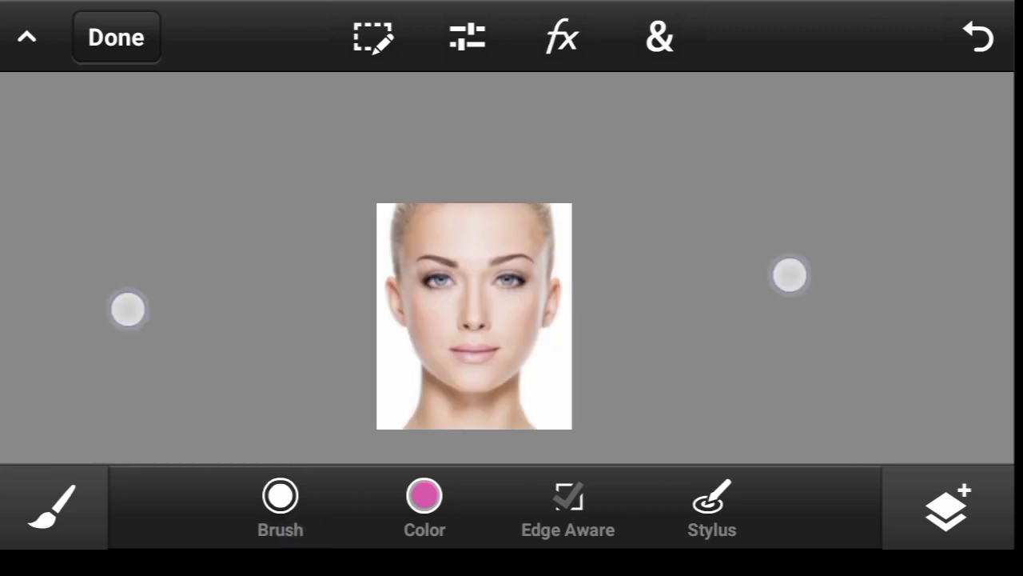
left_click(947, 514)
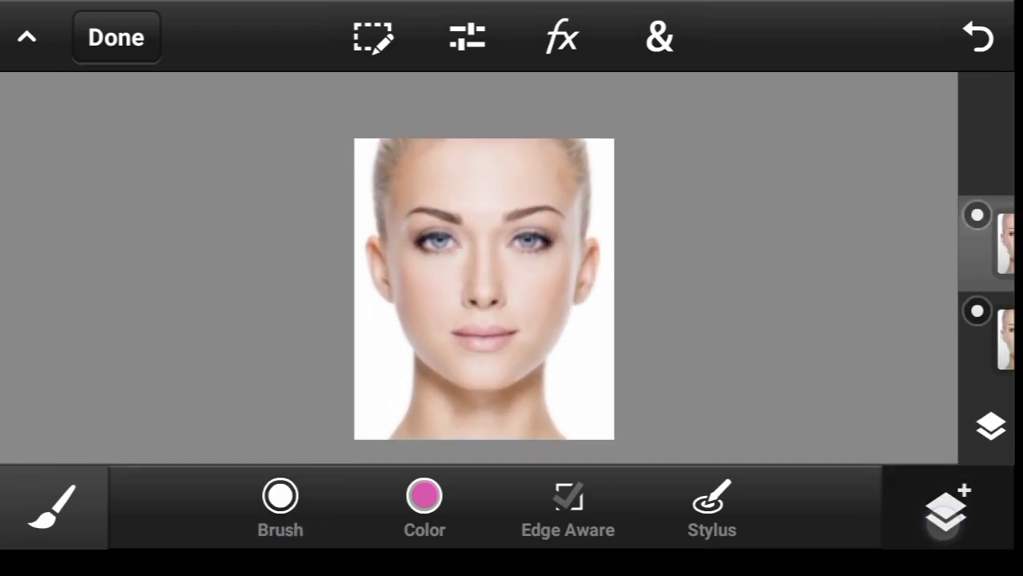
left_click(946, 515)
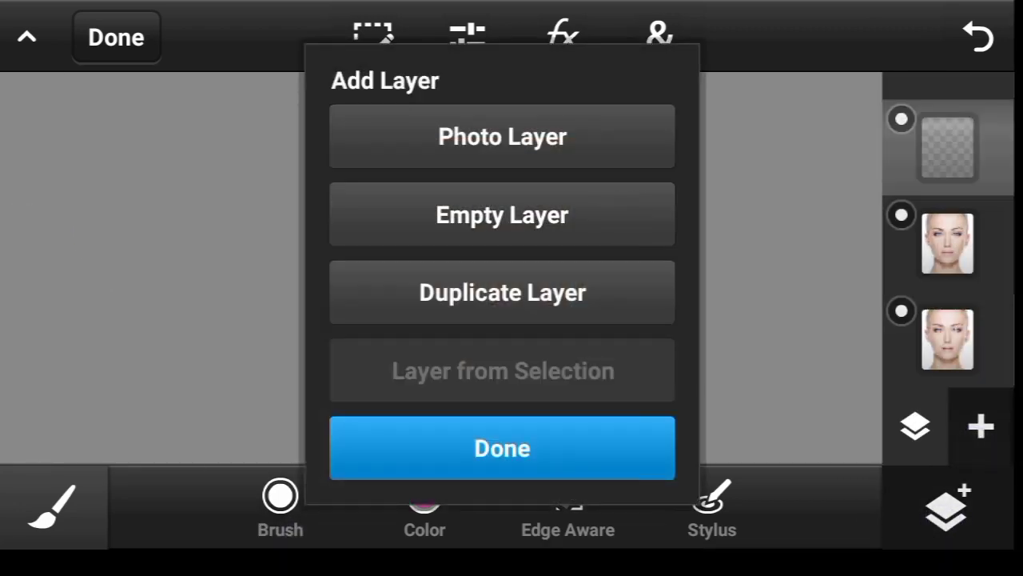
left_click(502, 448)
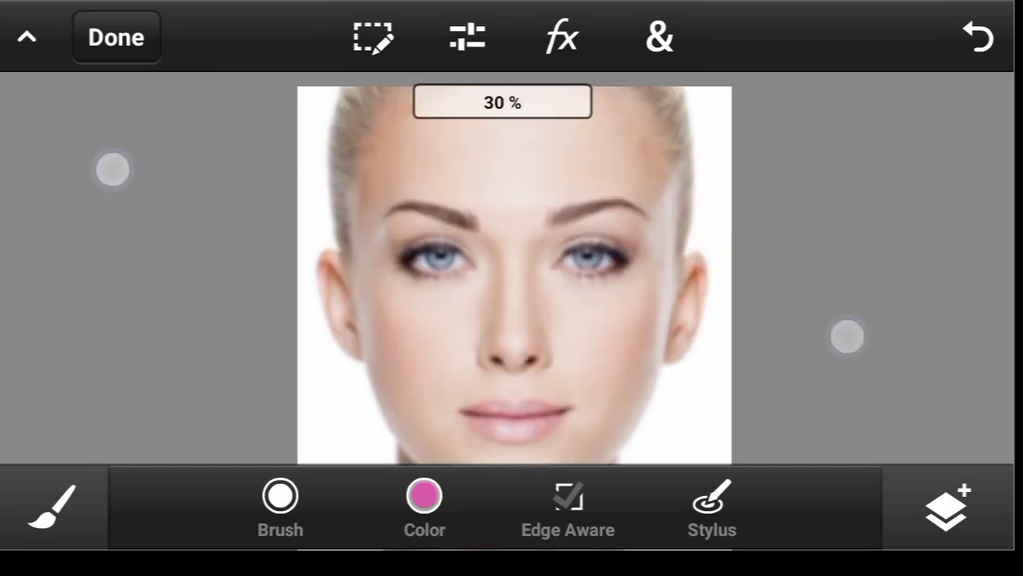
Sample a skin tone and paint a soft stroke down the nose to the lips.
left_click(423, 494)
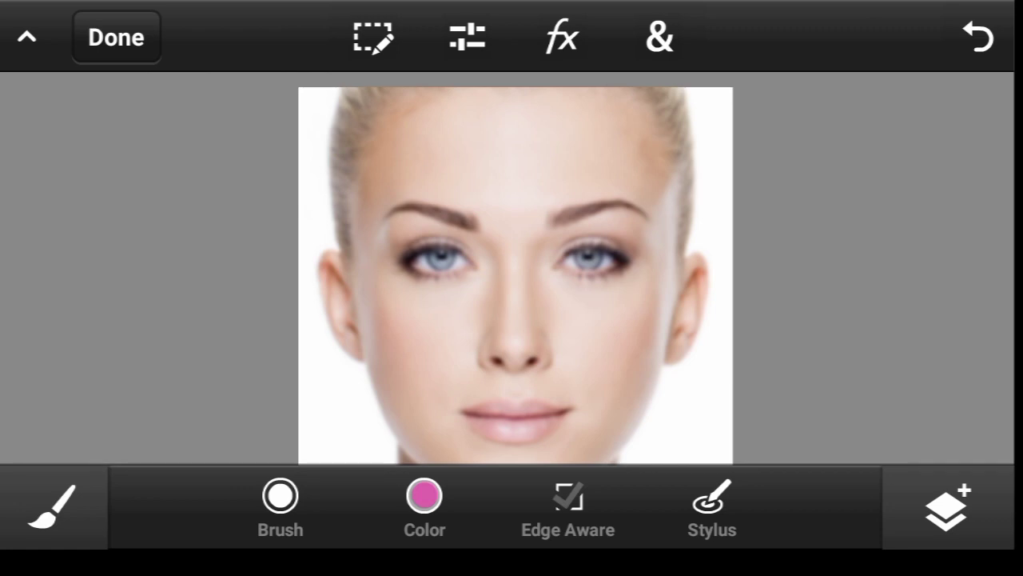
left_click(536, 226)
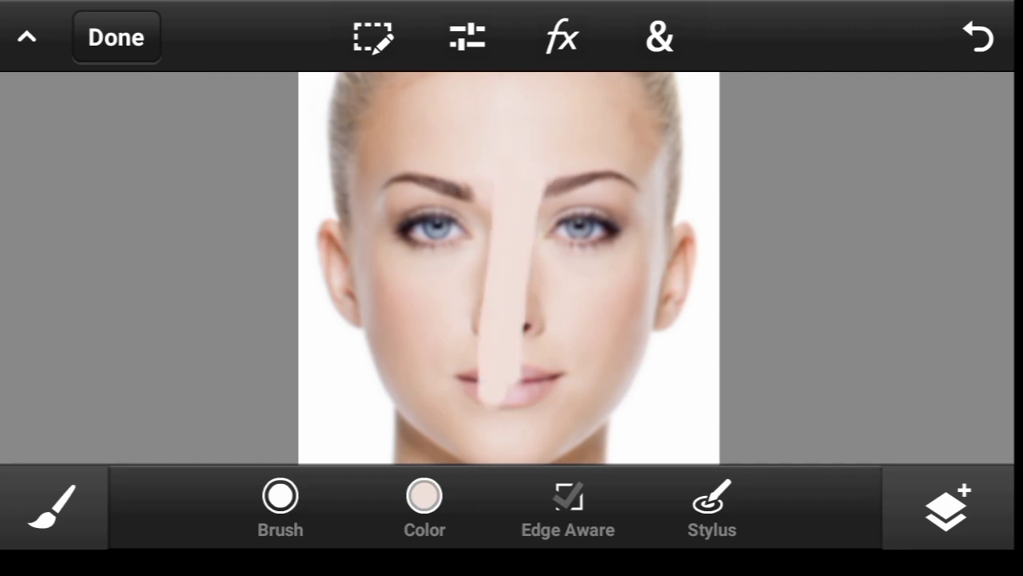
left_click(278, 495)
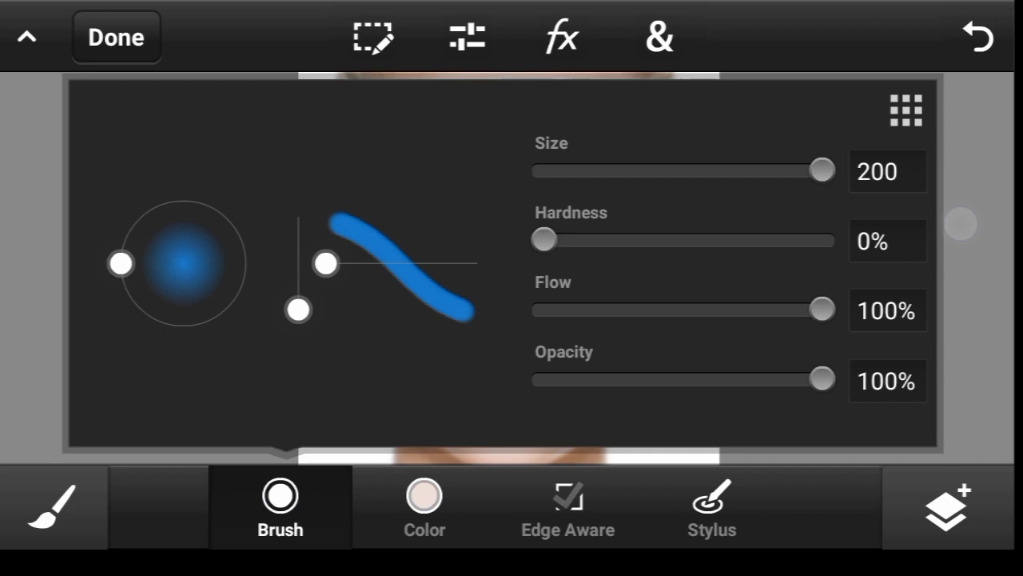
left_click(659, 35)
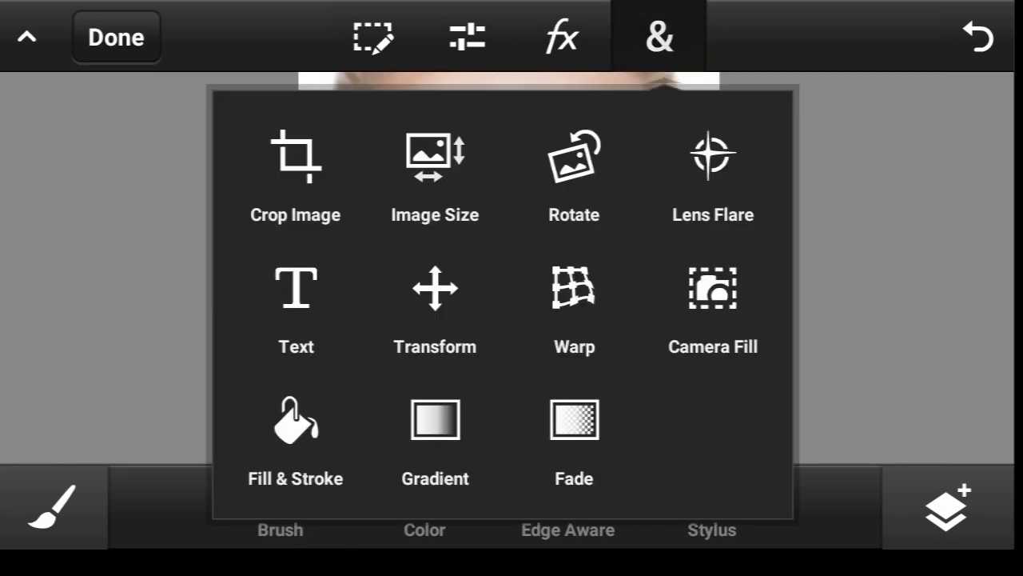
Confirm the Image Size at width 1294 with proportions linked (about 1294 by 1500 px).
left_click(433, 157)
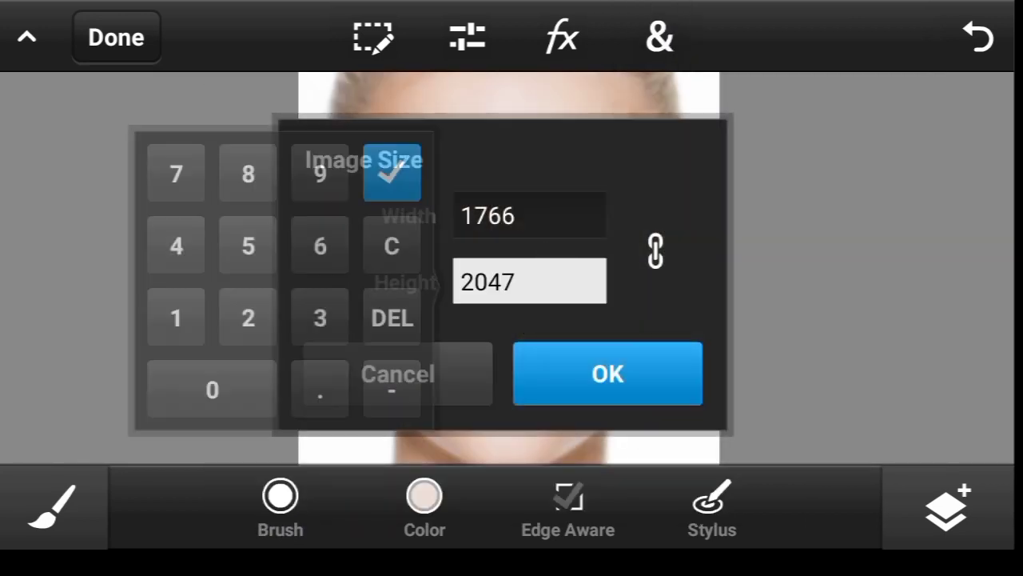
left_click(211, 390)
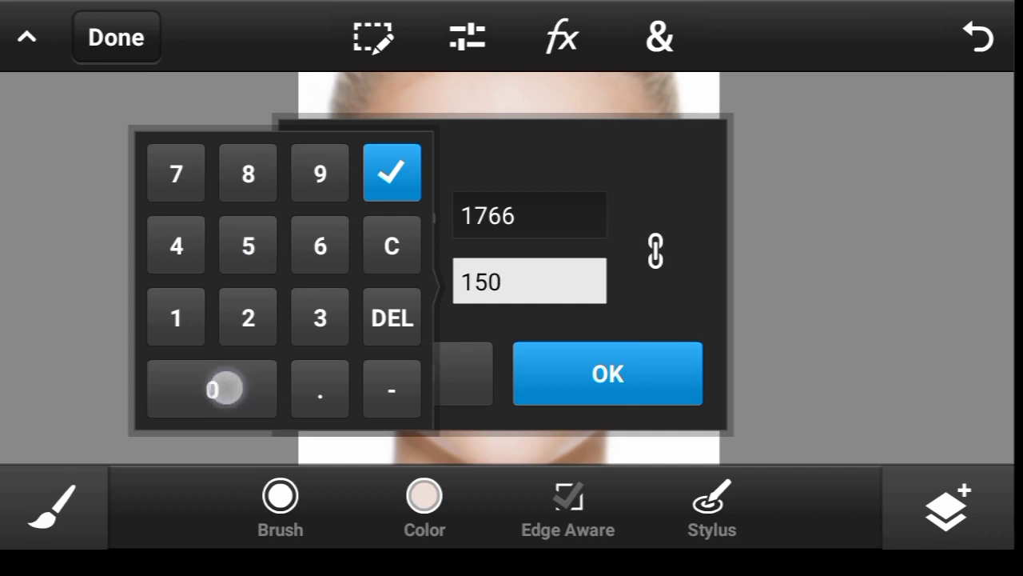
left_click(392, 173)
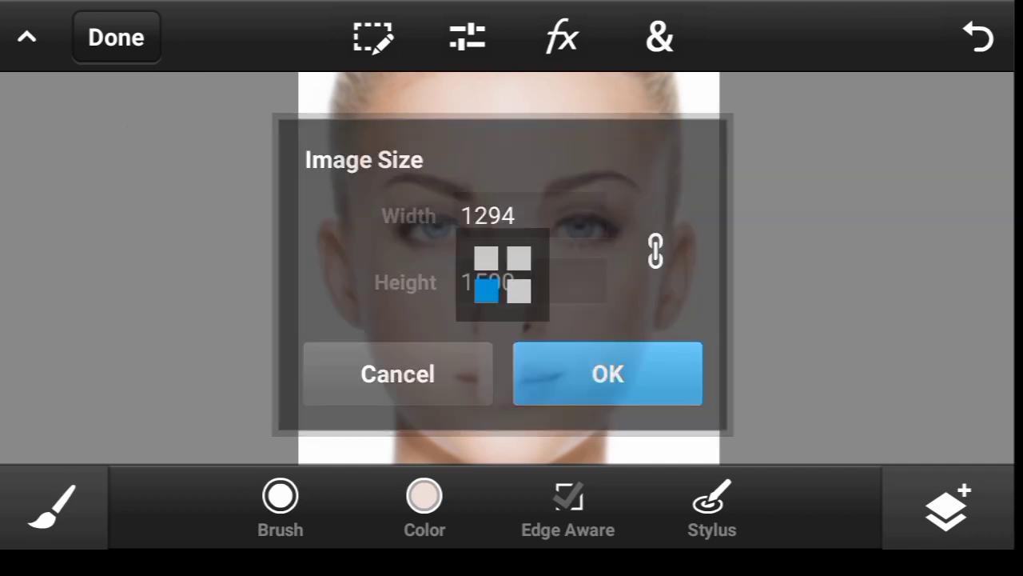
left_click(608, 374)
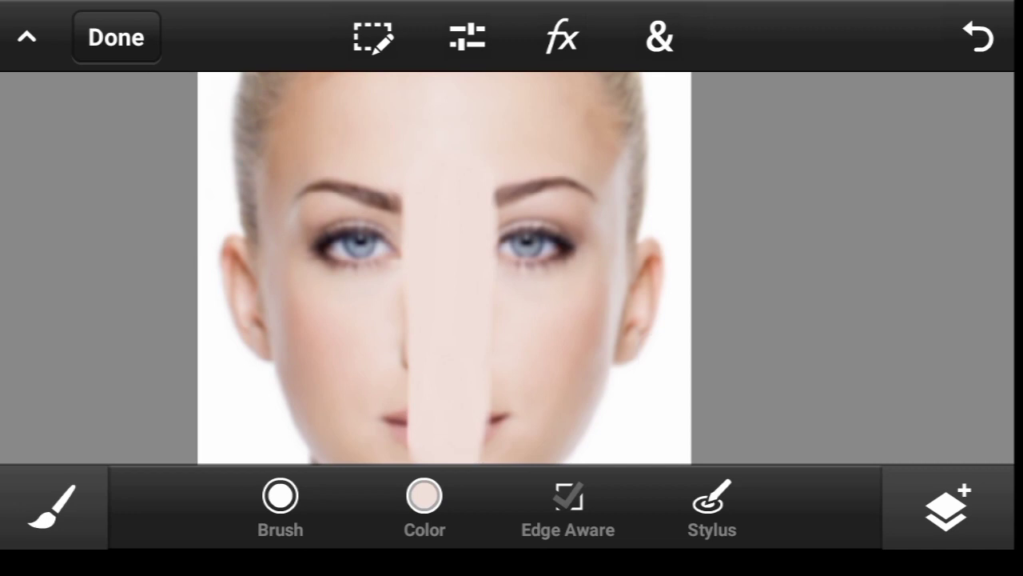
Sample skin colours and paint over the right eye, brow and nearby features.
left_click(424, 496)
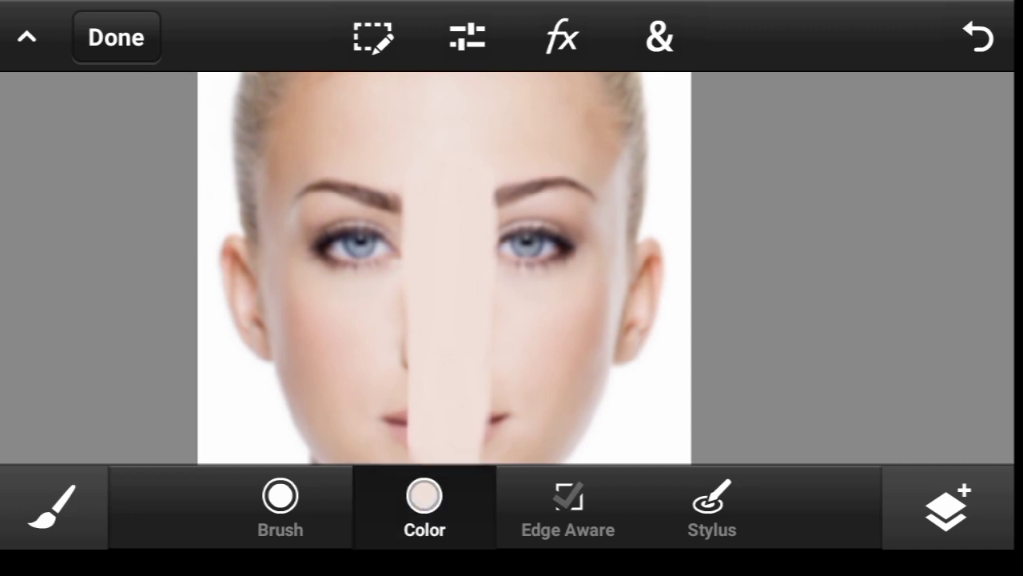
left_click(423, 497)
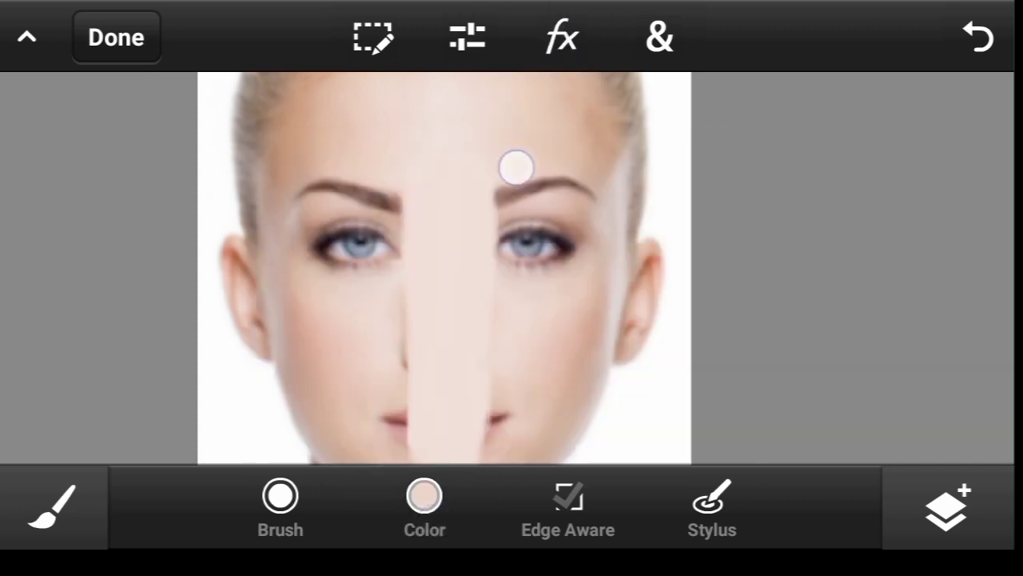
left_click_drag(515, 167, 503, 375)
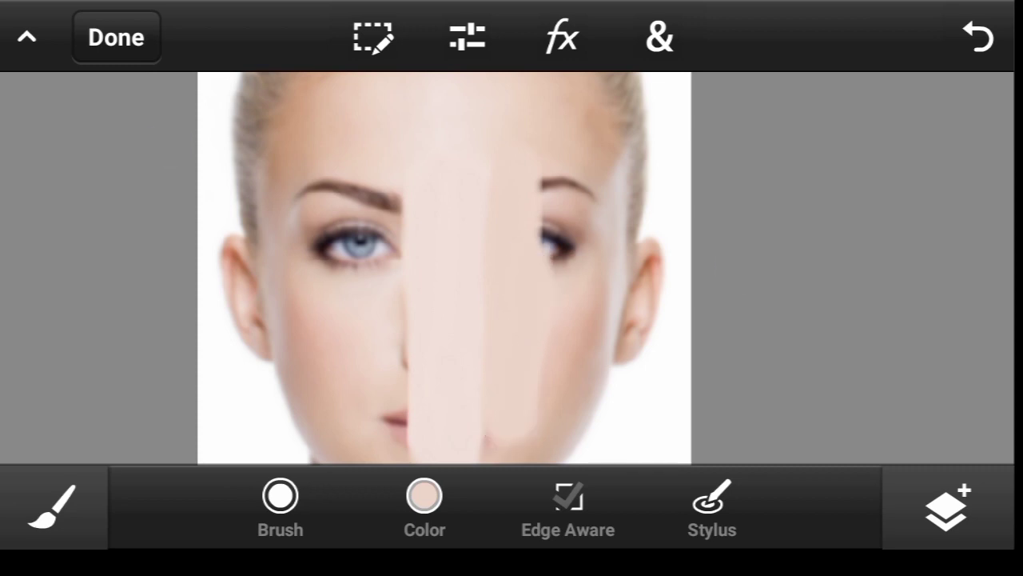
left_click(424, 496)
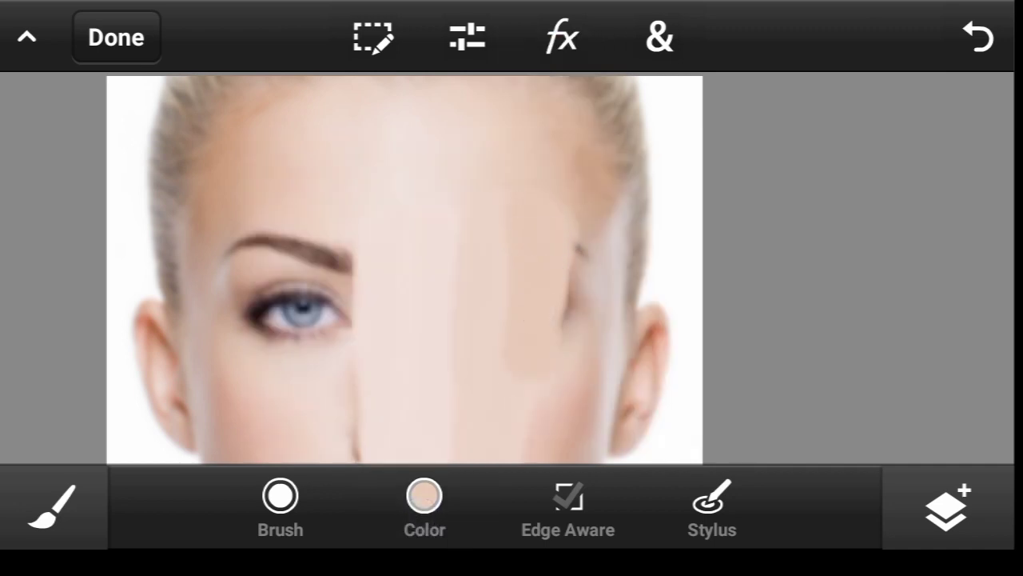
left_click(570, 307)
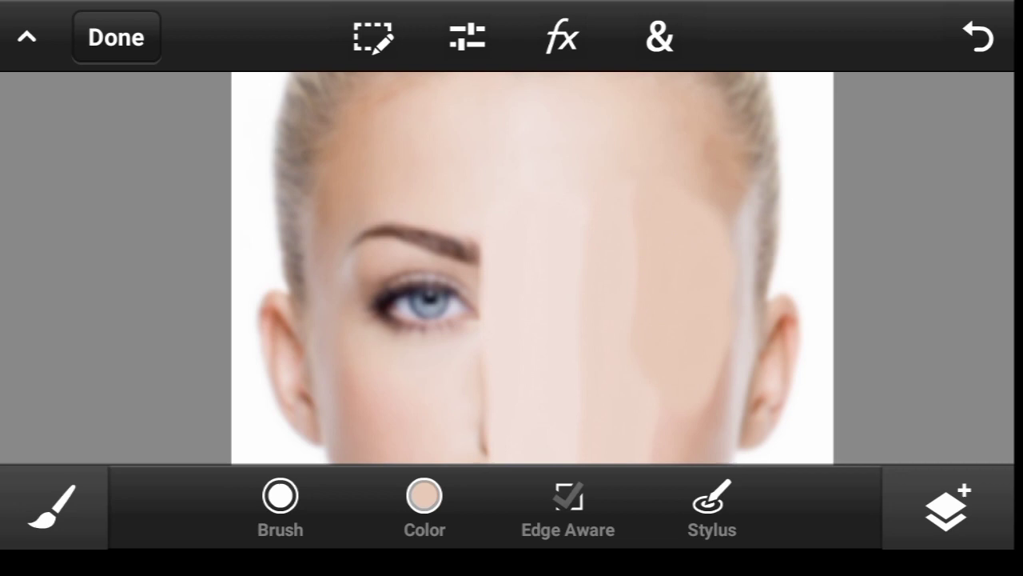
Paint skin tones over the nose, mouth and left eye and brow until the face is featureless.
left_click(422, 498)
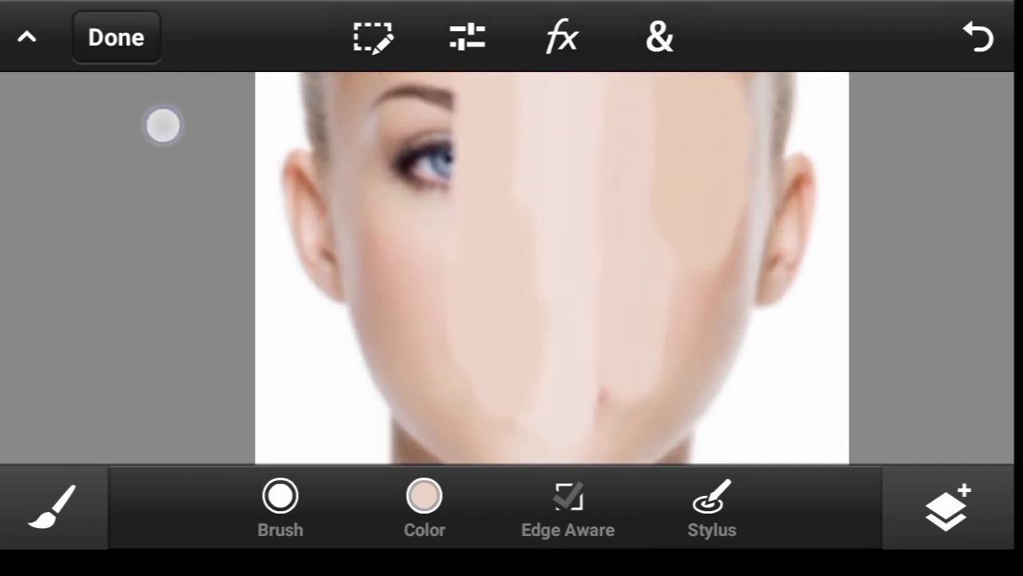
left_click(424, 498)
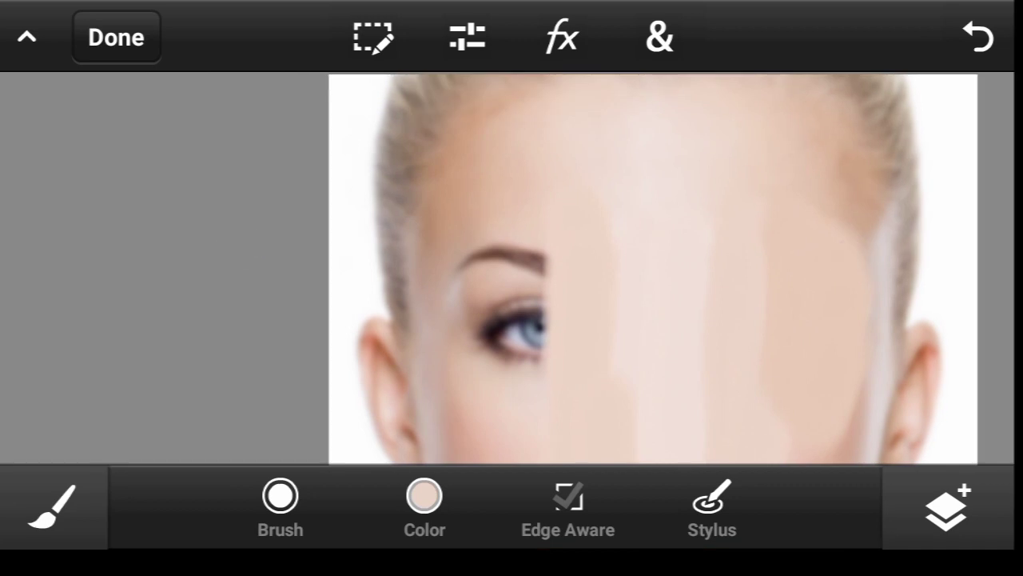
left_click(422, 519)
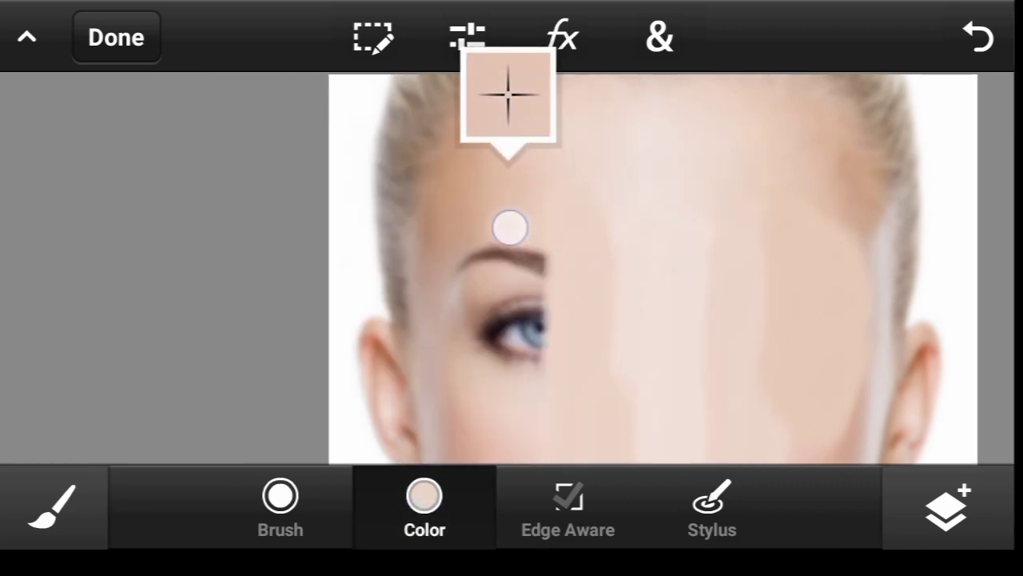
left_click(422, 499)
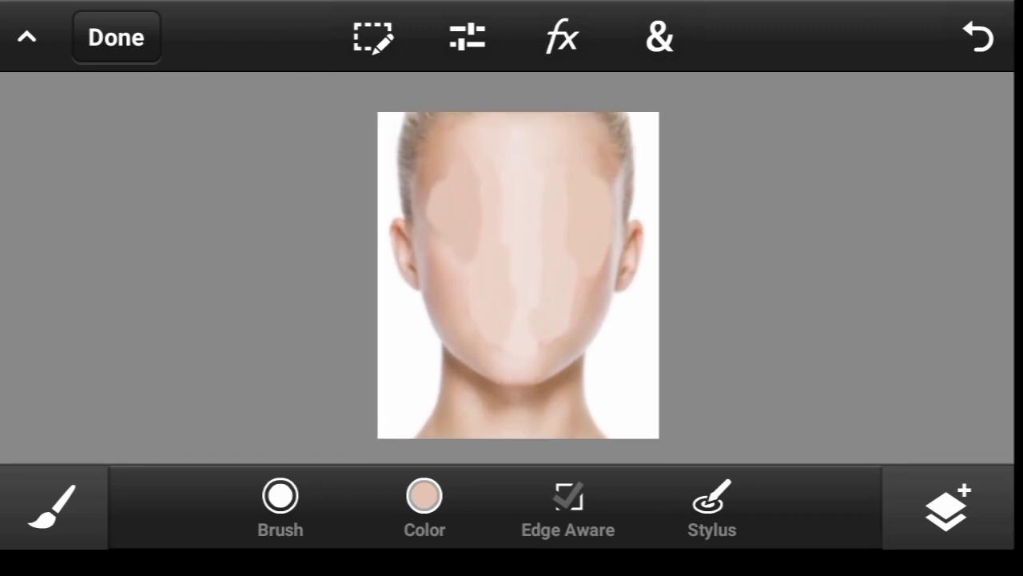
Add a new empty layer above the skin-paint layer.
left_click(947, 519)
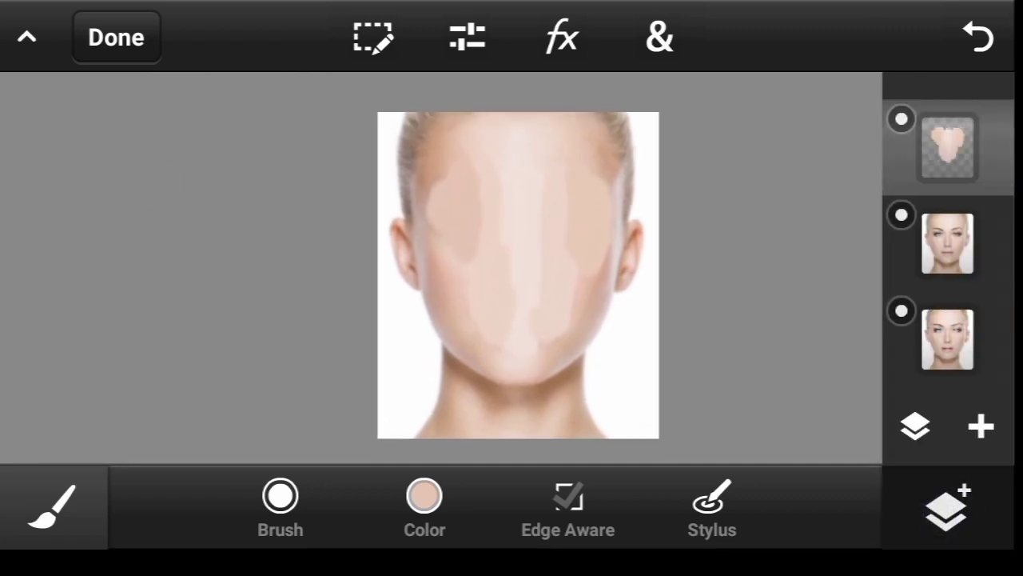
left_click(977, 427)
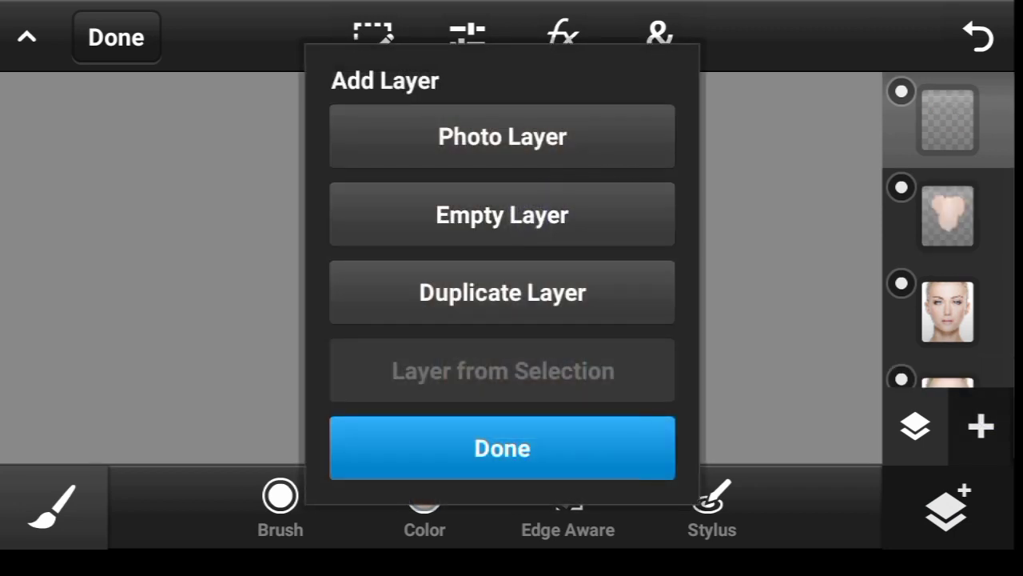
left_click(502, 447)
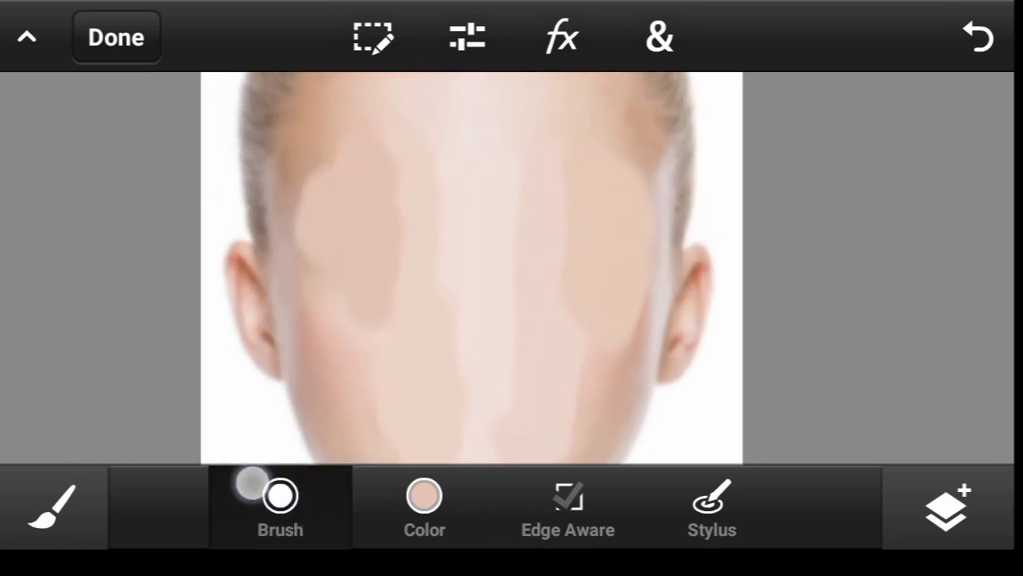
Set the soft size-200 brush to about 14% flow and 18% opacity.
left_click(278, 499)
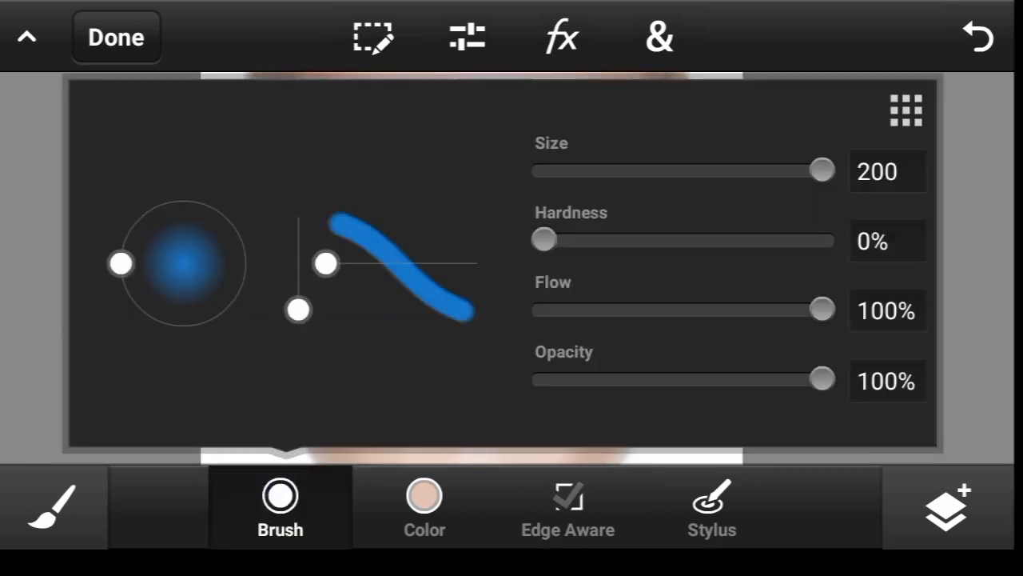
left_click_drag(822, 310, 582, 310)
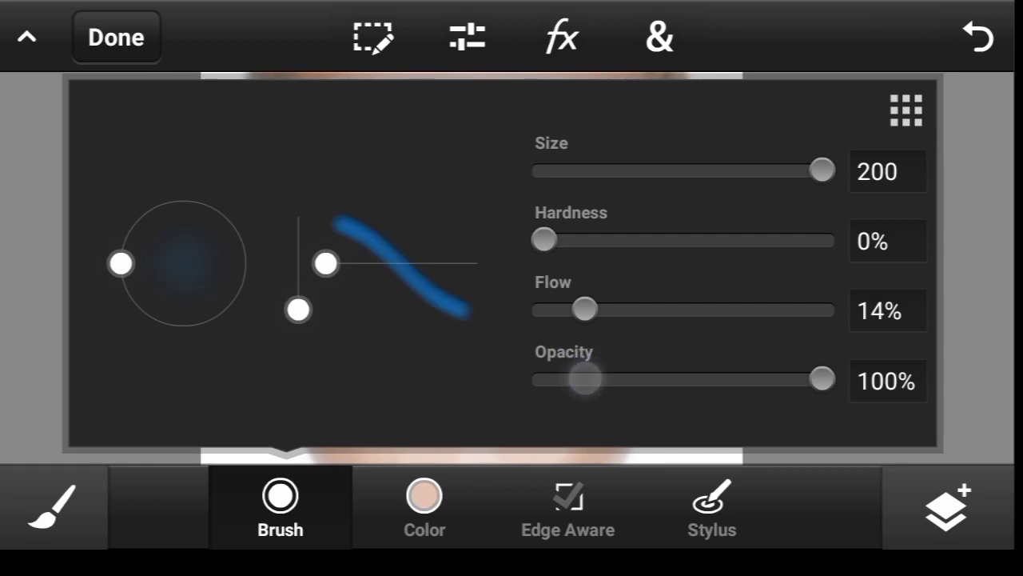
left_click_drag(818, 377, 595, 377)
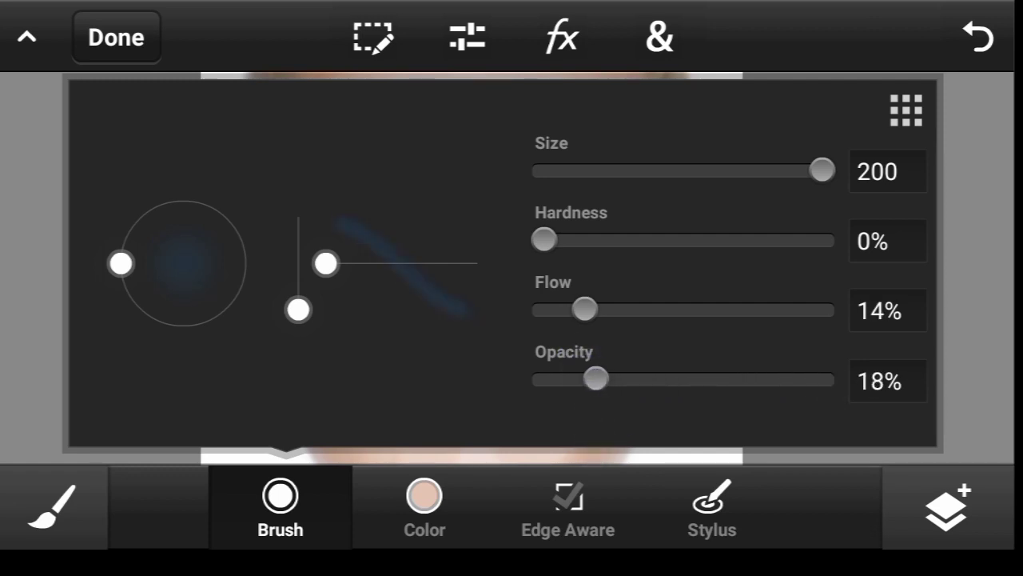
left_click_drag(584, 310, 595, 310)
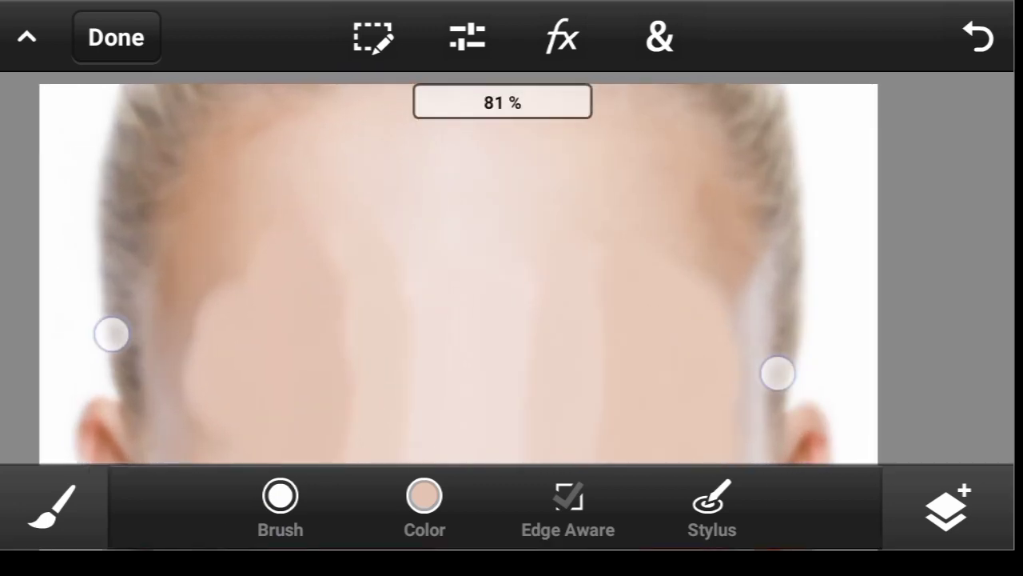
Blend translucent skin-tone strokes across the forehead and darker cheek patches.
left_click(422, 499)
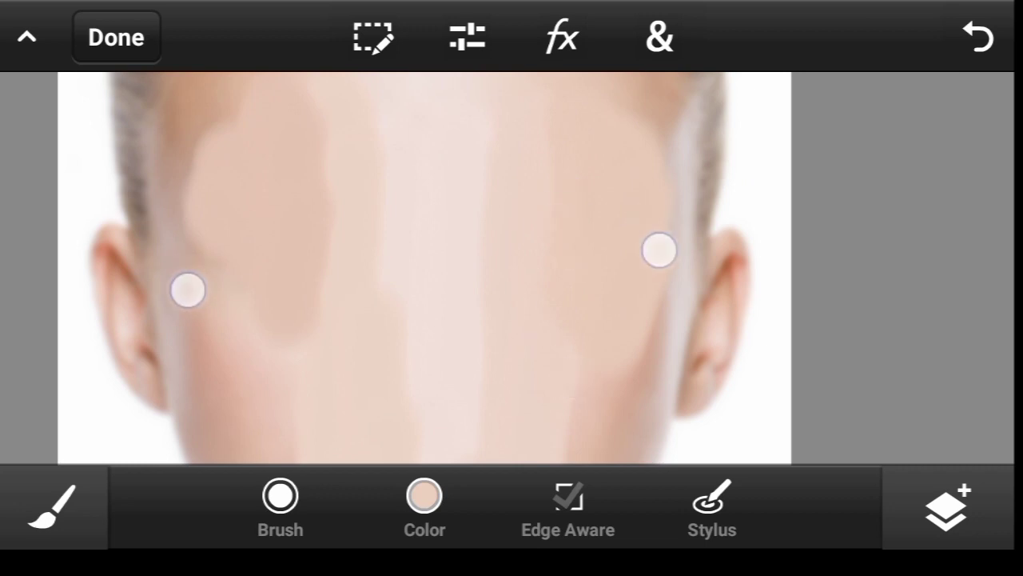
left_click(423, 505)
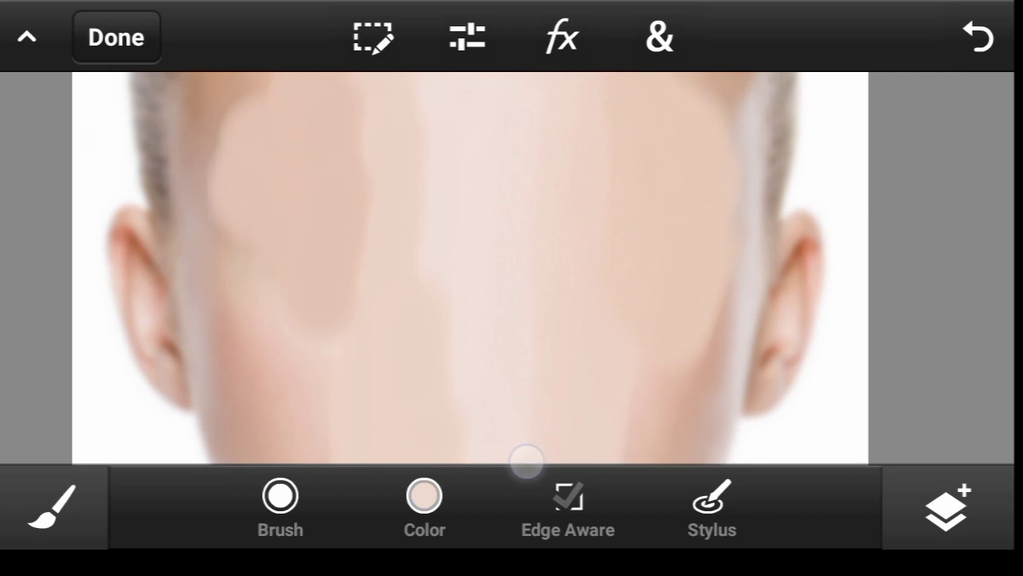
left_click(422, 505)
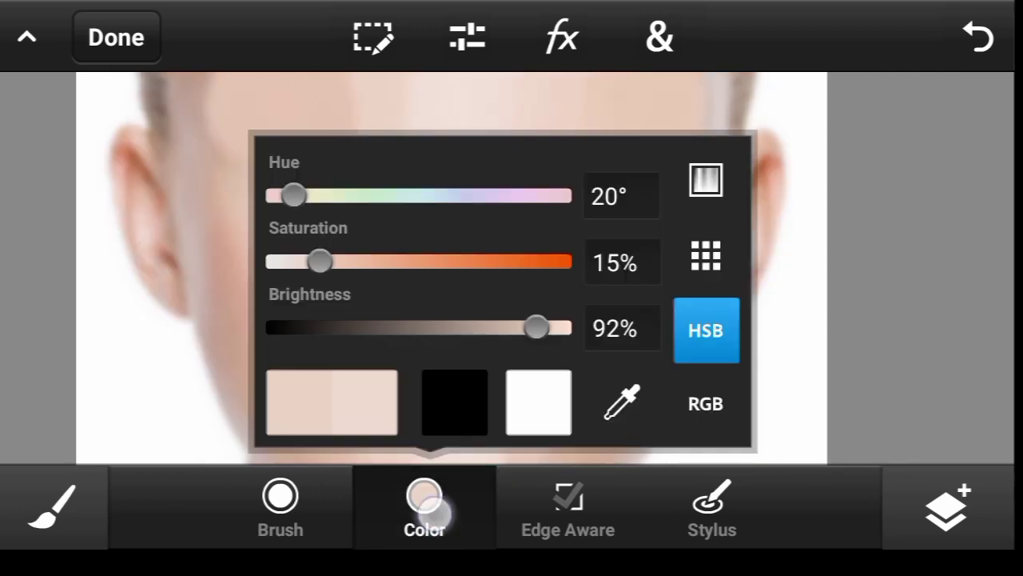
left_click(423, 505)
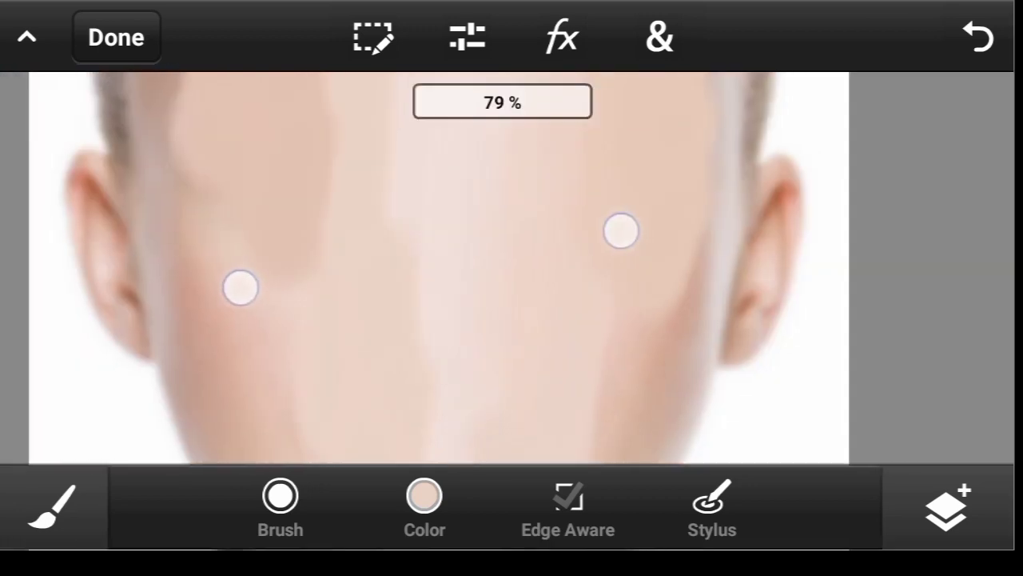
Soften the lower-face patches and adjust the HSB skin tone of the paint colour.
left_click(278, 495)
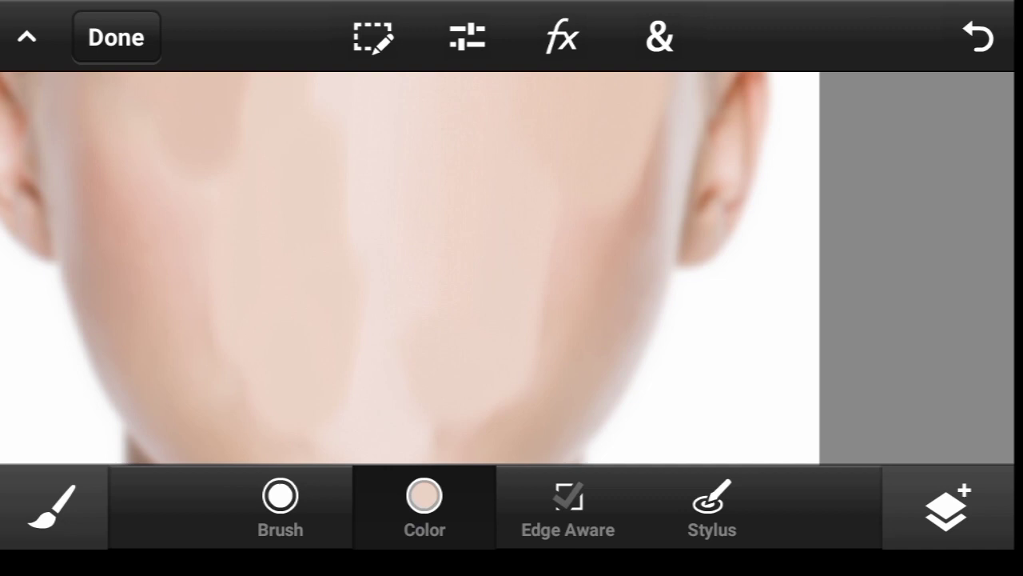
left_click(422, 508)
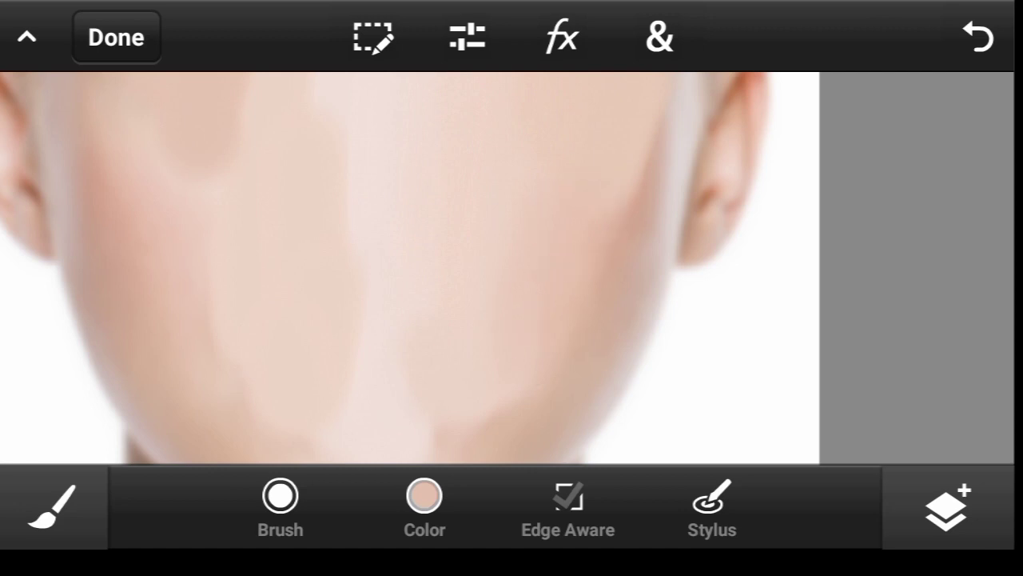
left_click(424, 504)
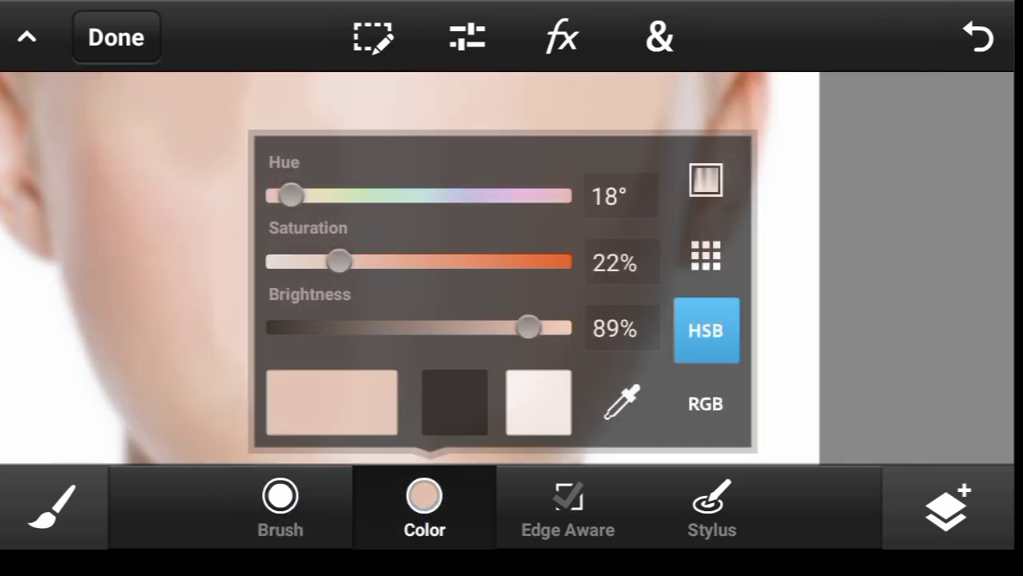
left_click_drag(339, 262, 329, 263)
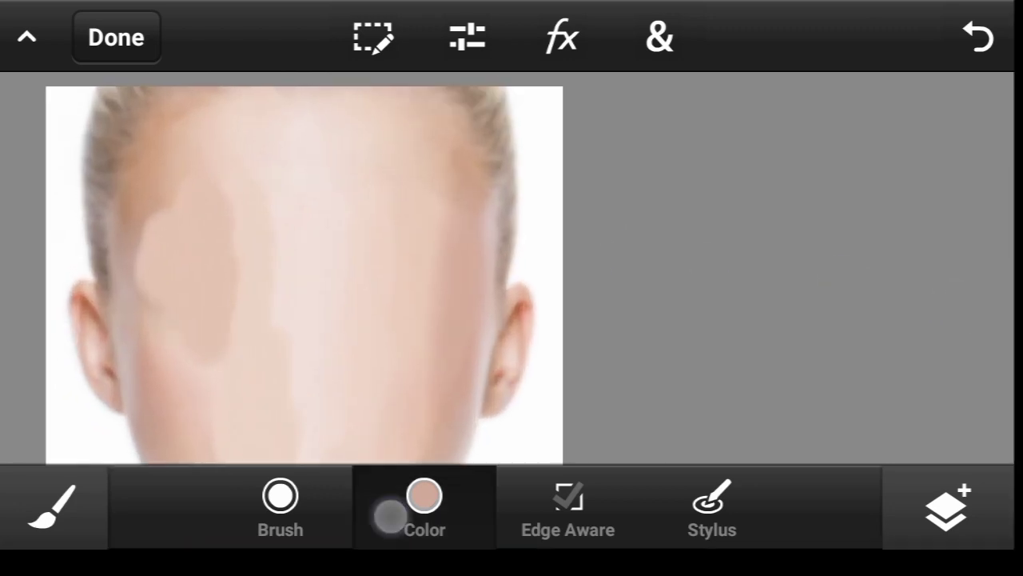
Sample a forehead skin colour and raise brush flow and opacity to about 25%.
left_click(447, 298)
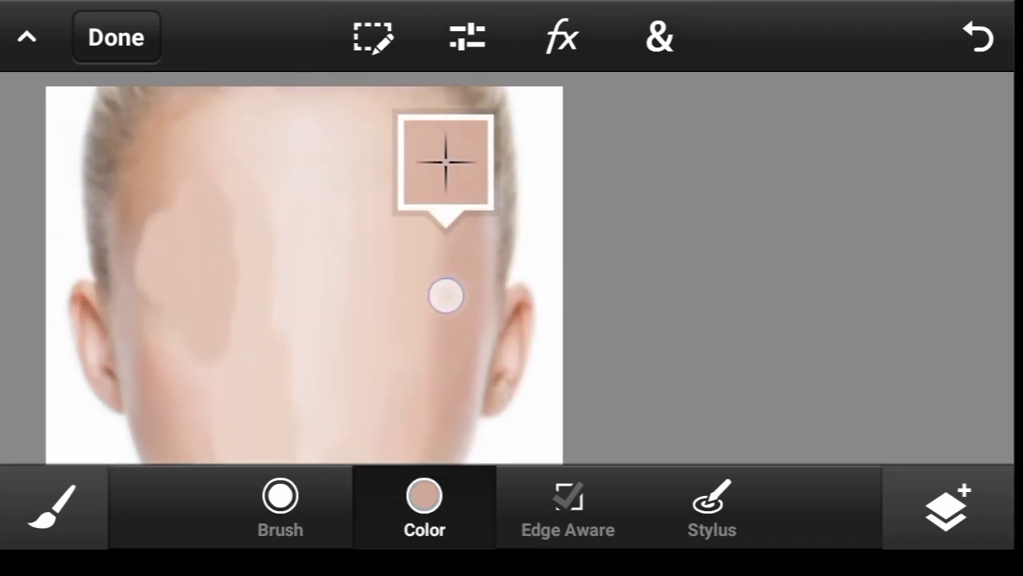
left_click(280, 495)
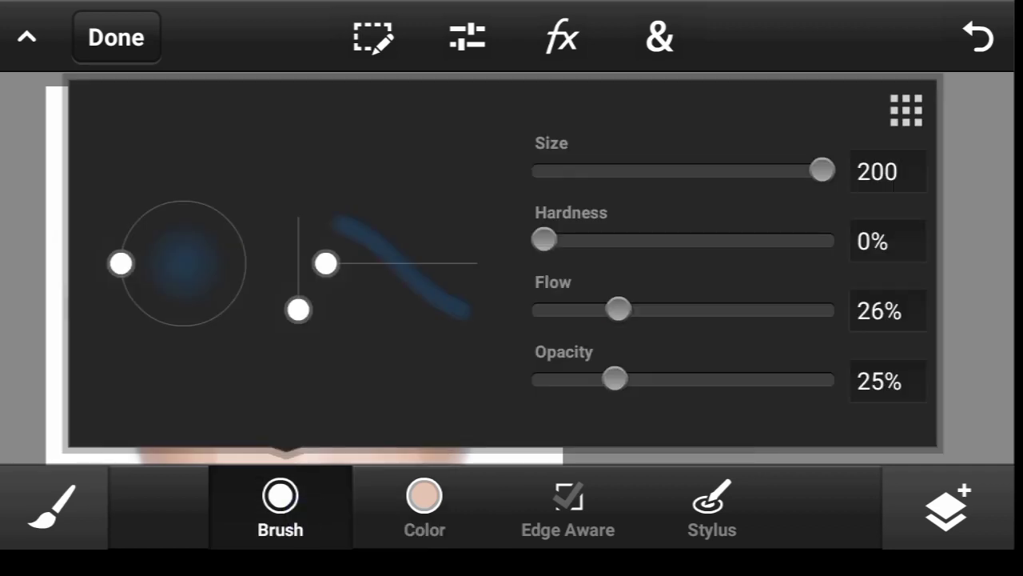
left_click_drag(615, 378, 592, 377)
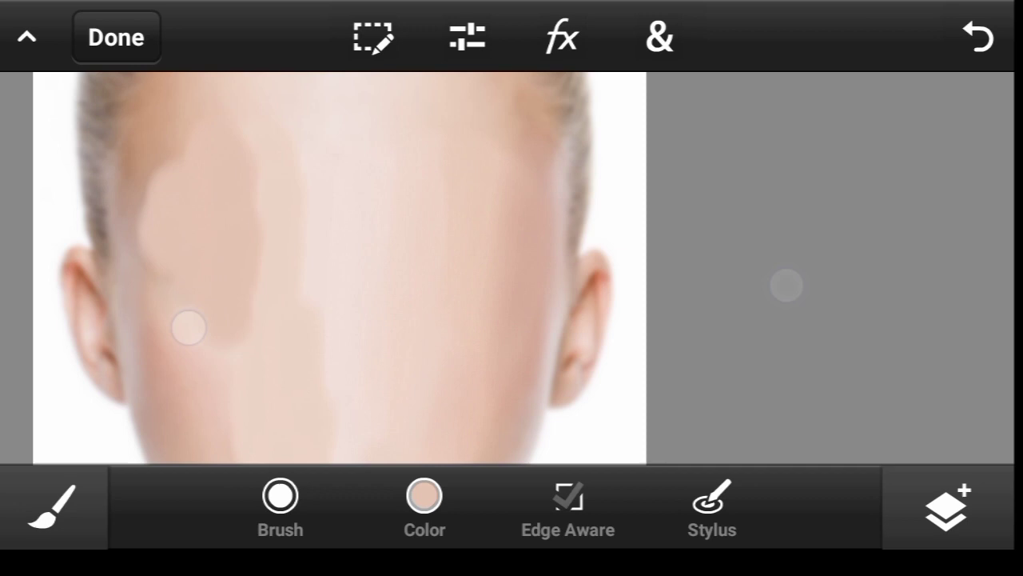
Blend skin tone along the left cheek and side of the face, then view the layers.
left_click(424, 505)
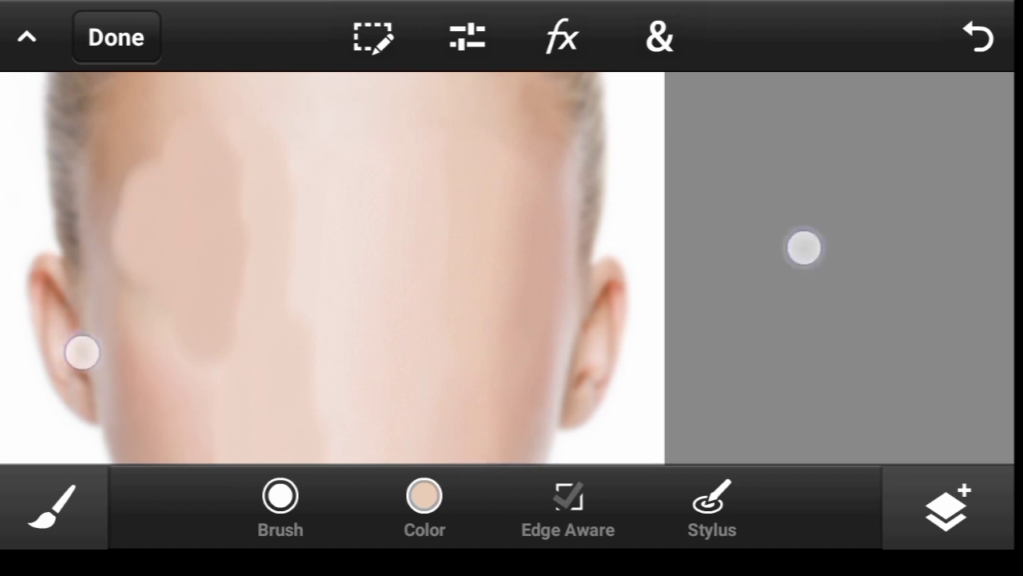
left_click(424, 503)
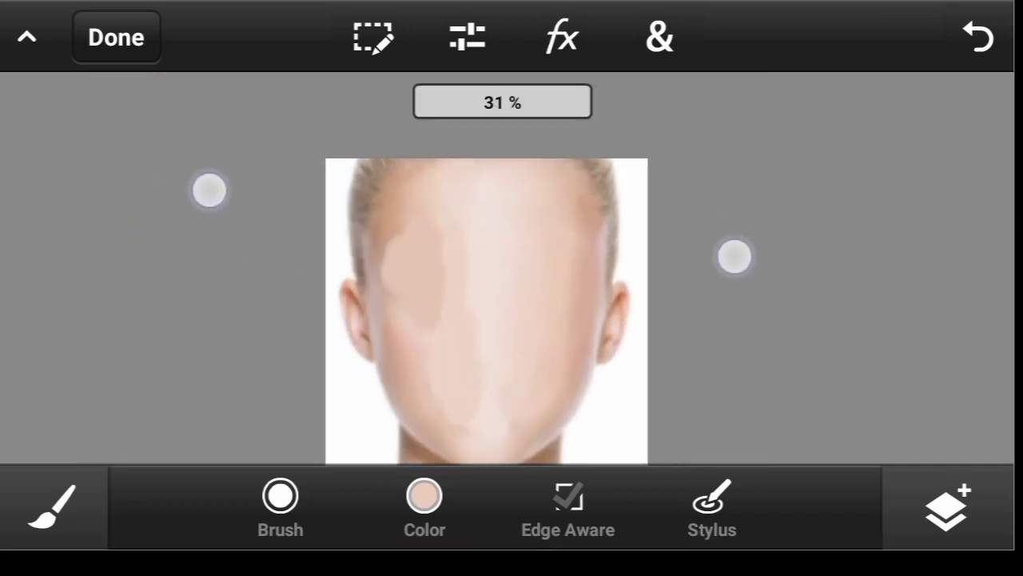
left_click(946, 515)
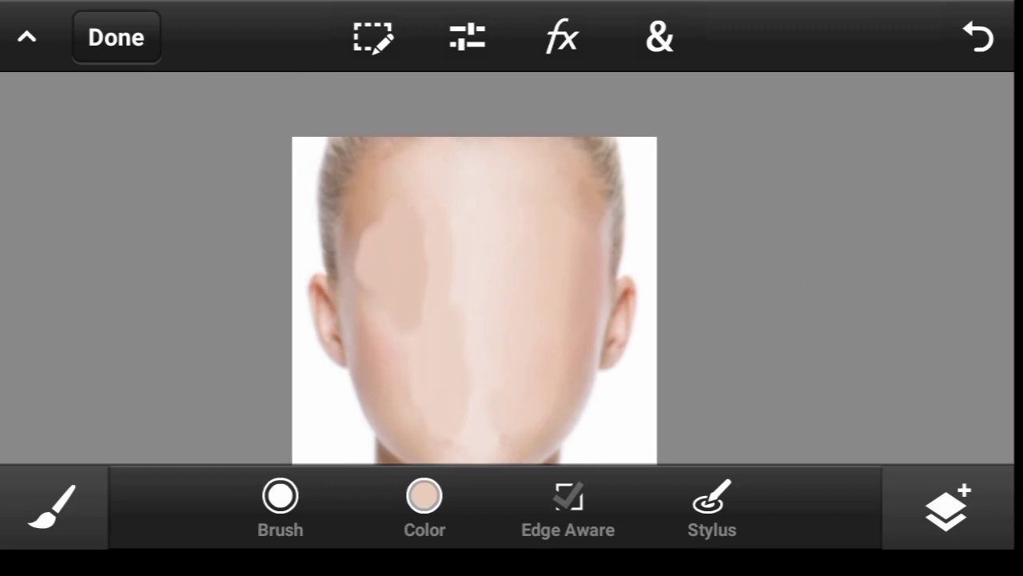
Sample a forehead skin tone and paint over the blotchy forehead and darker face patches.
left_click(424, 497)
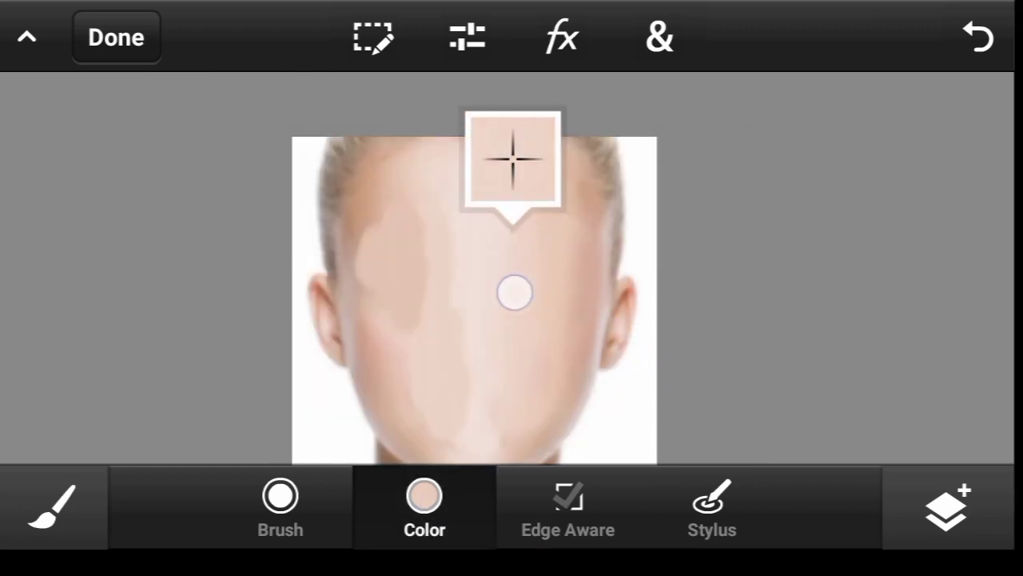
left_click(424, 499)
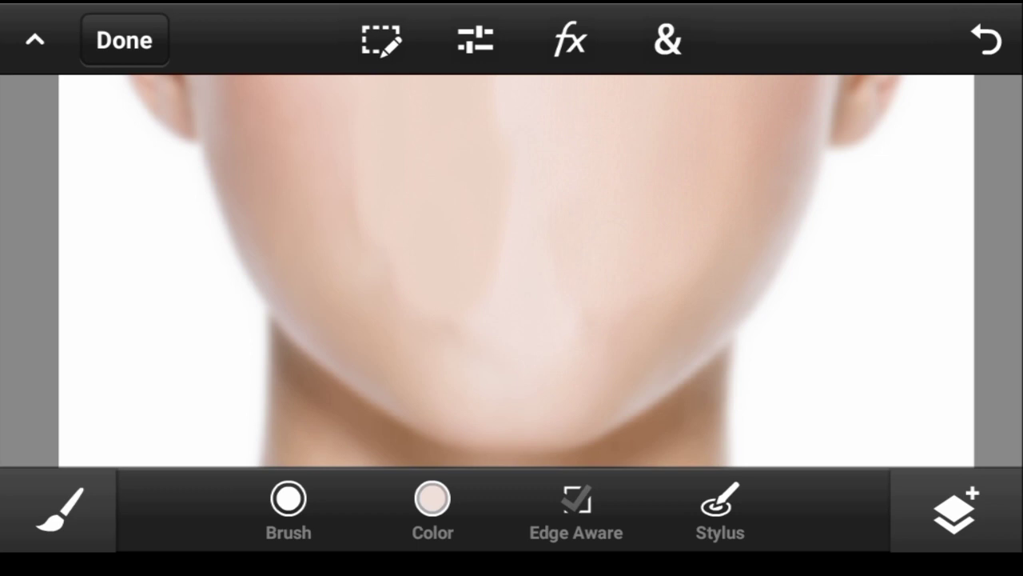
left_click(432, 512)
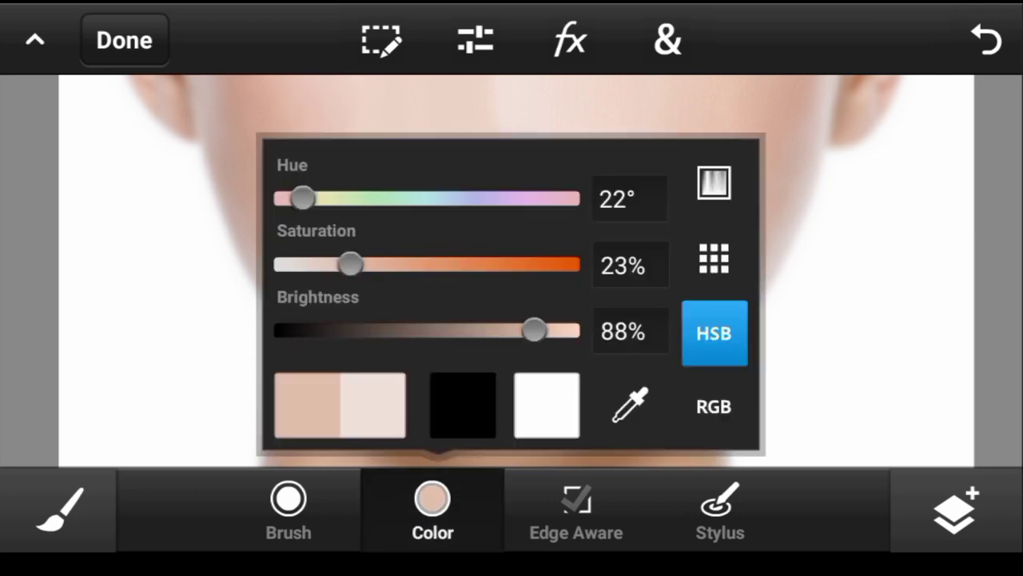
left_click(431, 509)
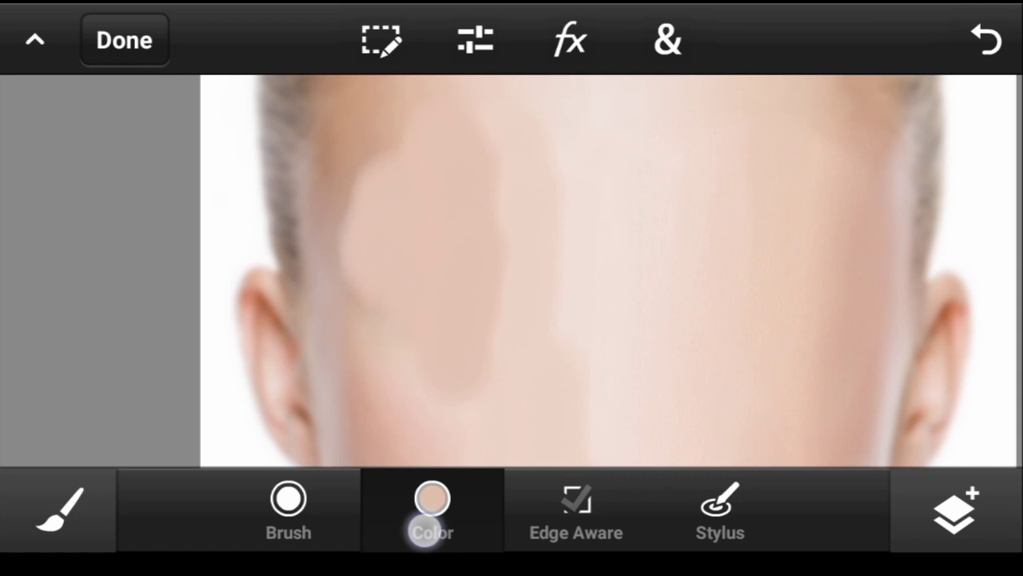
left_click(432, 509)
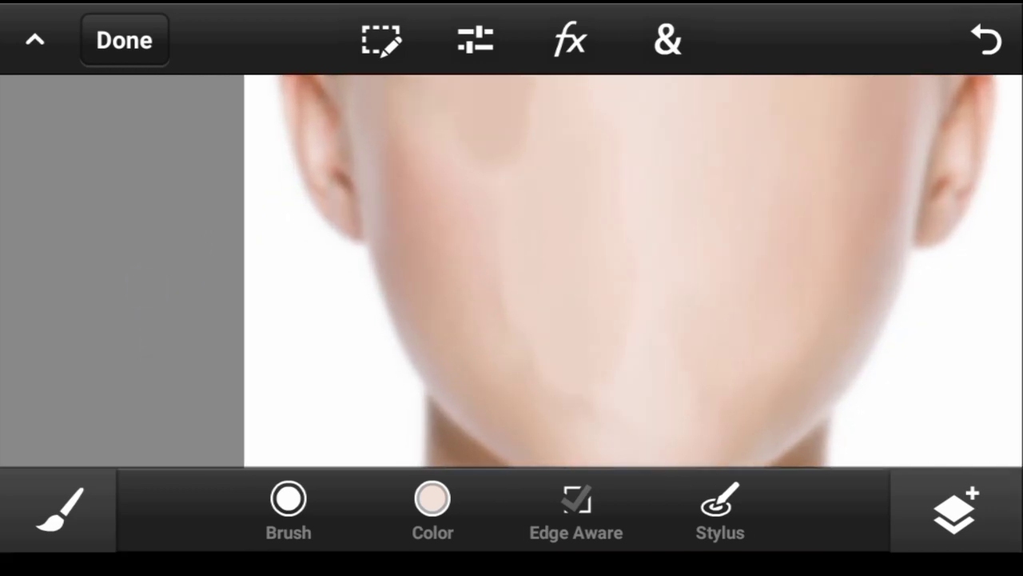
left_click(428, 509)
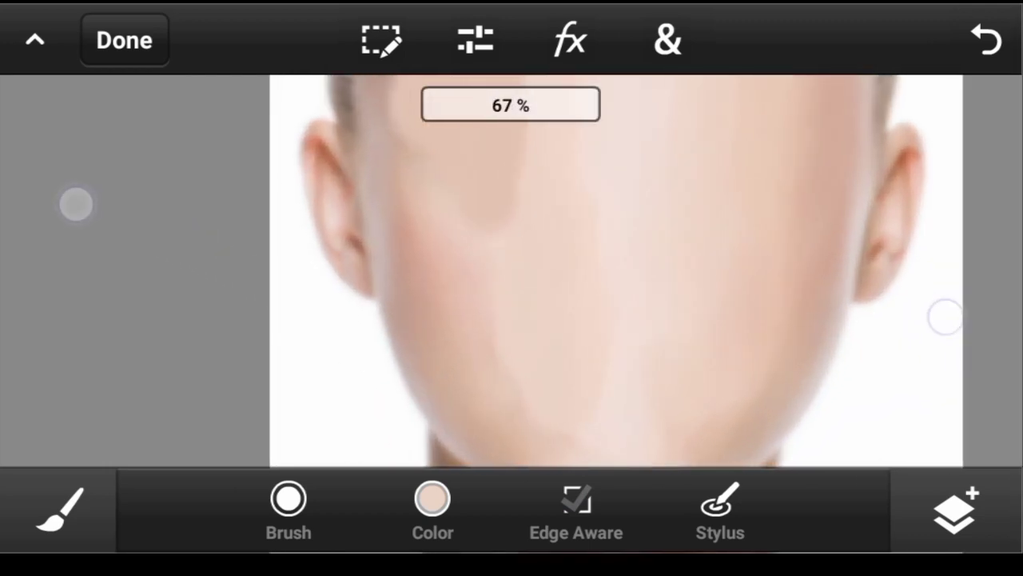
left_click(430, 509)
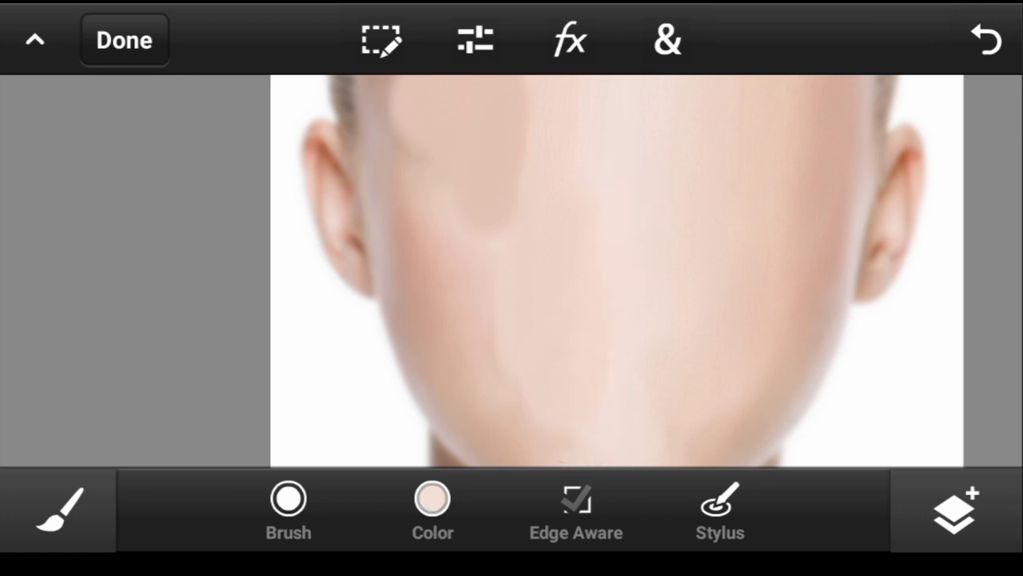
left_click(643, 195)
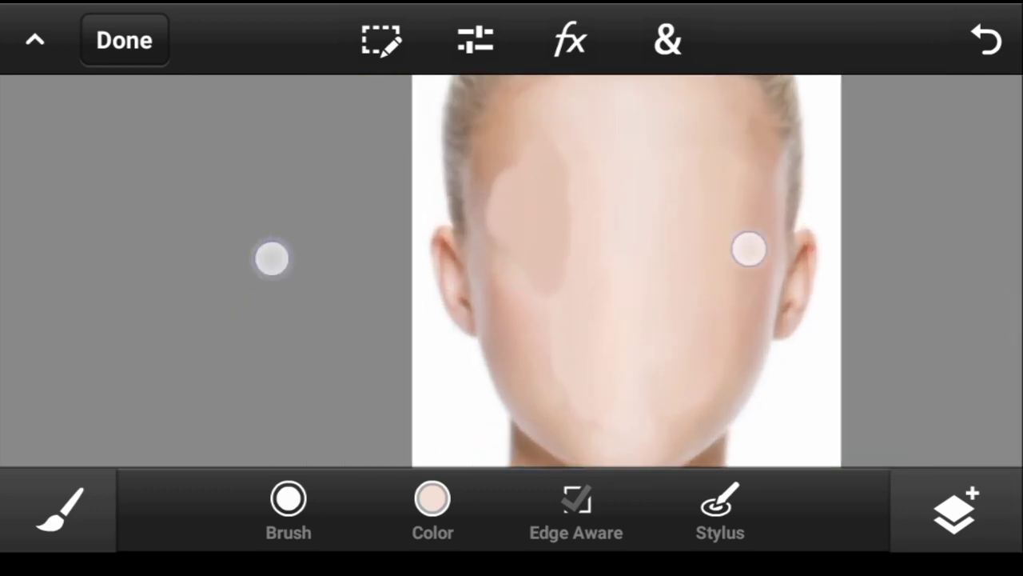
Resample lighter and mid skin tones and blend the darker forehead patch into the skin.
left_click(432, 509)
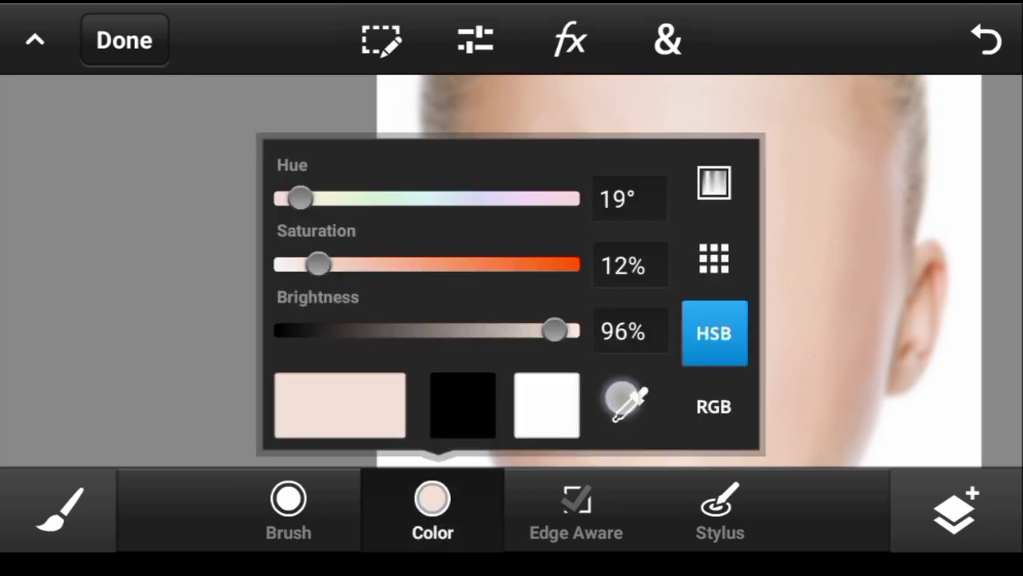
left_click_drag(318, 264, 332, 264)
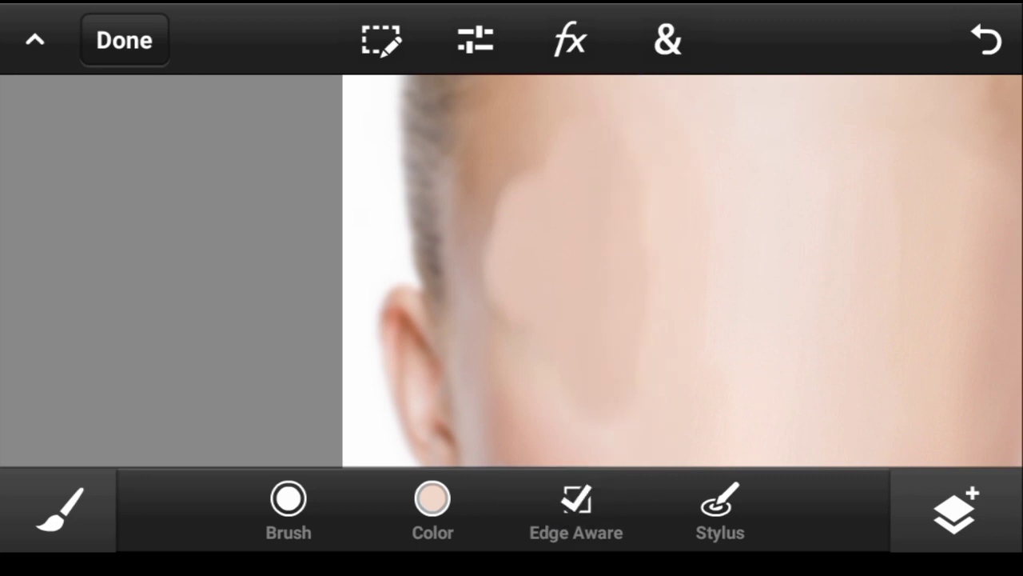
left_click(432, 502)
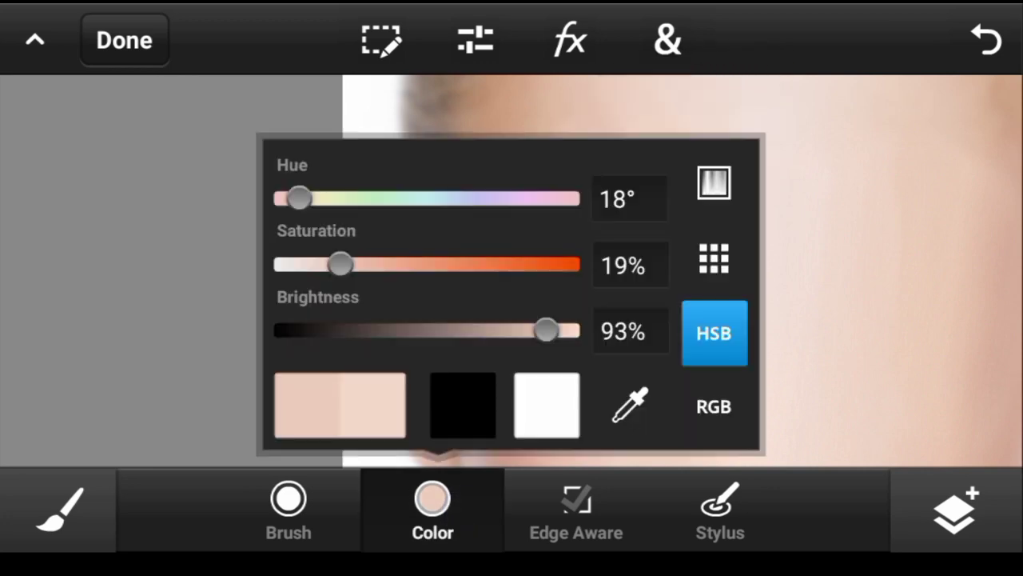
left_click(432, 511)
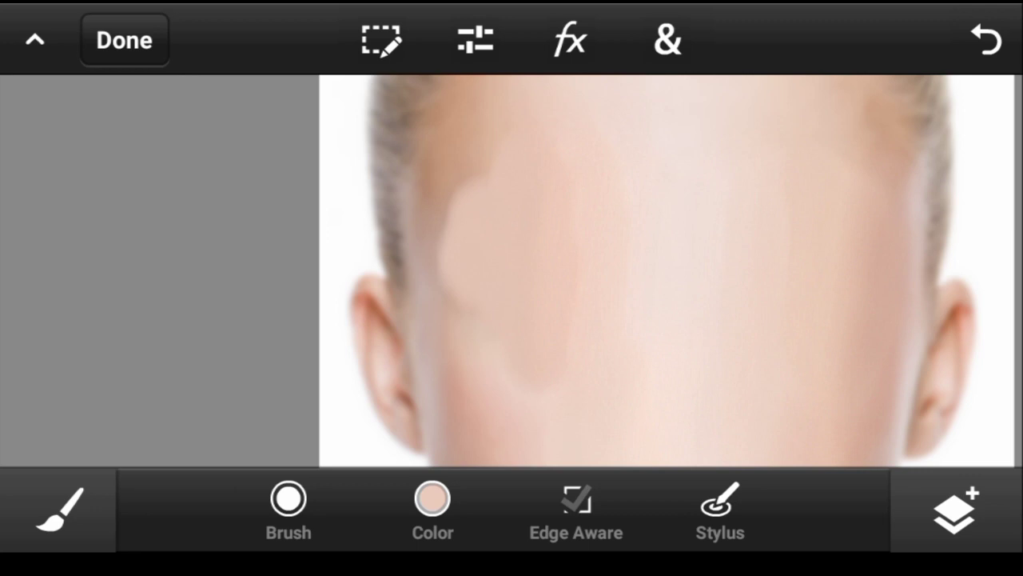
left_click(431, 512)
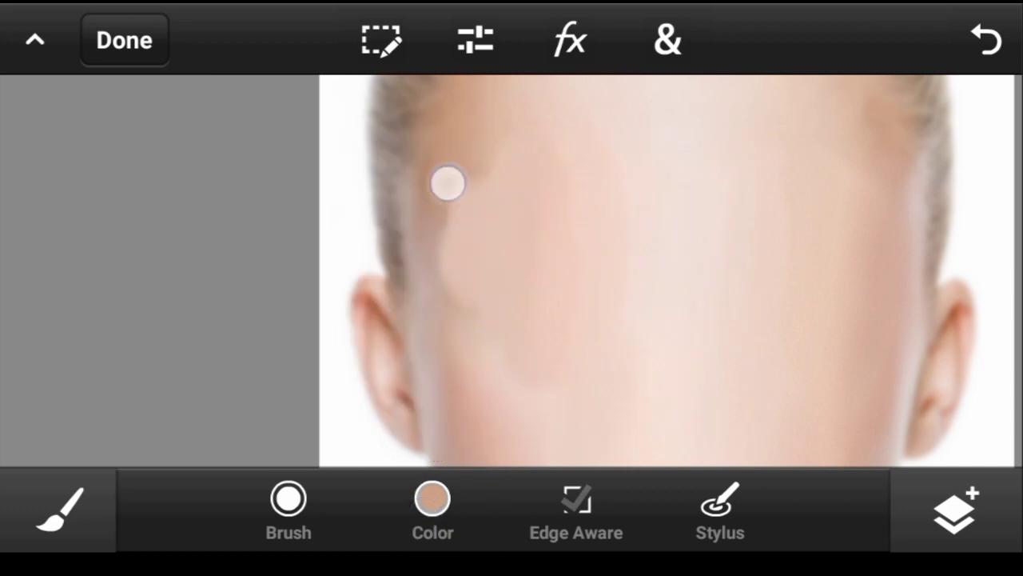
left_click_drag(448, 184, 464, 301)
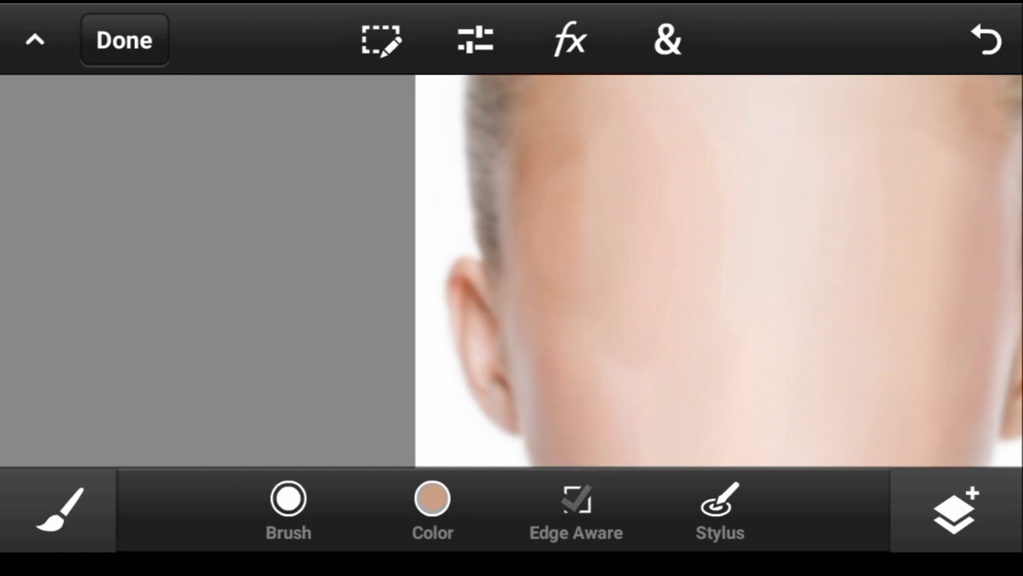
left_click(431, 506)
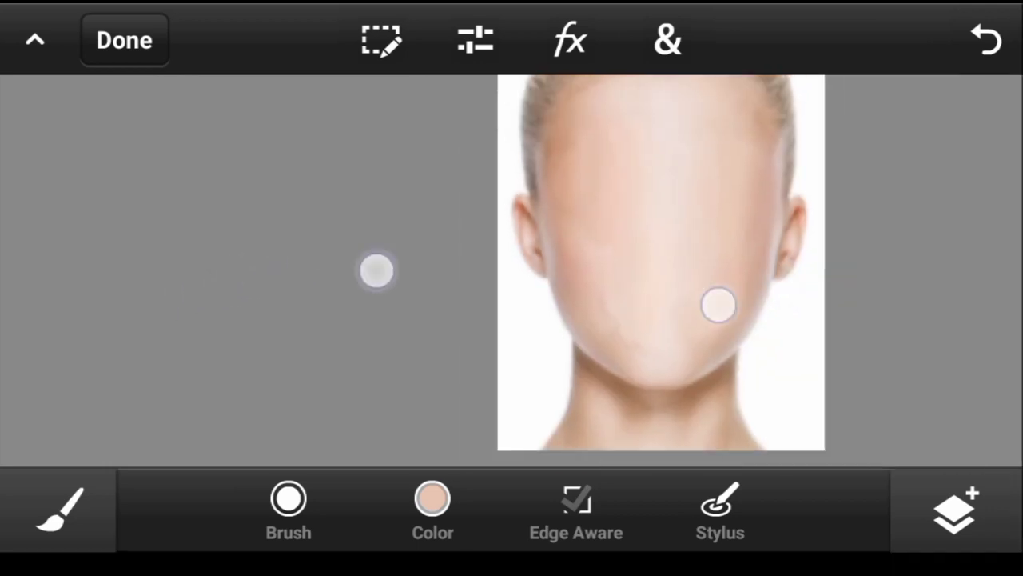
Sample another skin tone and smooth the remaining uneven areas on the lower face.
left_click(431, 502)
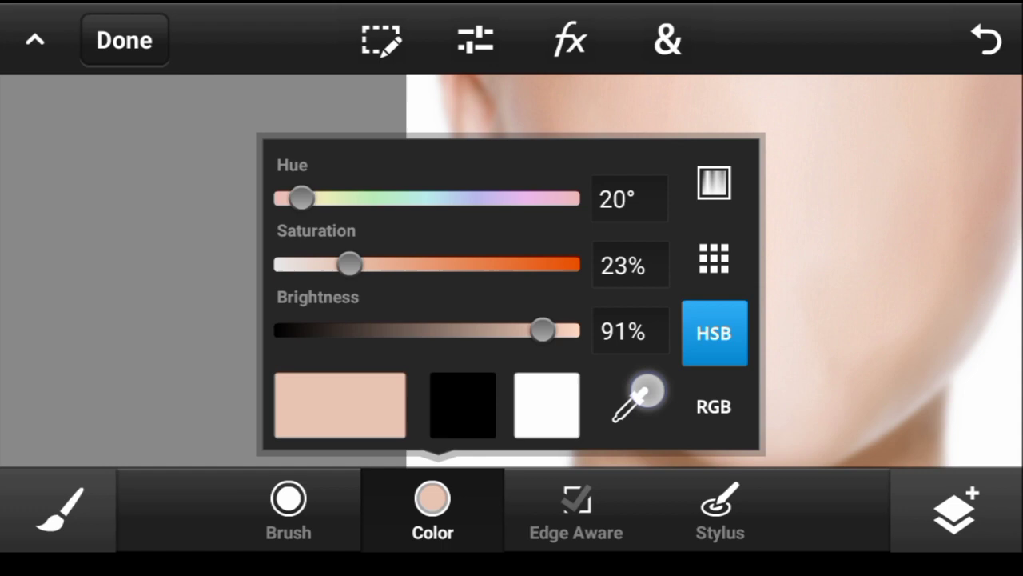
left_click(432, 512)
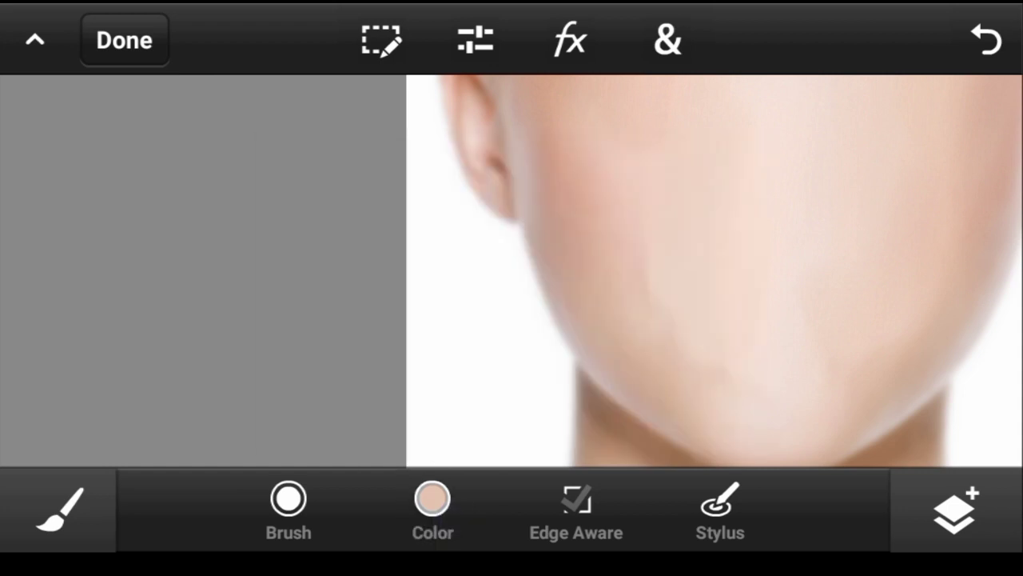
left_click(754, 430)
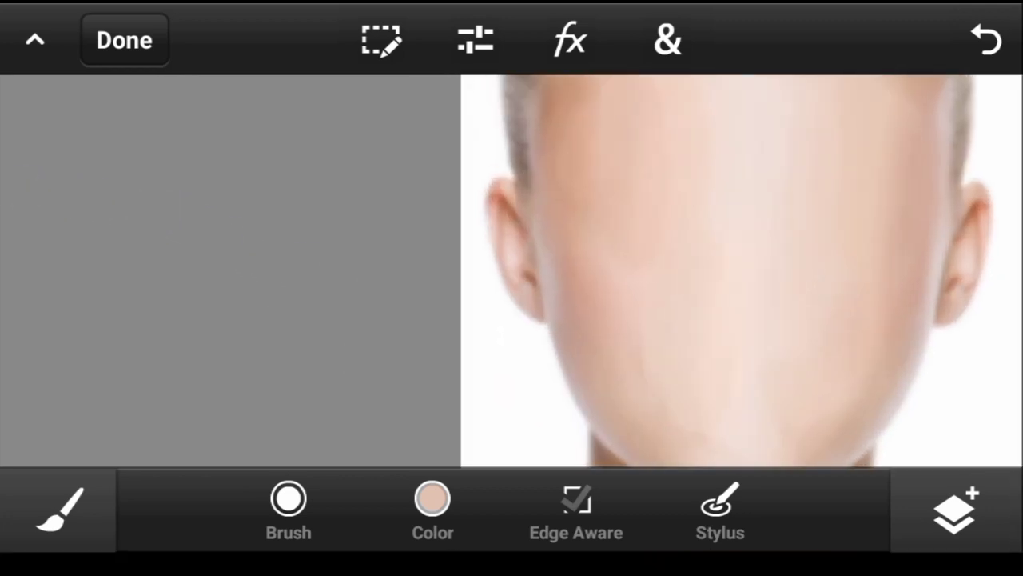
left_click(432, 502)
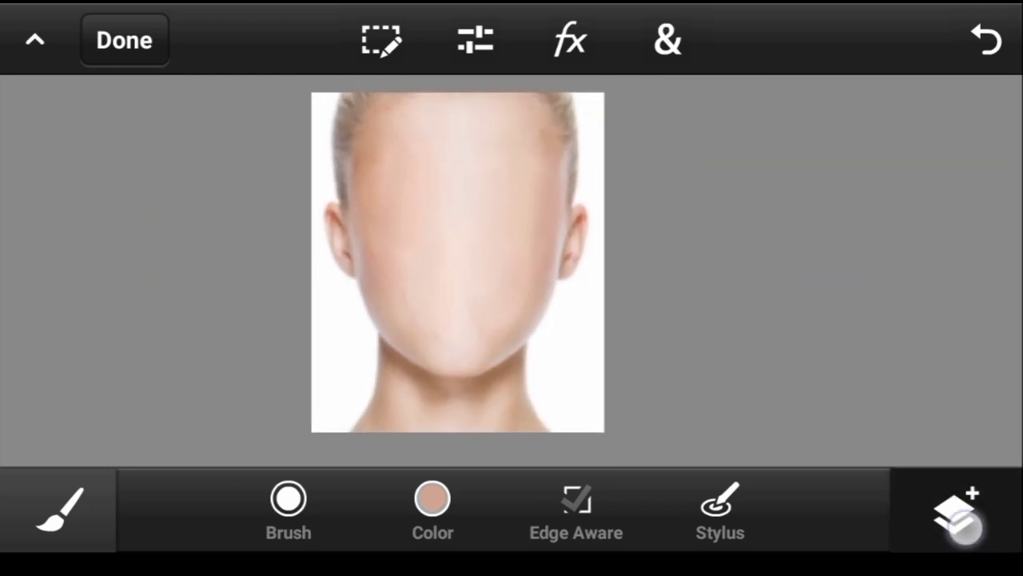
Hide the original portrait layer and make the painted skin layer active without transforming it.
left_click(956, 518)
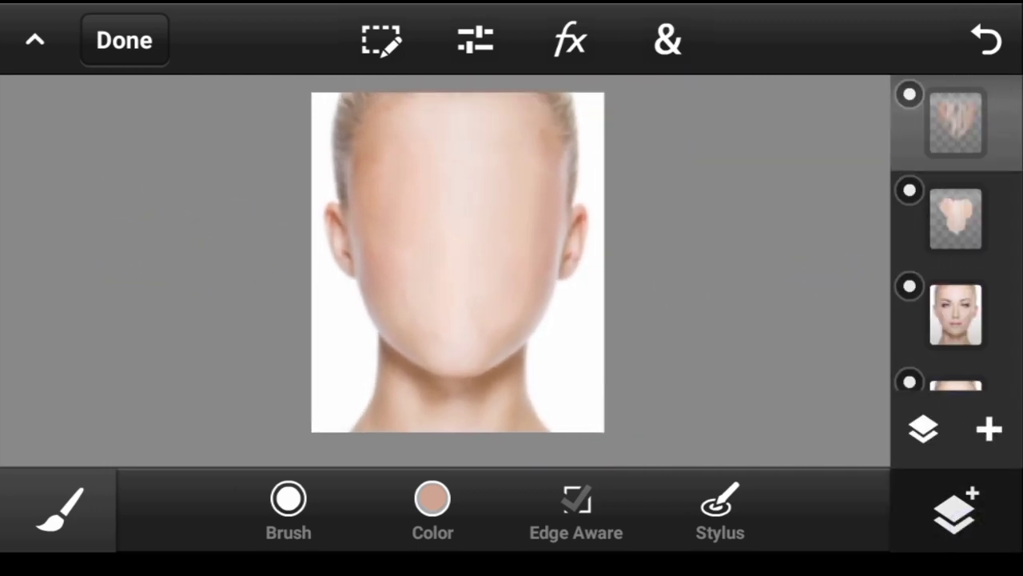
scroll("down", 3)
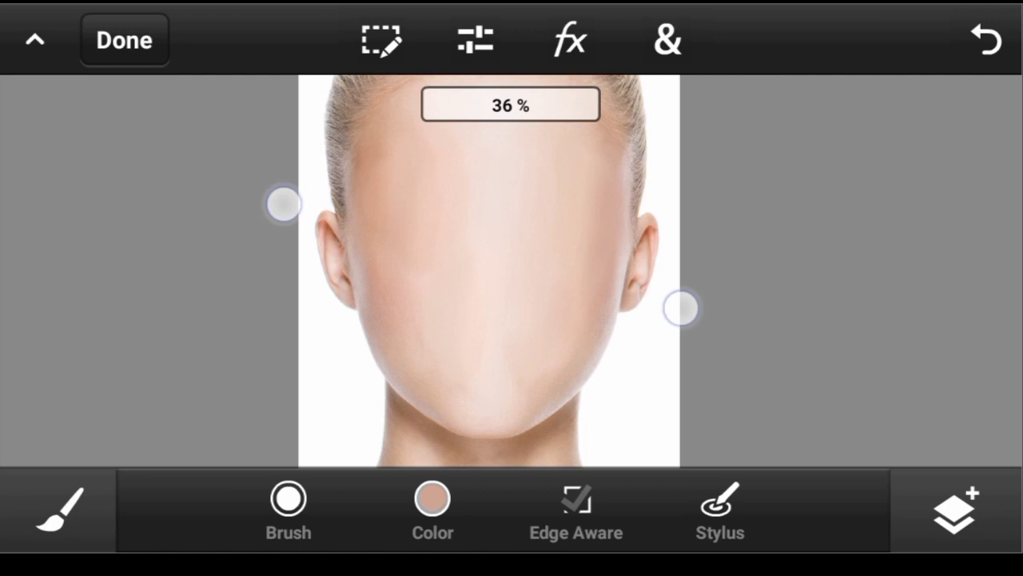
left_click(956, 518)
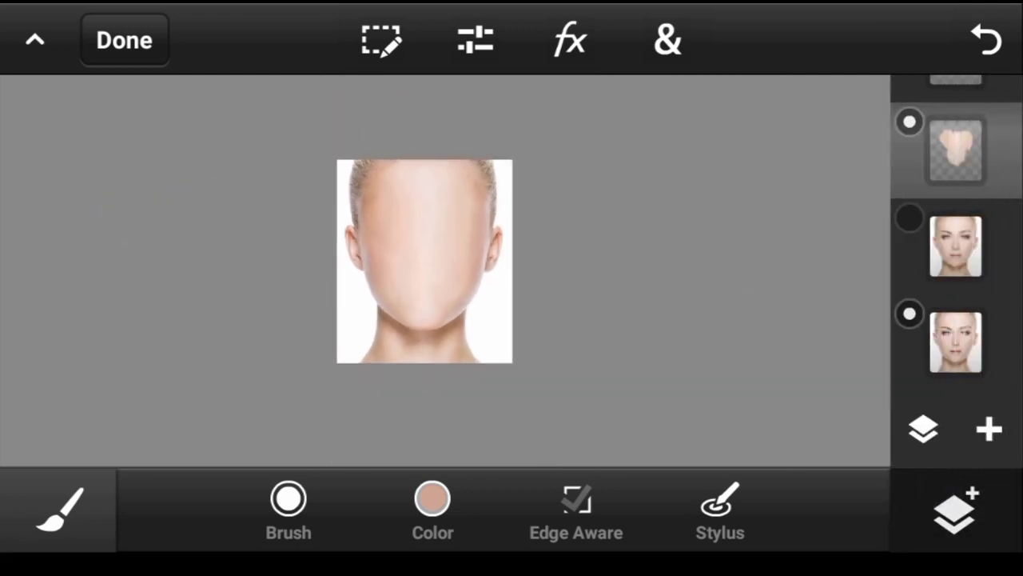
scroll("down", 3)
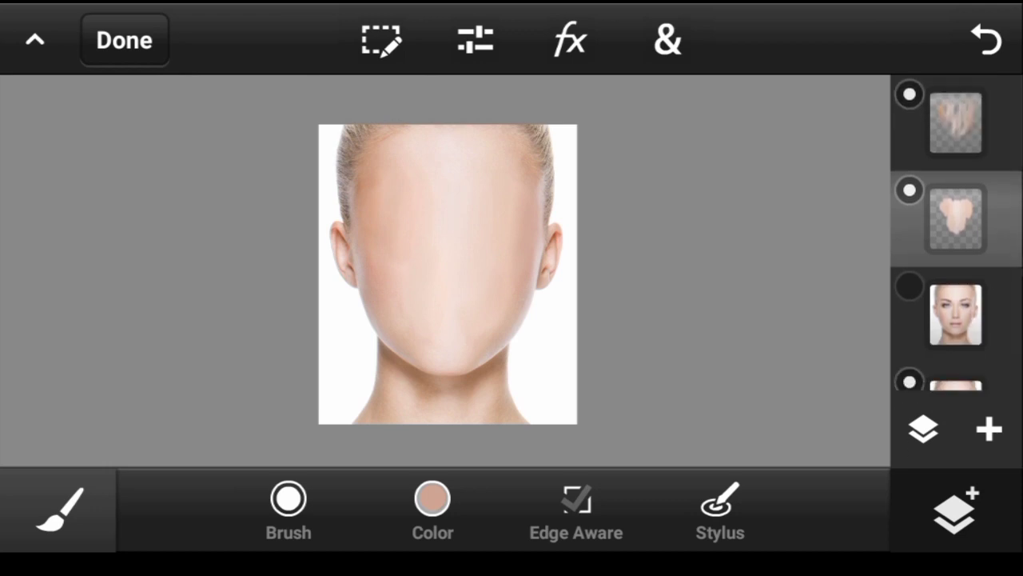
left_click(380, 38)
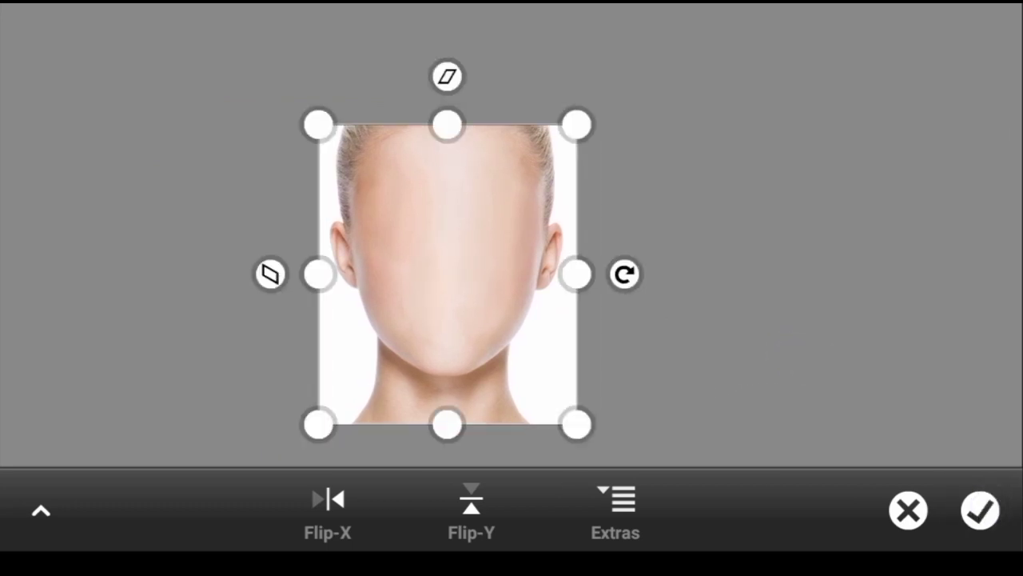
left_click(979, 511)
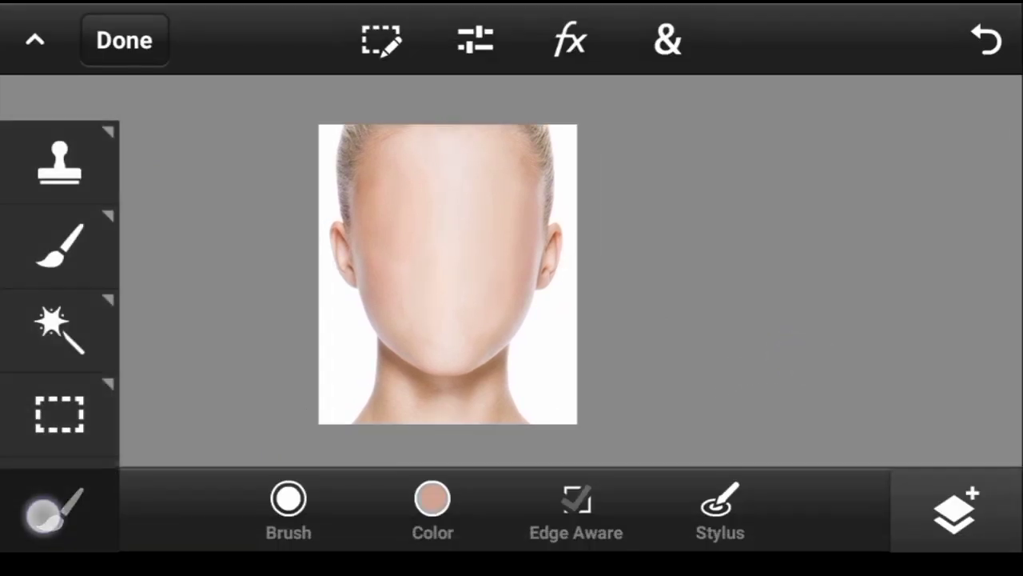
Draw an elliptical selection over the centre of the face on a new empty layer.
left_click(57, 416)
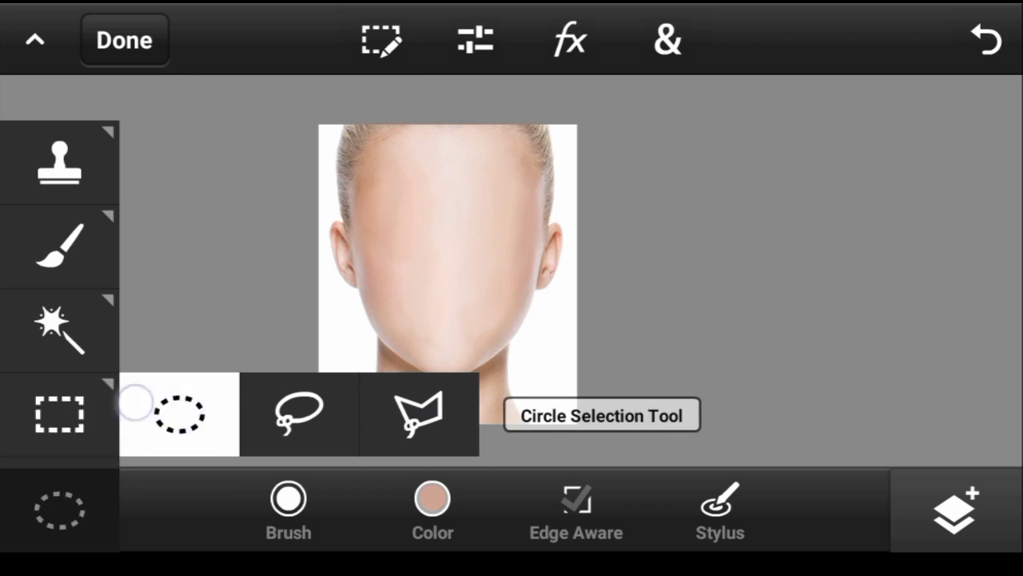
left_click(177, 416)
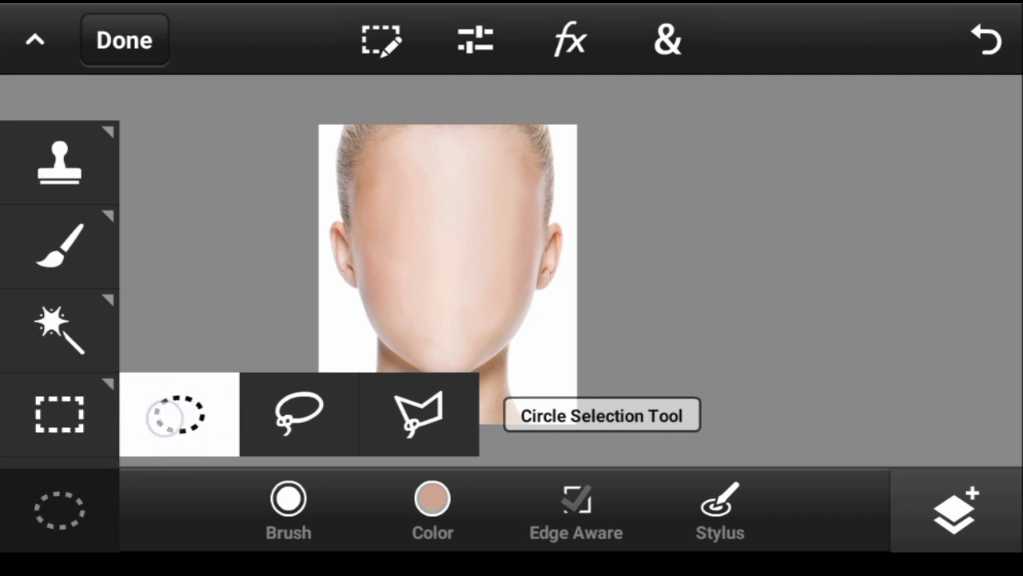
left_click(177, 412)
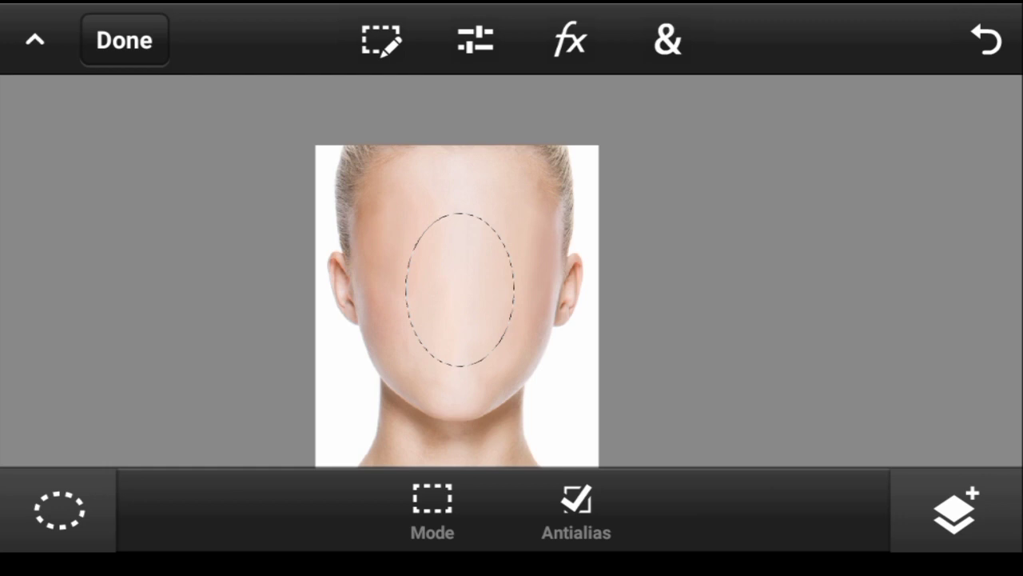
left_click(951, 522)
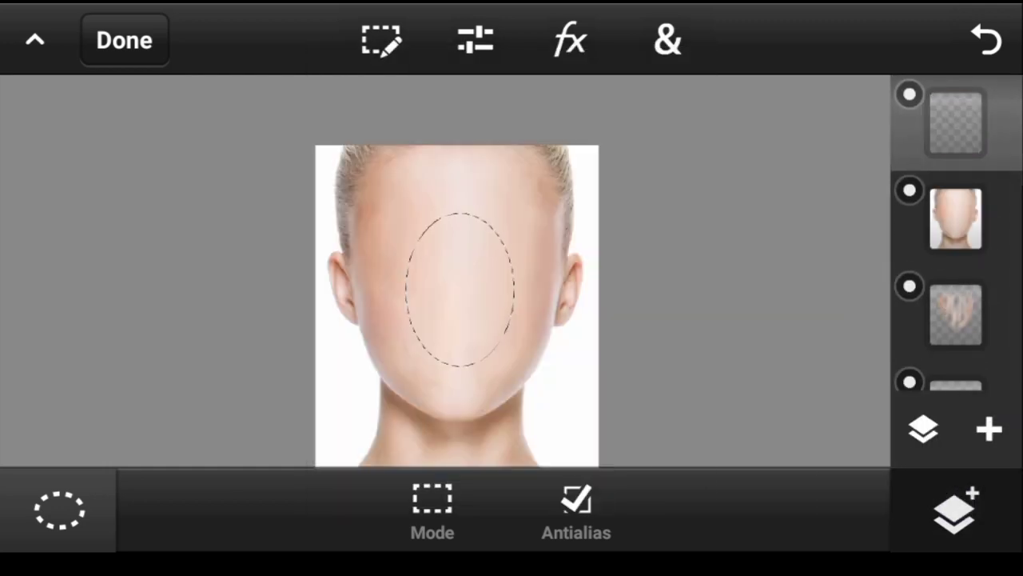
left_click(664, 38)
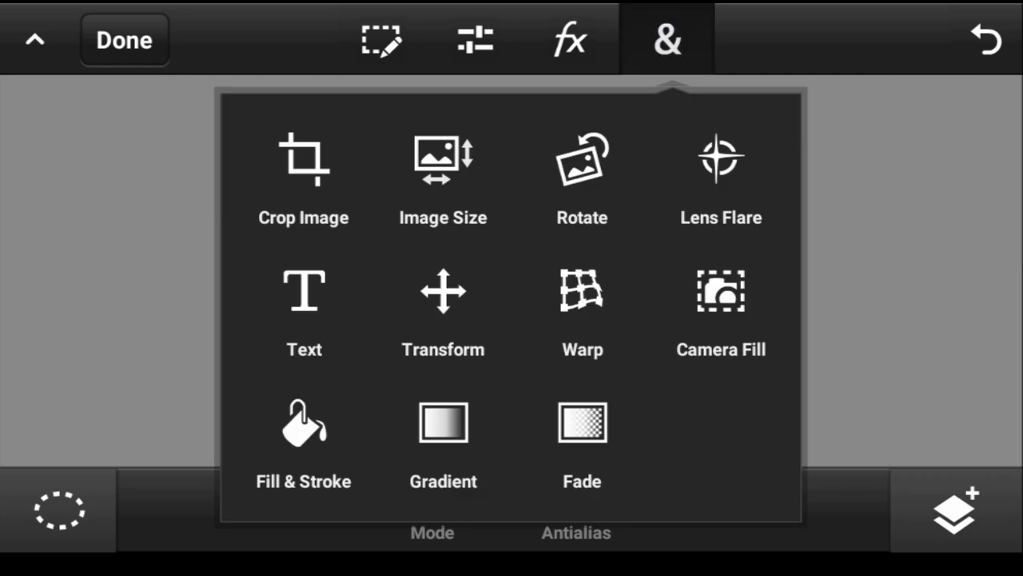
Fill the oval selection with a radial gradient and blend its layer softly into the face.
left_click(441, 422)
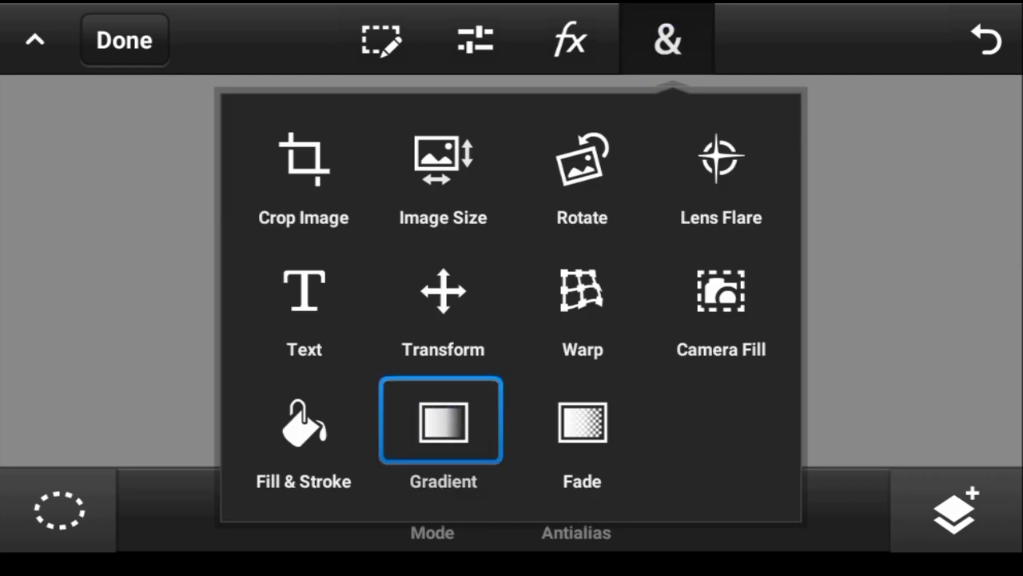
left_click(441, 422)
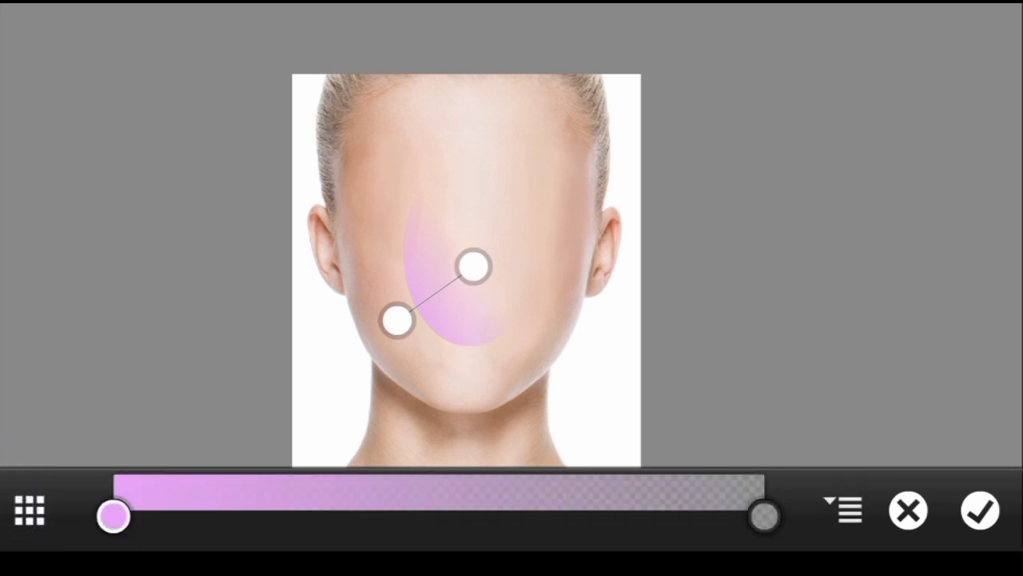
left_click(847, 512)
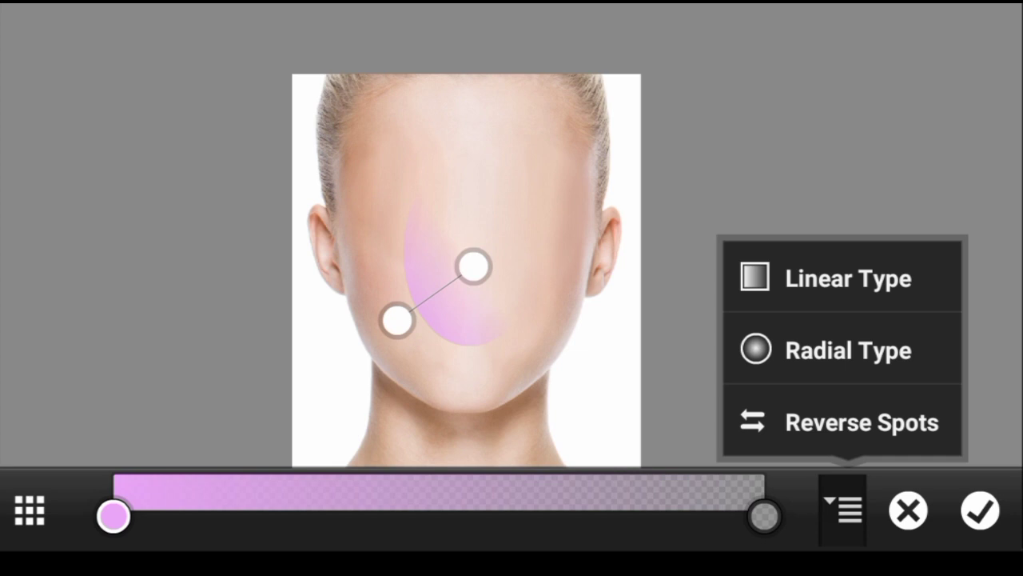
left_click(841, 348)
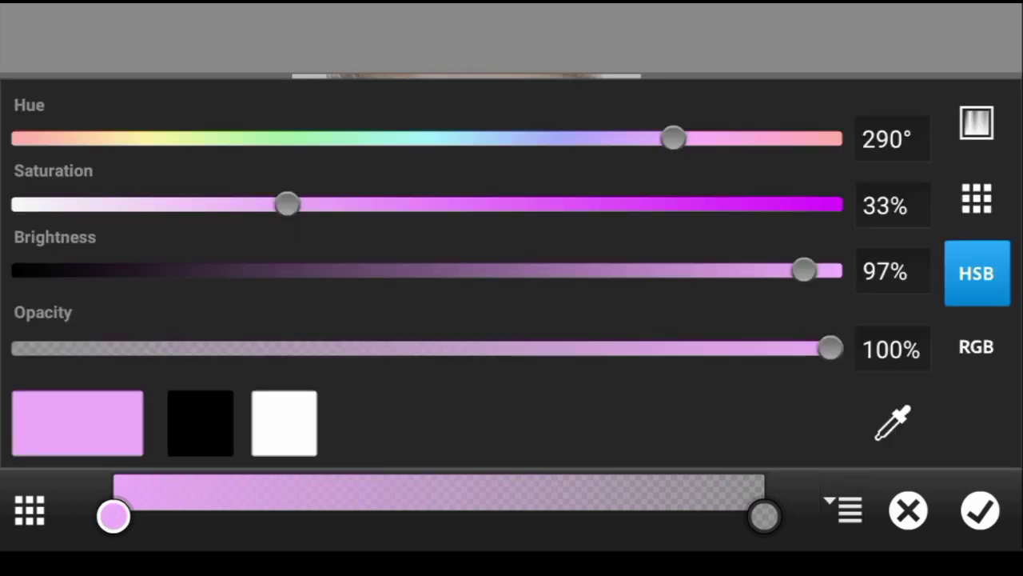
left_click_drag(829, 349, 19, 348)
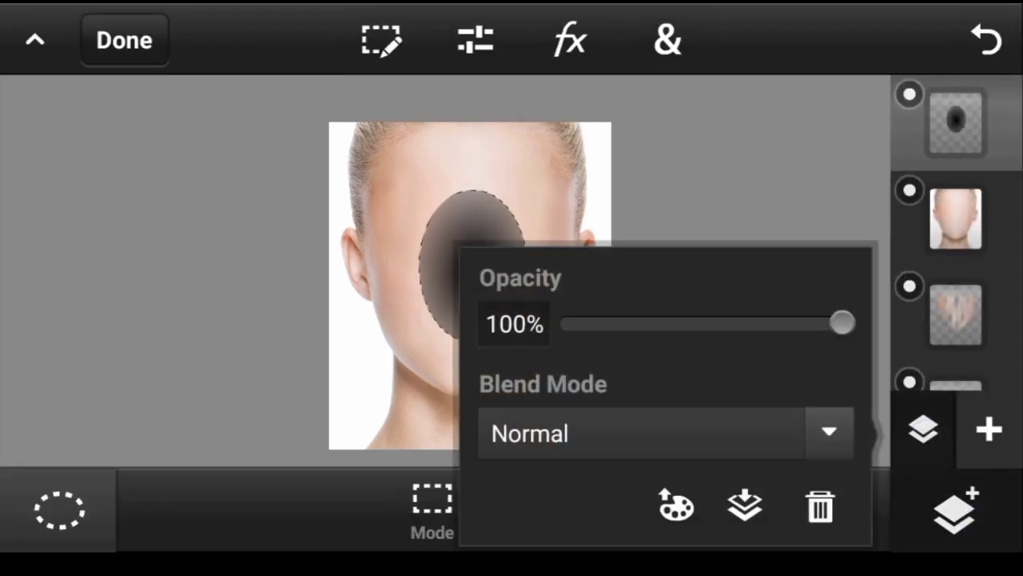
left_click(665, 433)
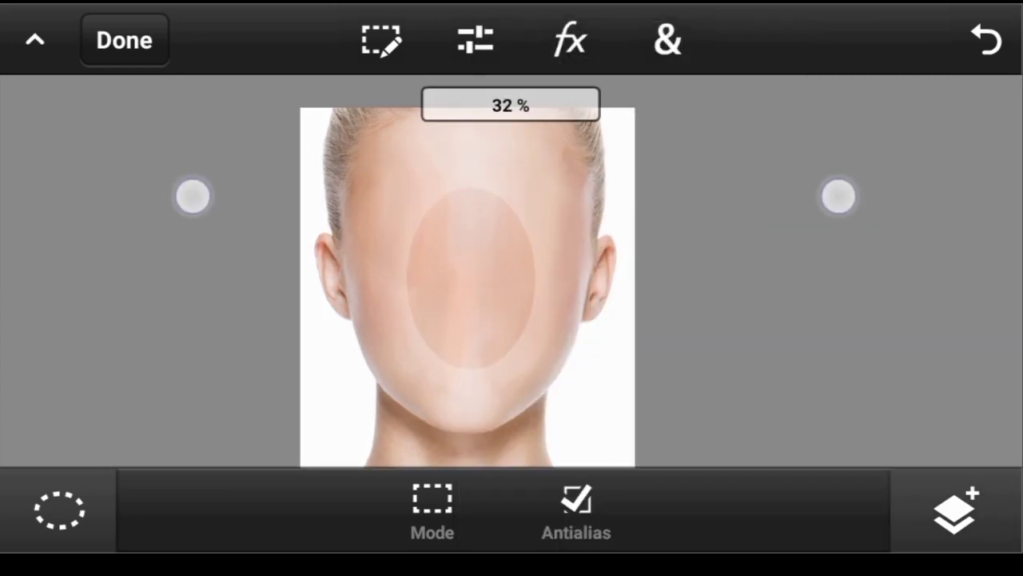
left_click(951, 520)
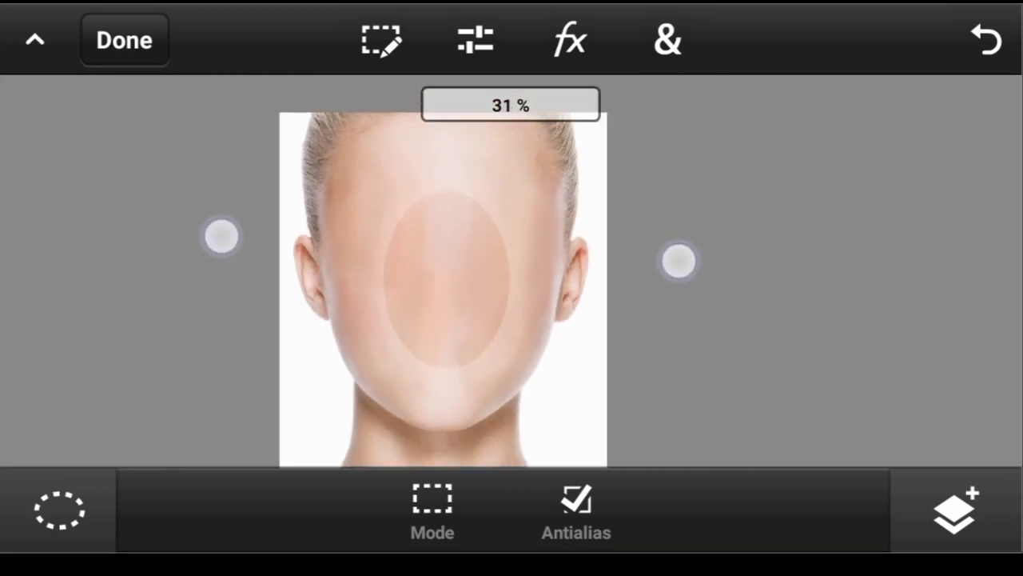
Add an empty layer and fill the oval selection with white via Fill & Stroke as a soft highlight.
left_click(956, 521)
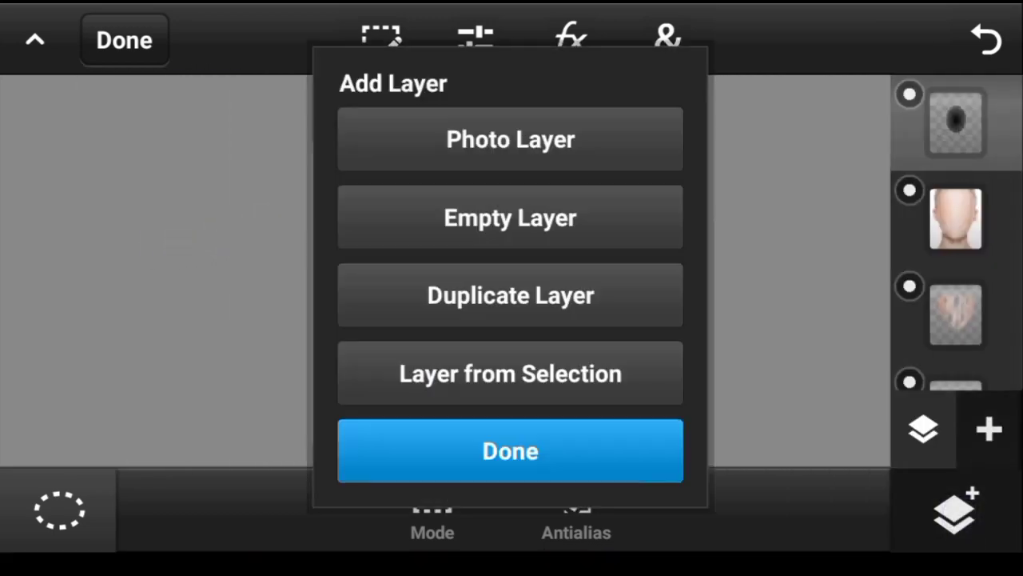
left_click(510, 451)
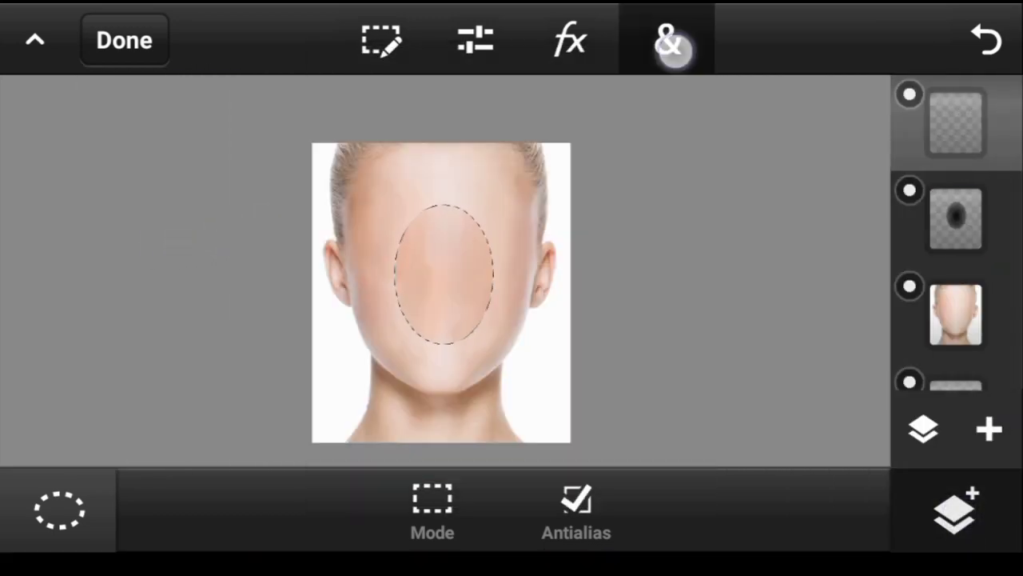
left_click(668, 39)
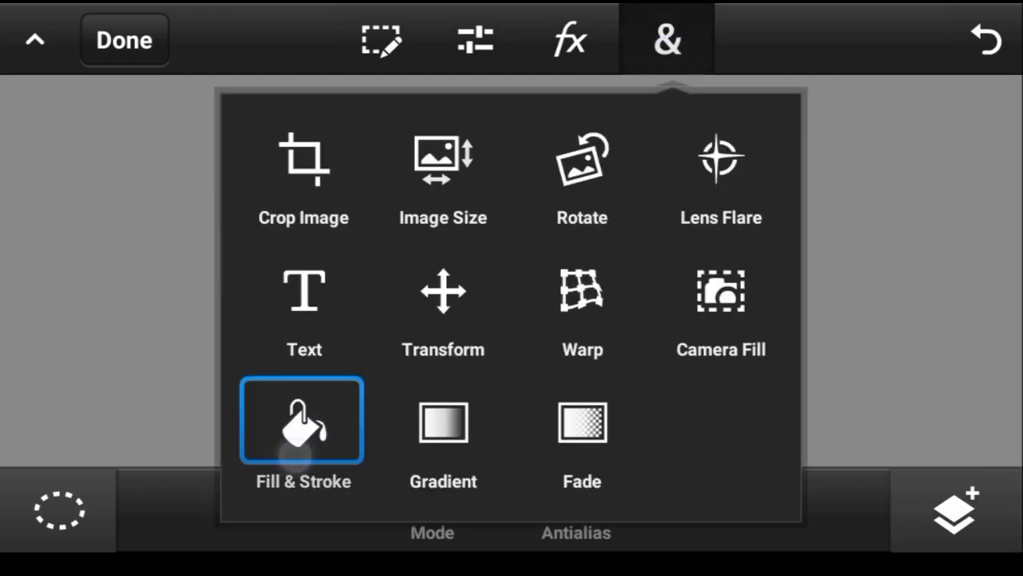
left_click(300, 422)
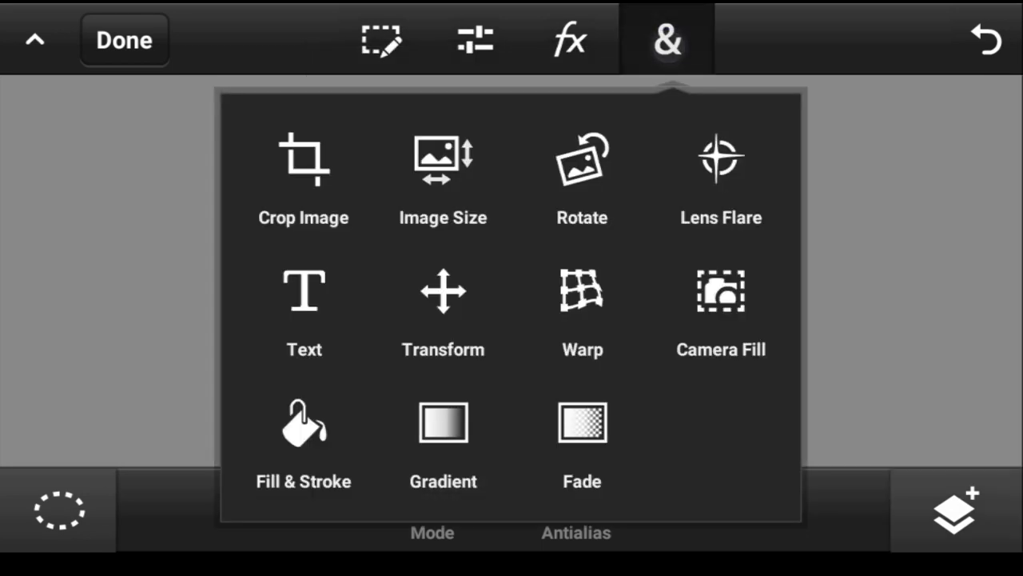
left_click(304, 428)
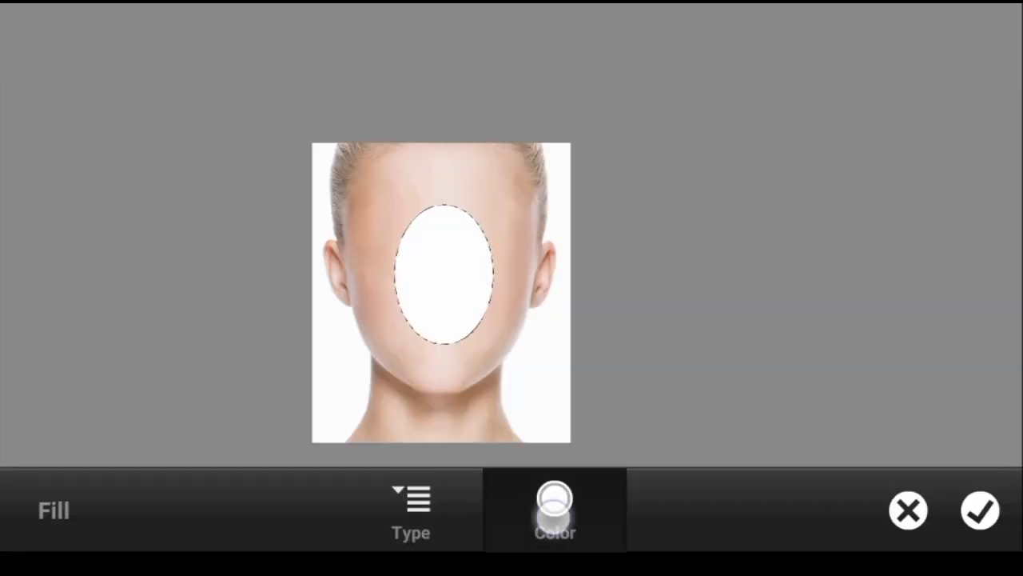
left_click(553, 505)
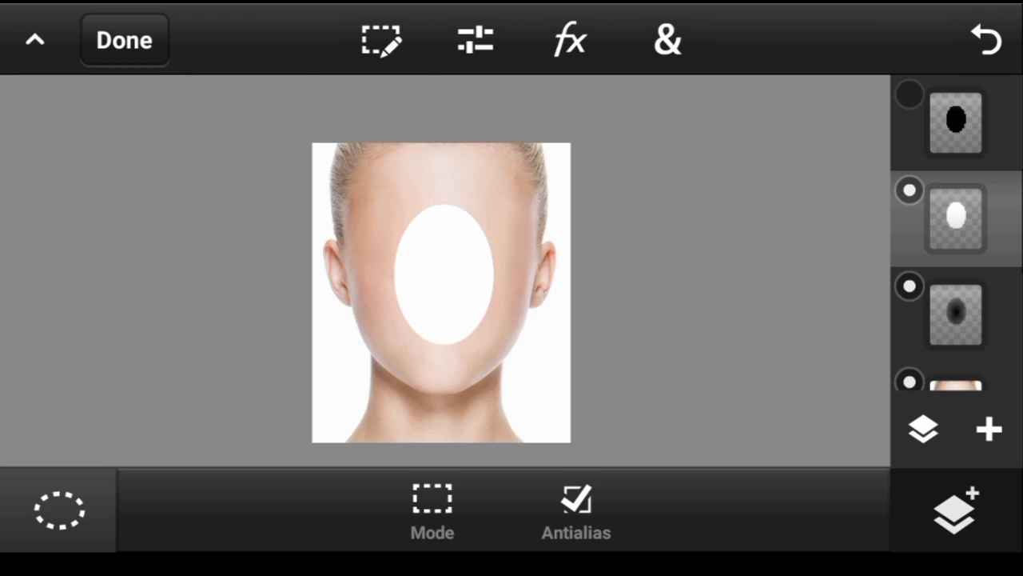
left_click(924, 429)
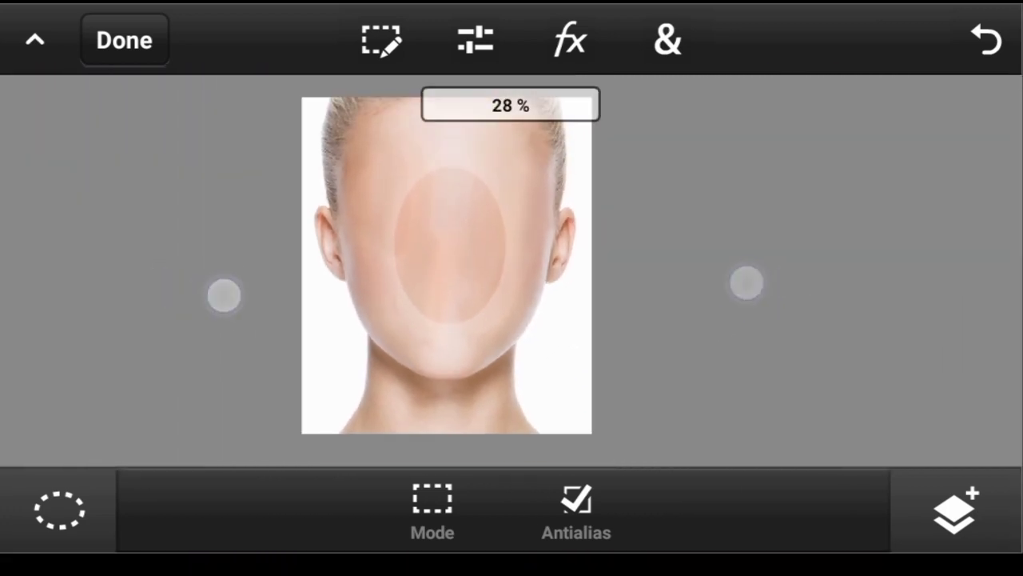
Apply a Drop Shadow effect with Blur 8 and Distance 4 to the white oval layer.
left_click(566, 38)
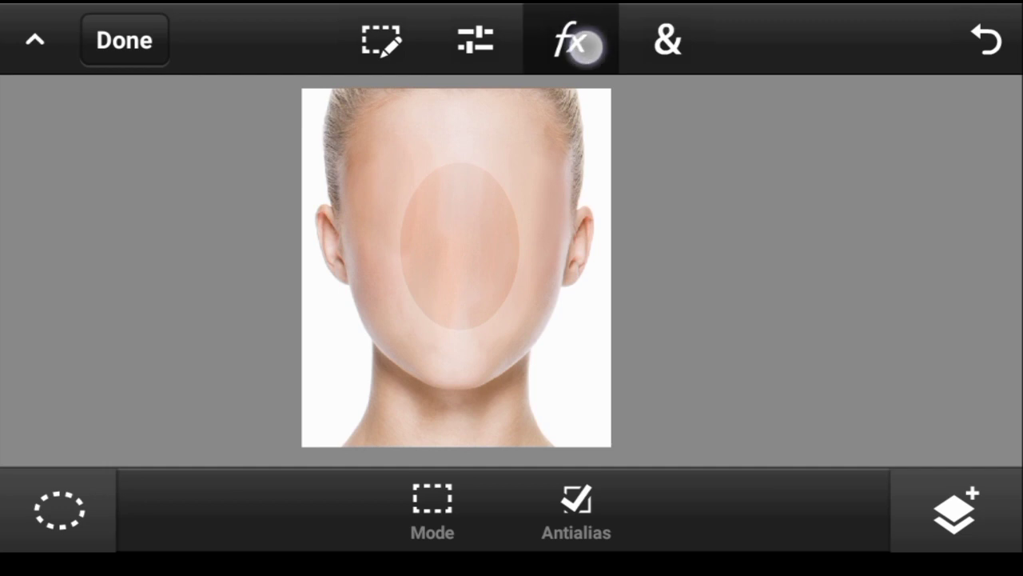
left_click(569, 40)
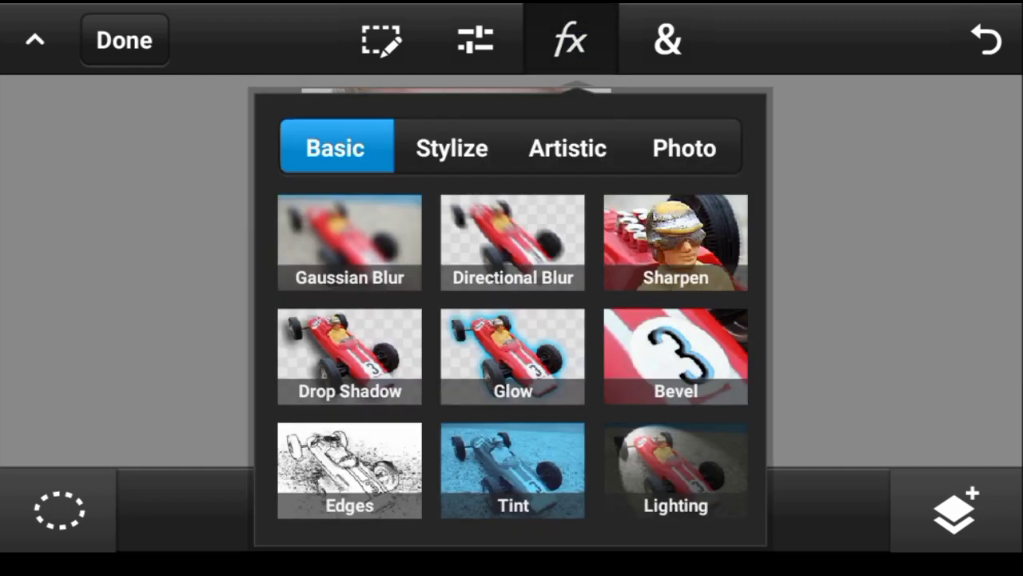
left_click(675, 355)
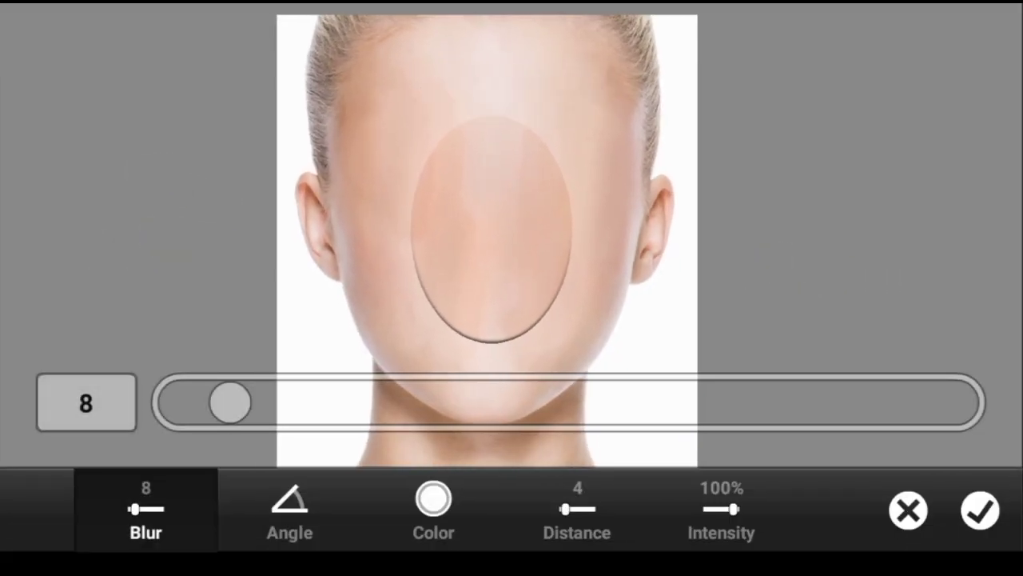
left_click(291, 518)
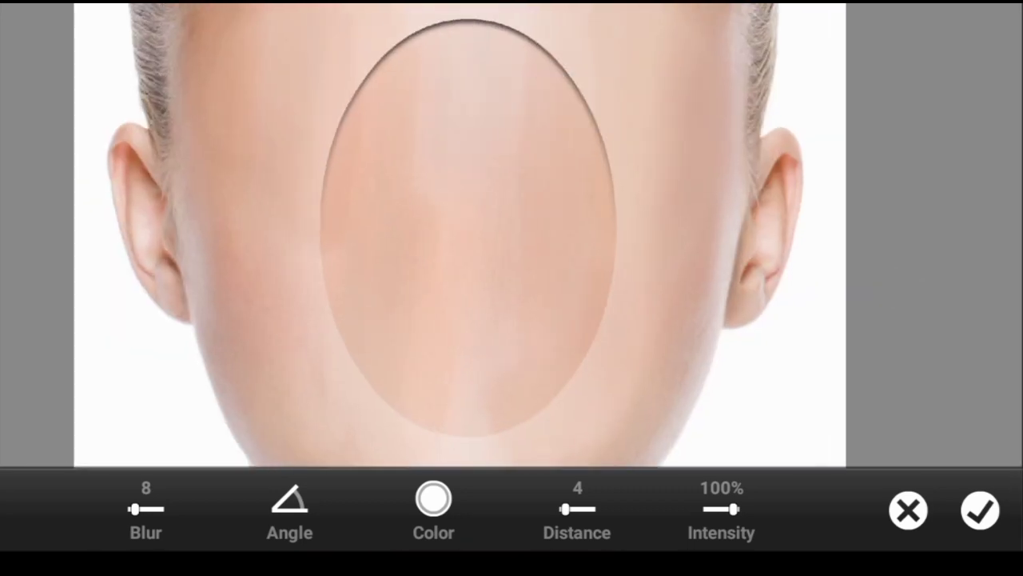
left_click(978, 512)
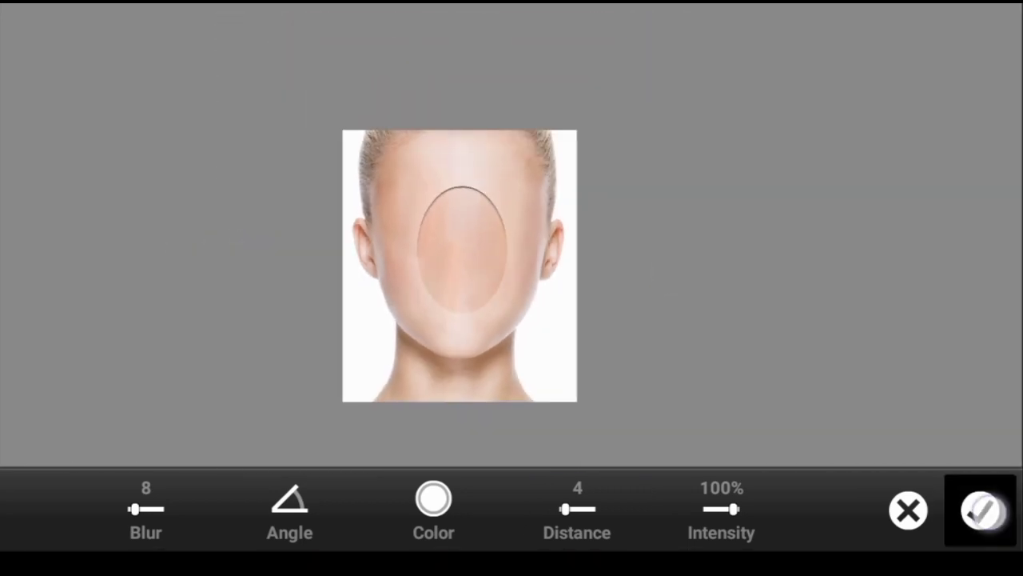
left_click(973, 514)
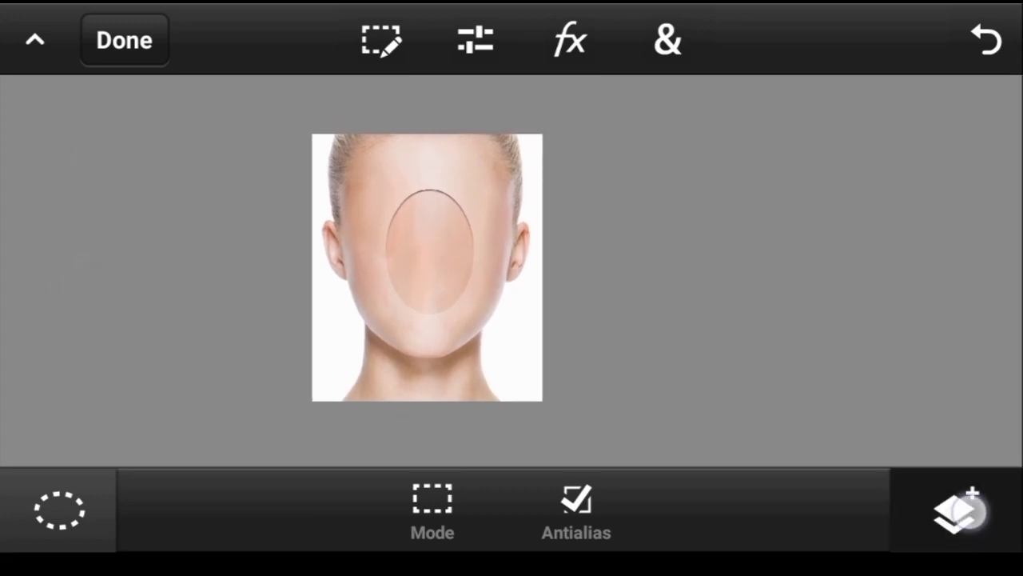
Change the black oval layer's blend mode so its black no longer covers the face.
left_click(956, 521)
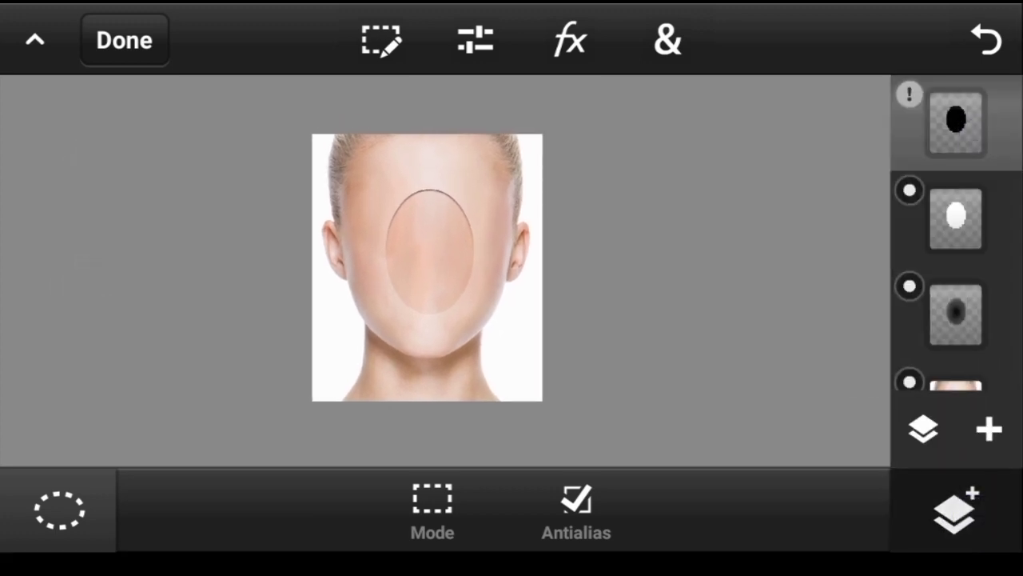
left_click(954, 120)
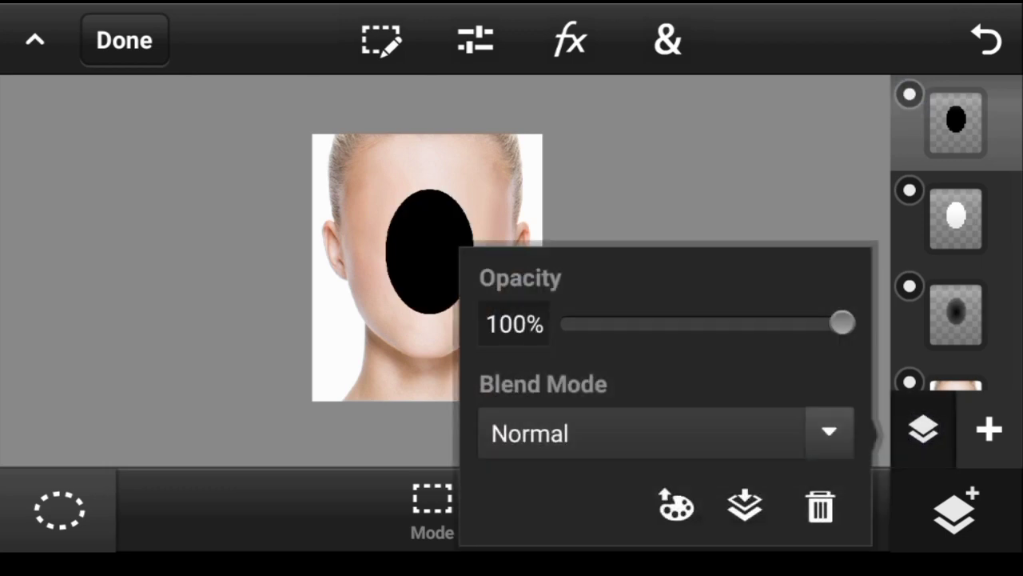
left_click(830, 432)
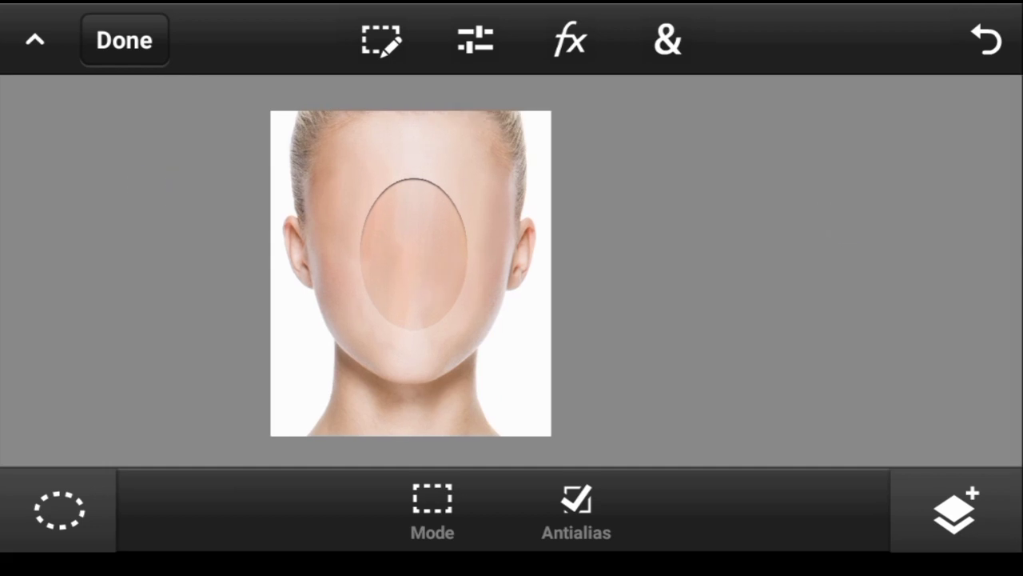
Apply a Drop Shadow to the black oval layer on Linear Dodge (Add), adding a light rim.
left_click(569, 40)
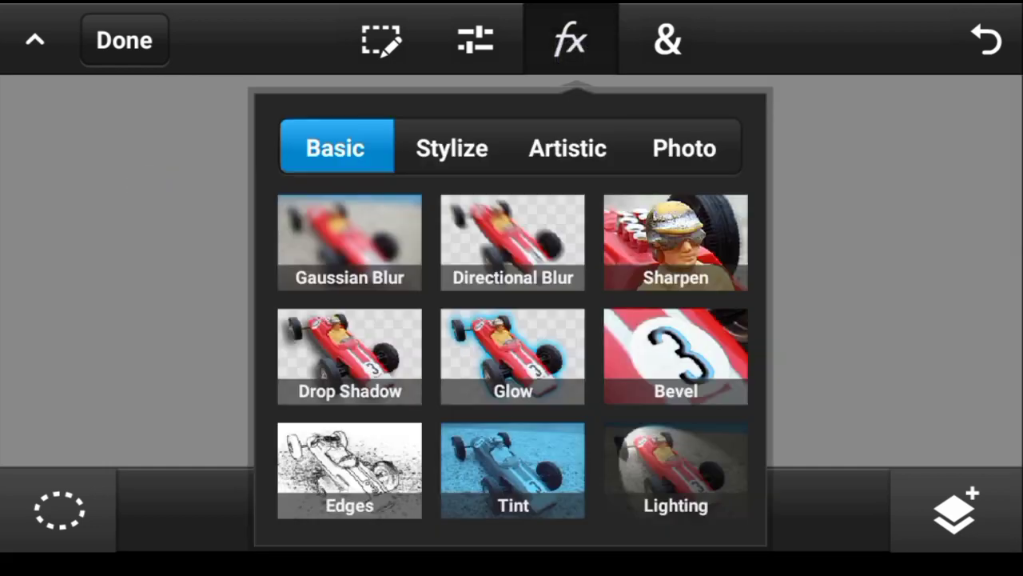
left_click(512, 243)
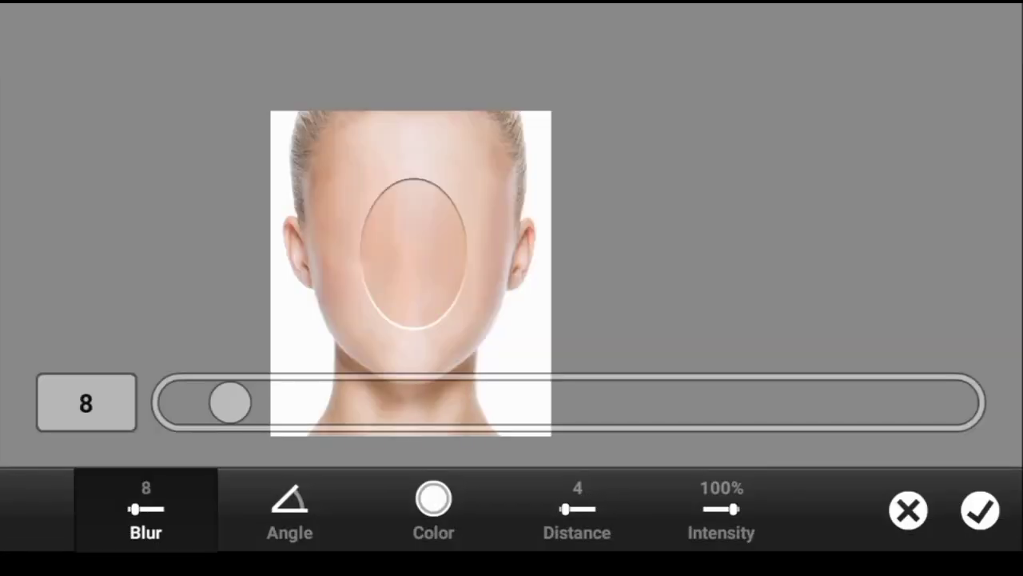
left_click(978, 512)
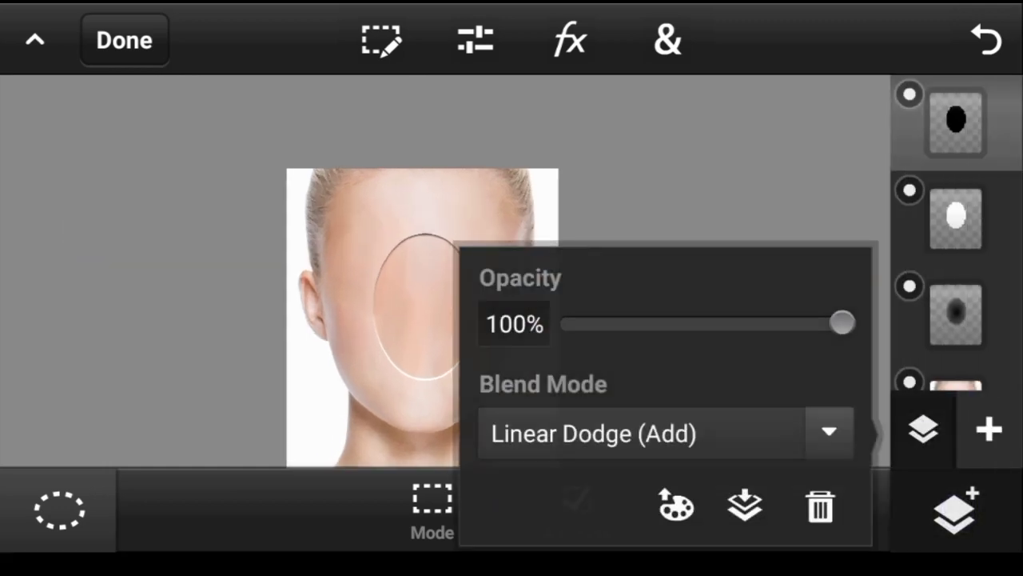
left_click_drag(841, 323, 658, 323)
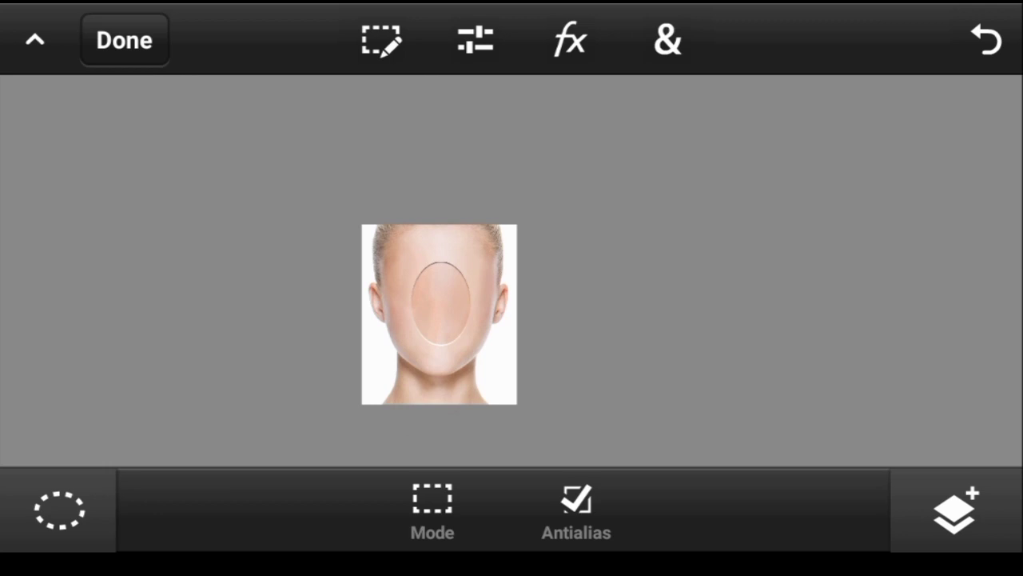
Start a Transform on the bevelled oval layer and toggle Lock Aspect Ratio in Extras.
left_click(953, 524)
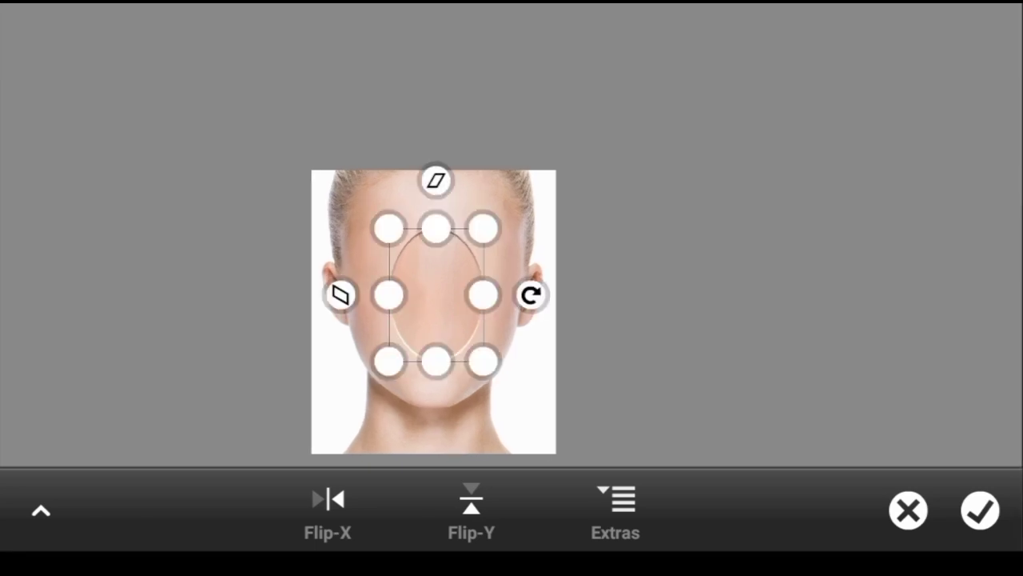
left_click(38, 512)
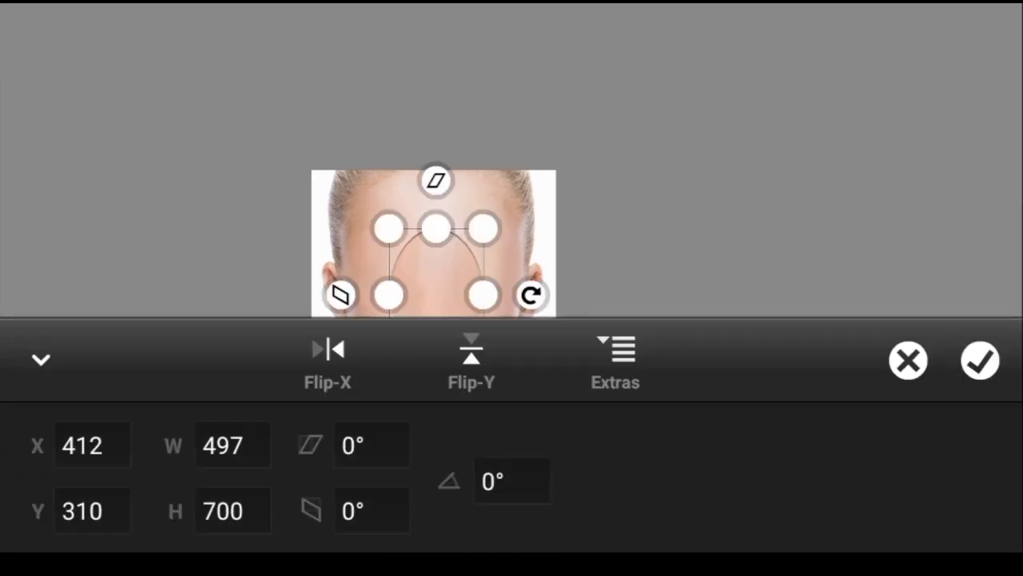
left_click(470, 351)
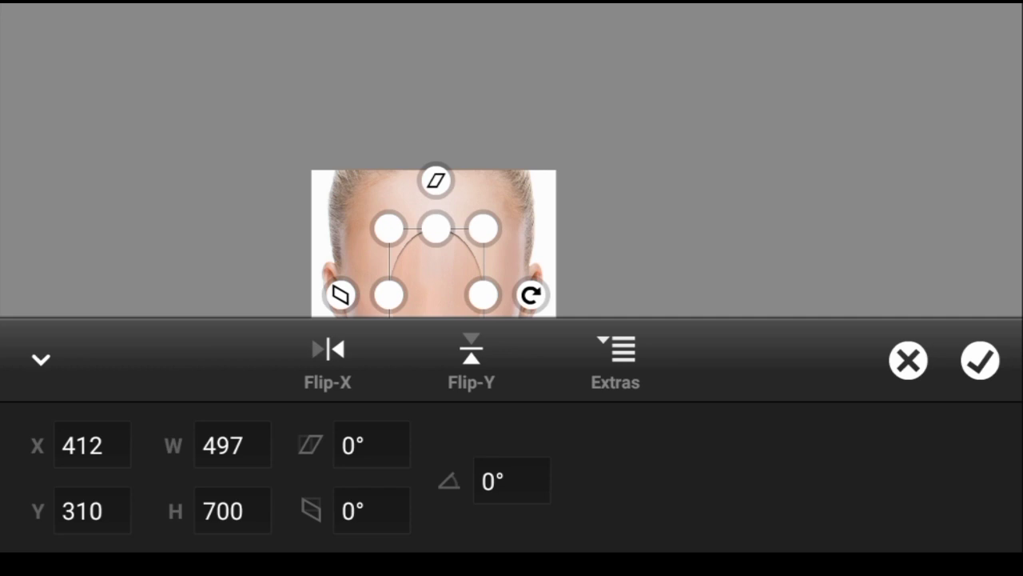
left_click(232, 512)
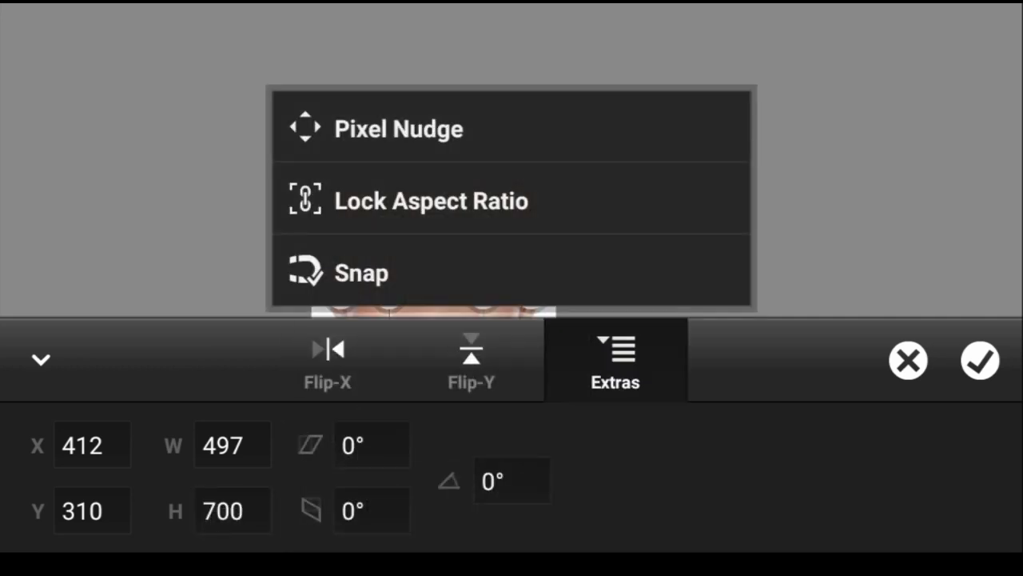
left_click(307, 200)
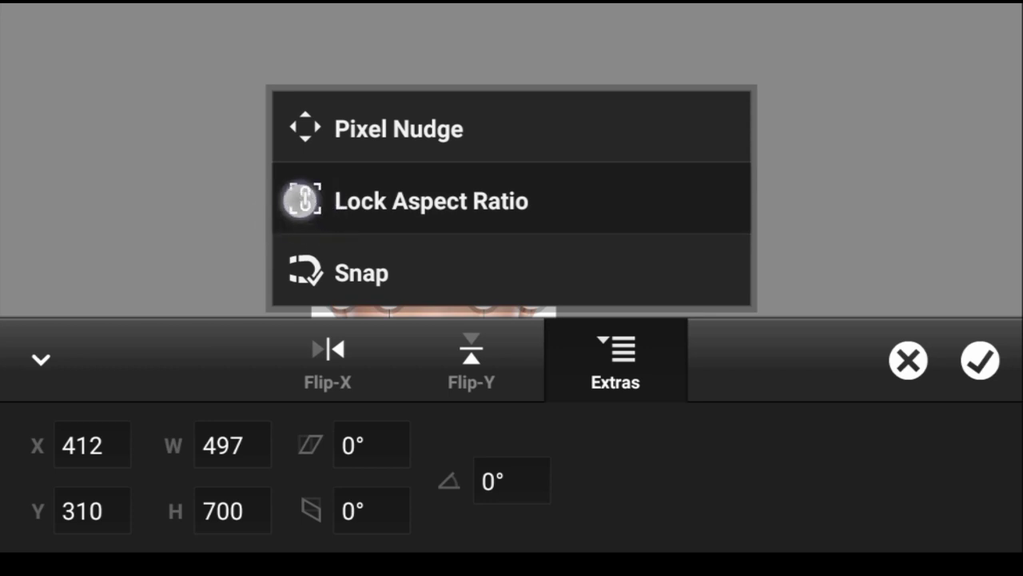
left_click(614, 360)
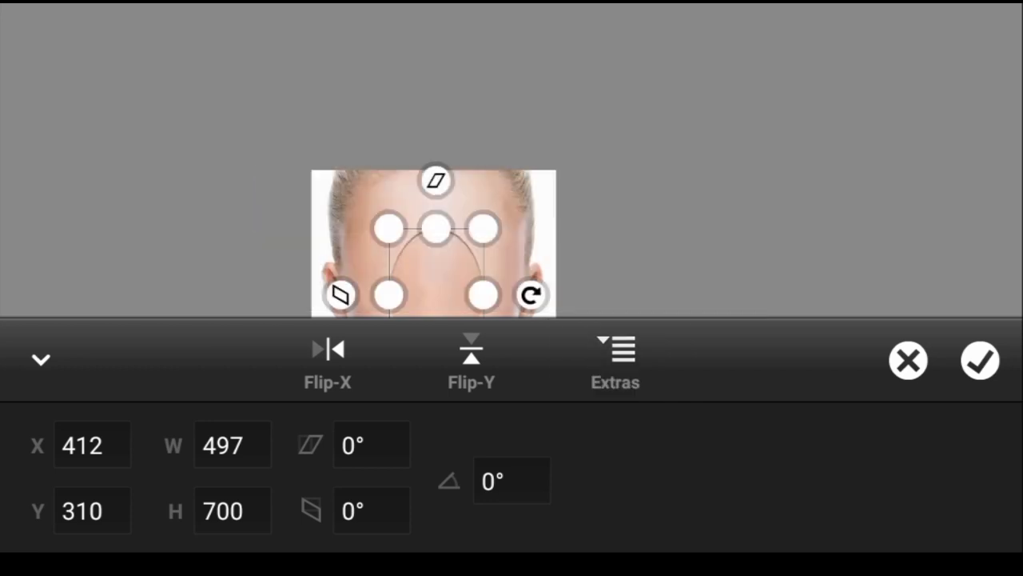
Scale the oval layer to 249 by 350, half size, and apply the transform.
left_click(614, 359)
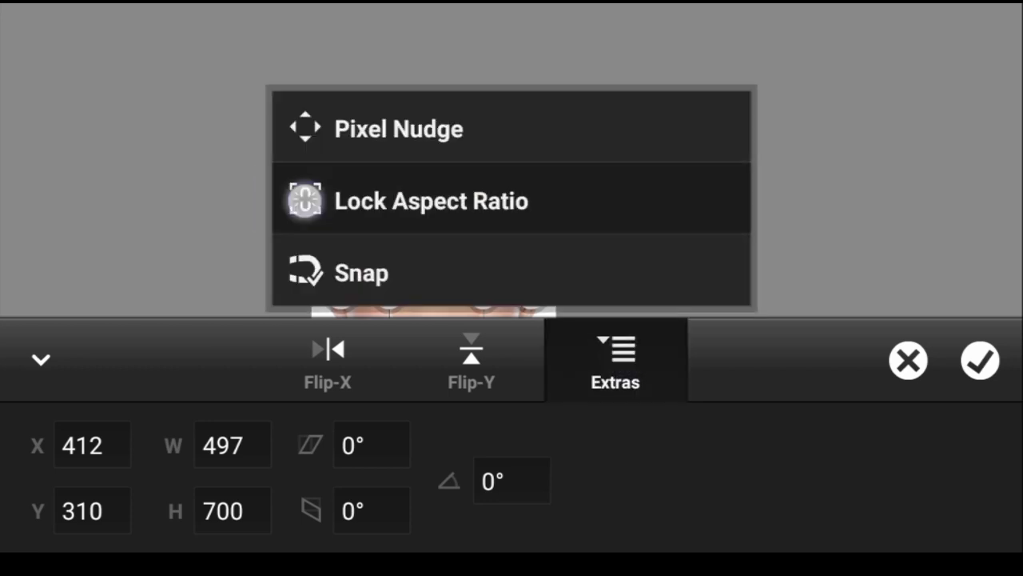
left_click(614, 359)
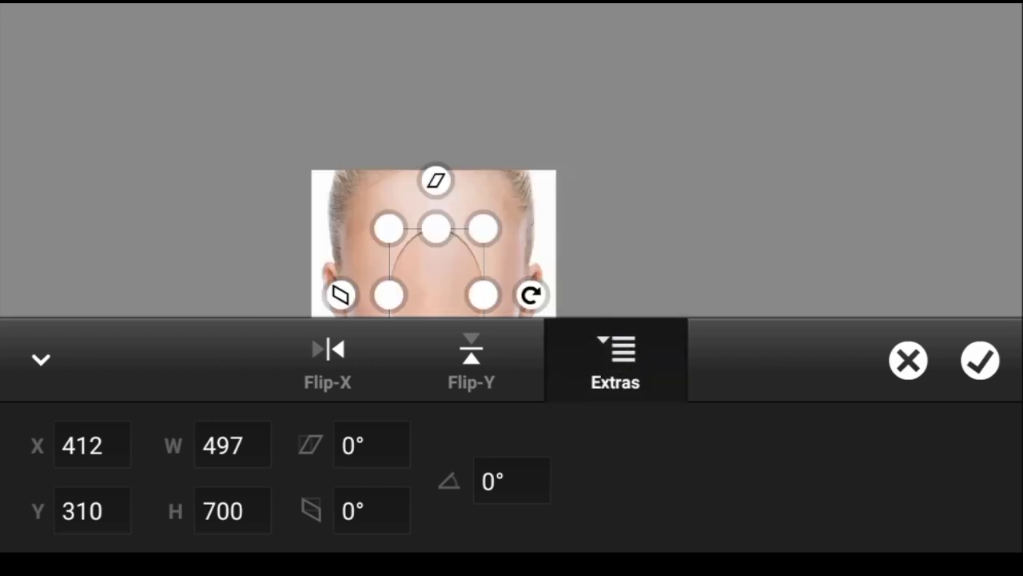
left_click(614, 360)
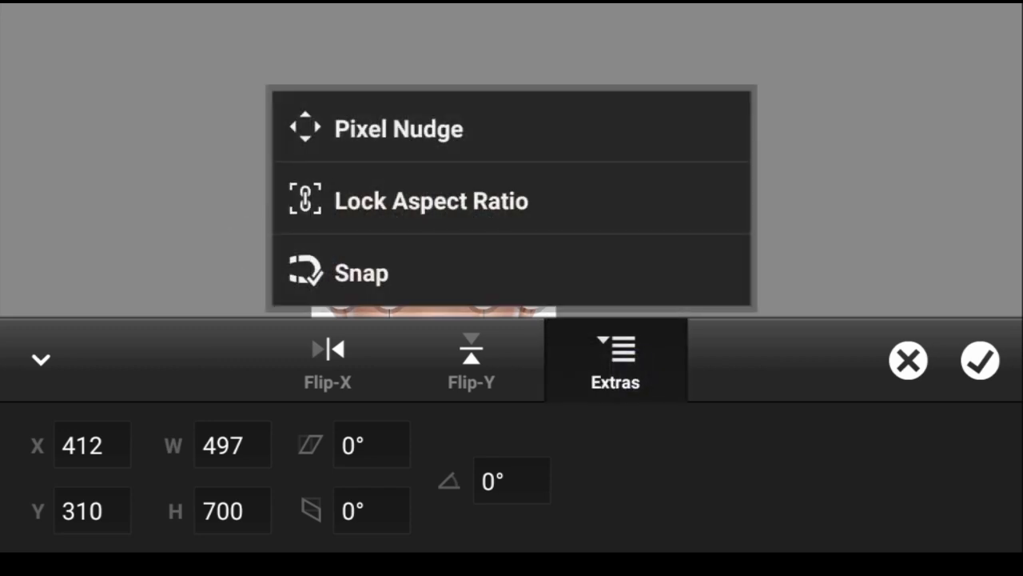
left_click(630, 184)
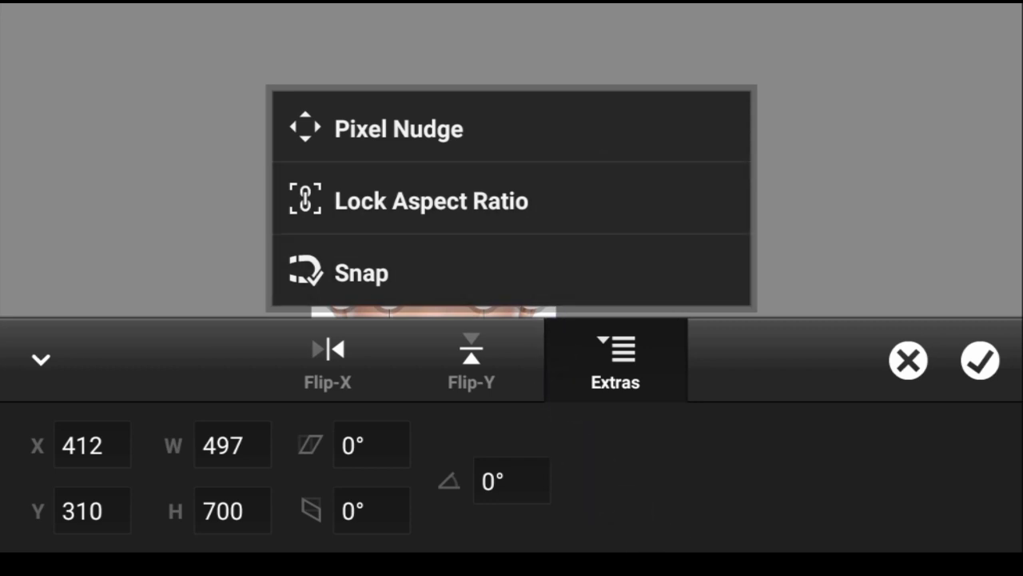
left_click(614, 360)
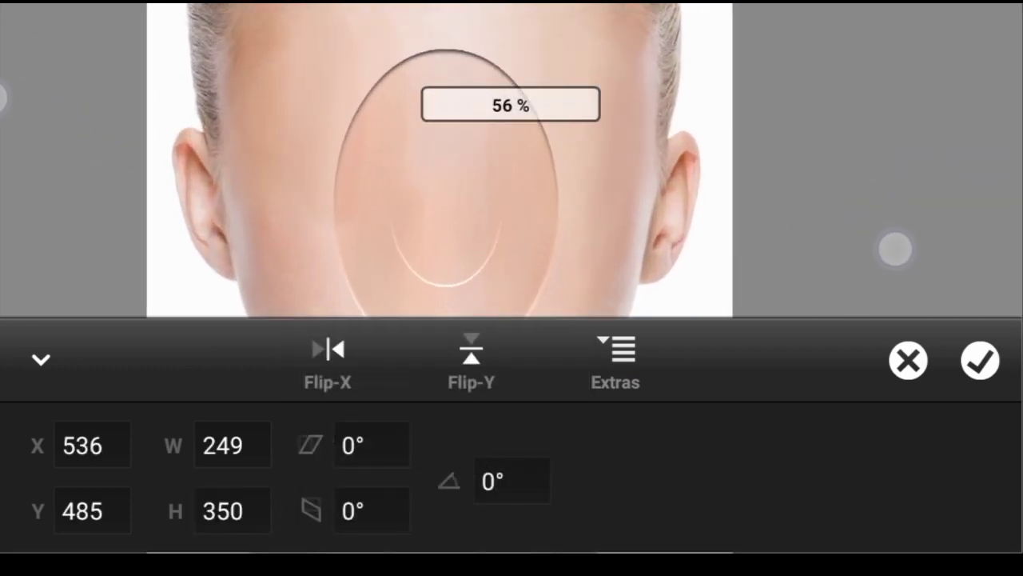
left_click(980, 362)
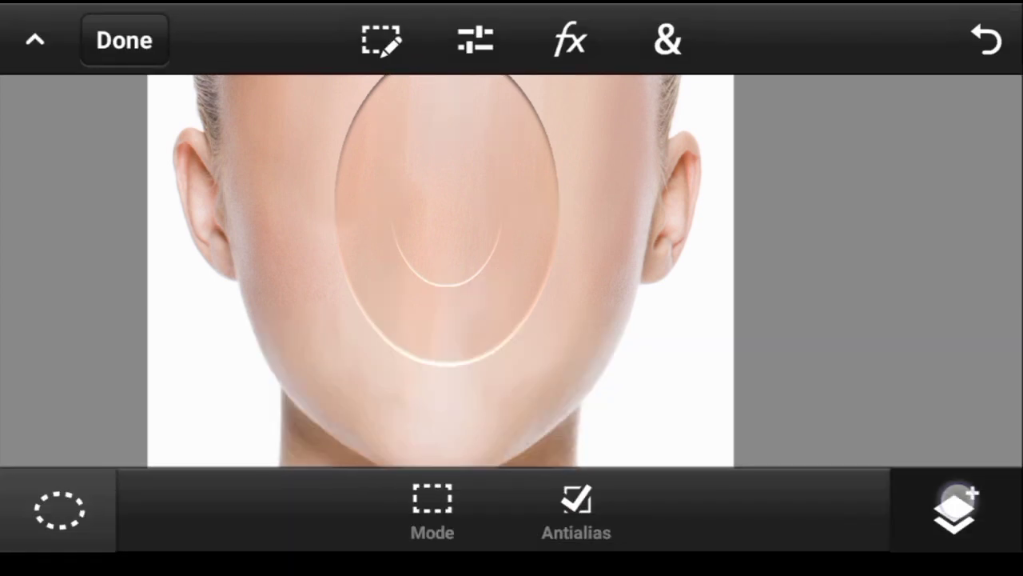
Transform another oval layer to a smaller size, nesting it inside the larger bevelled oval.
left_click(948, 517)
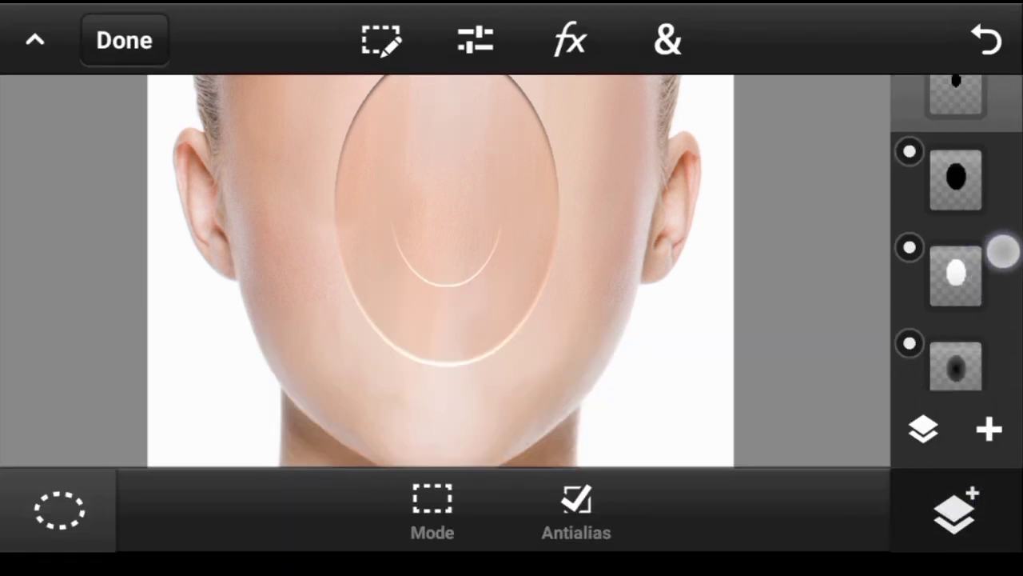
left_click(984, 429)
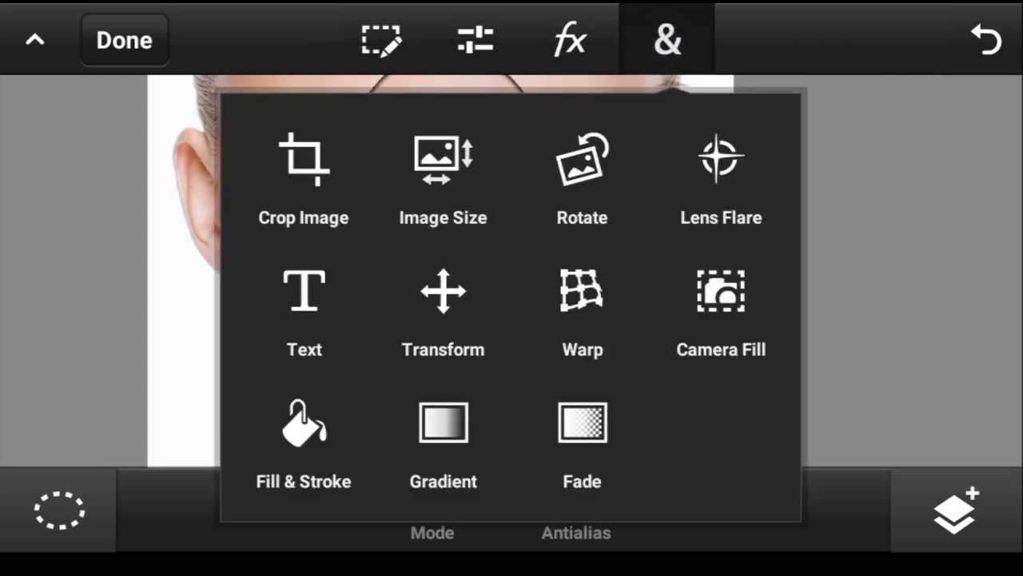
left_click(443, 291)
type("35")
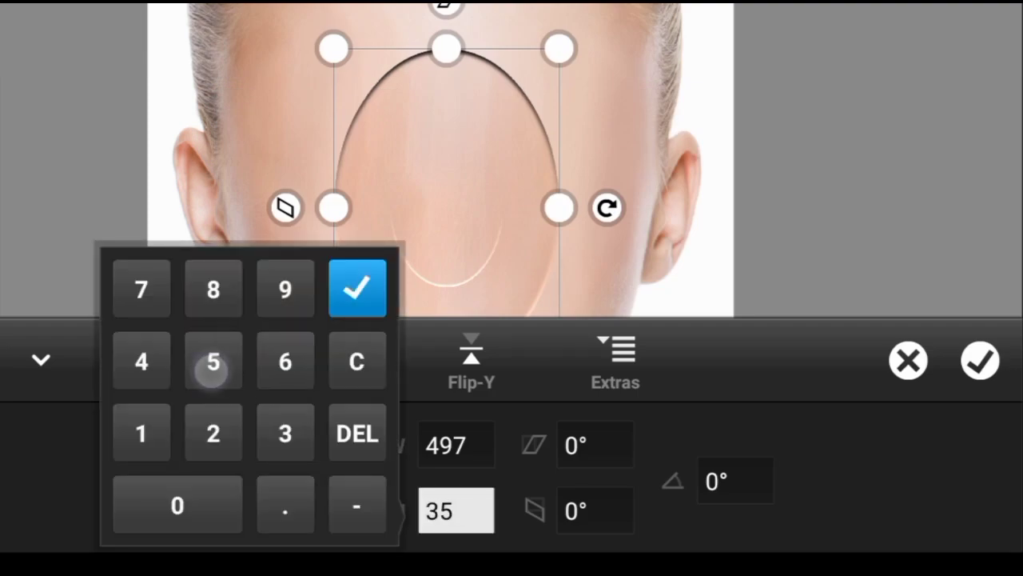
left_click(357, 288)
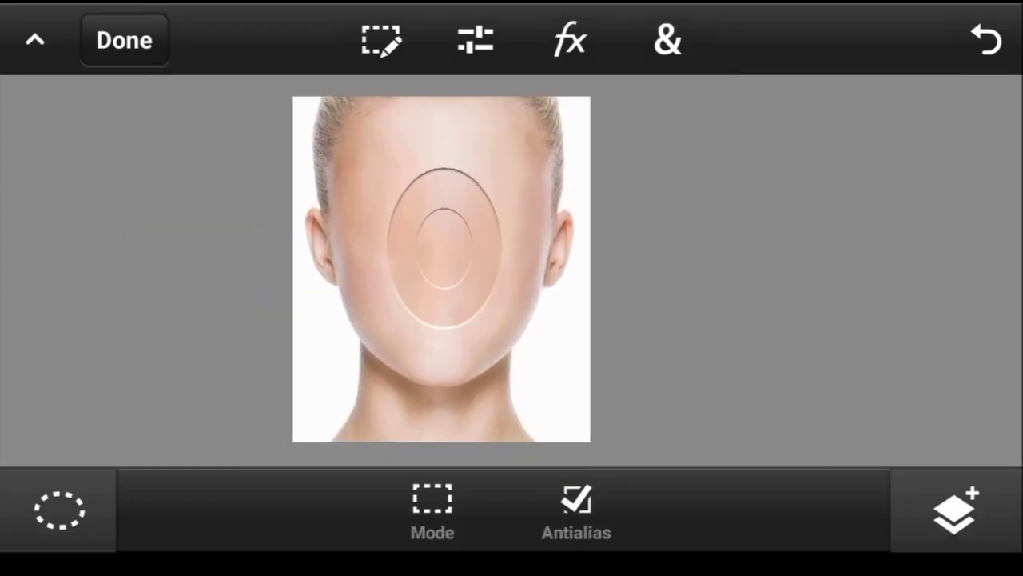
Select the inner oval on the face and make a new layer from that selection.
left_click(377, 40)
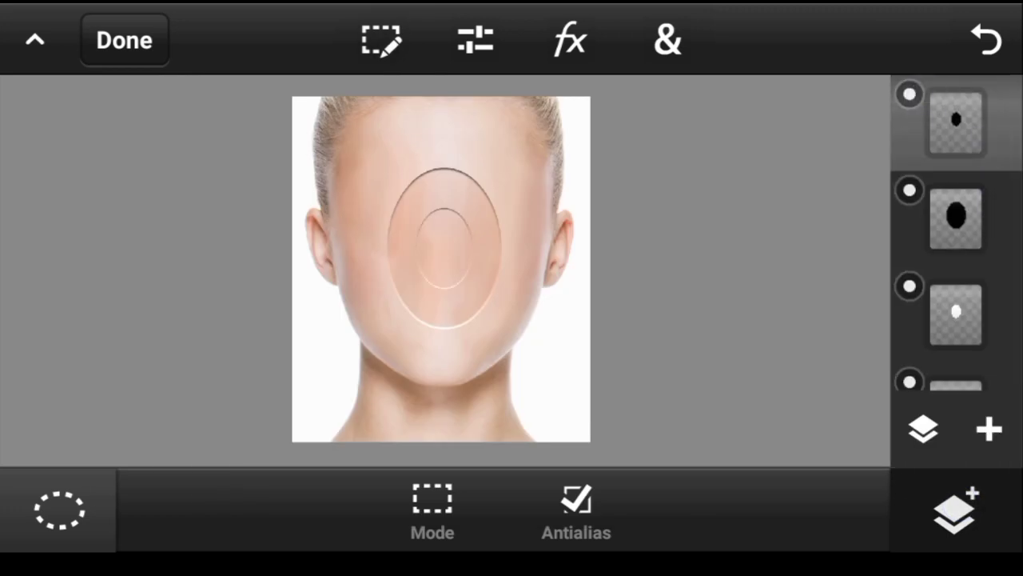
left_click(380, 40)
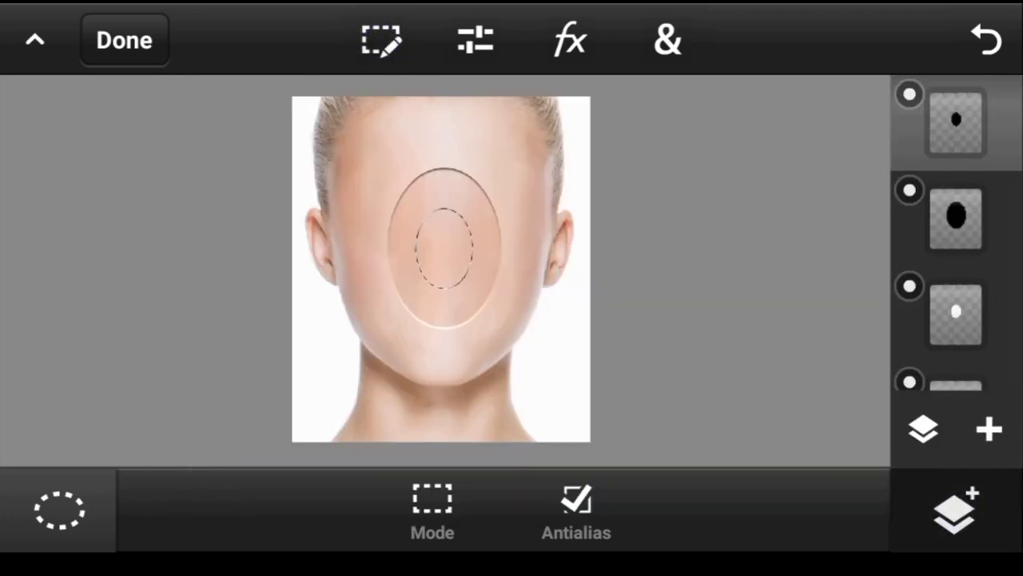
scroll("down", 3)
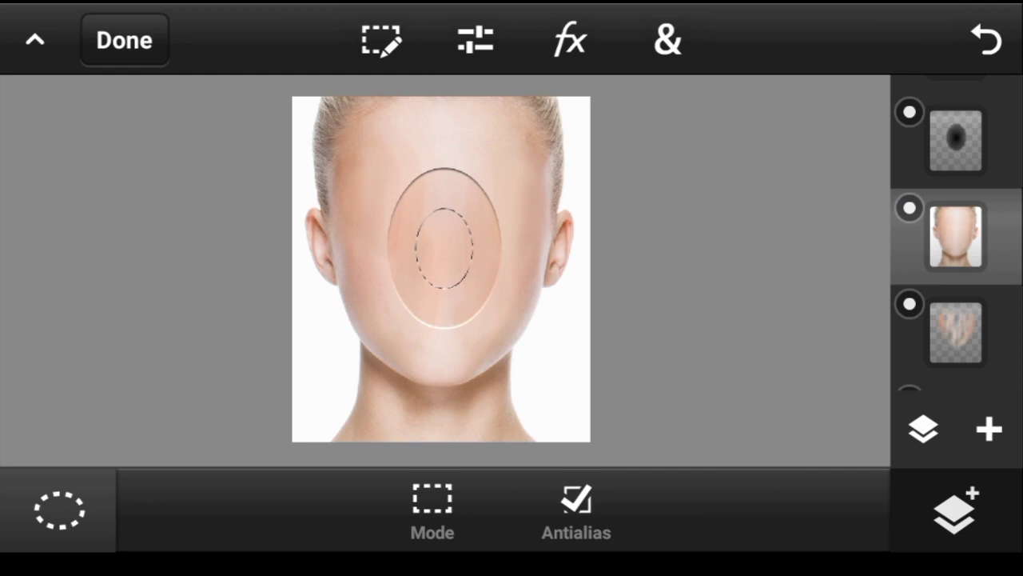
left_click(985, 428)
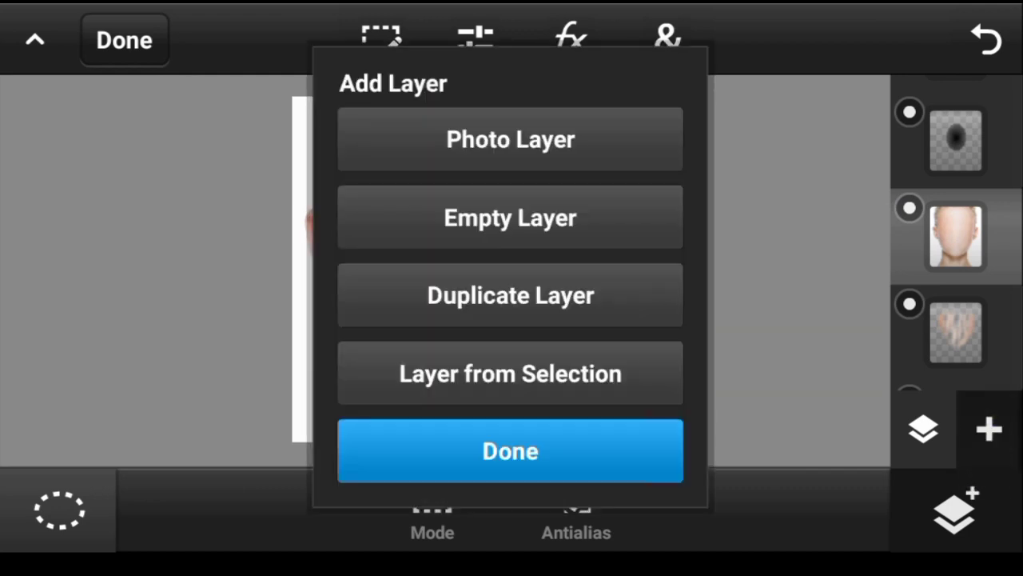
left_click(510, 451)
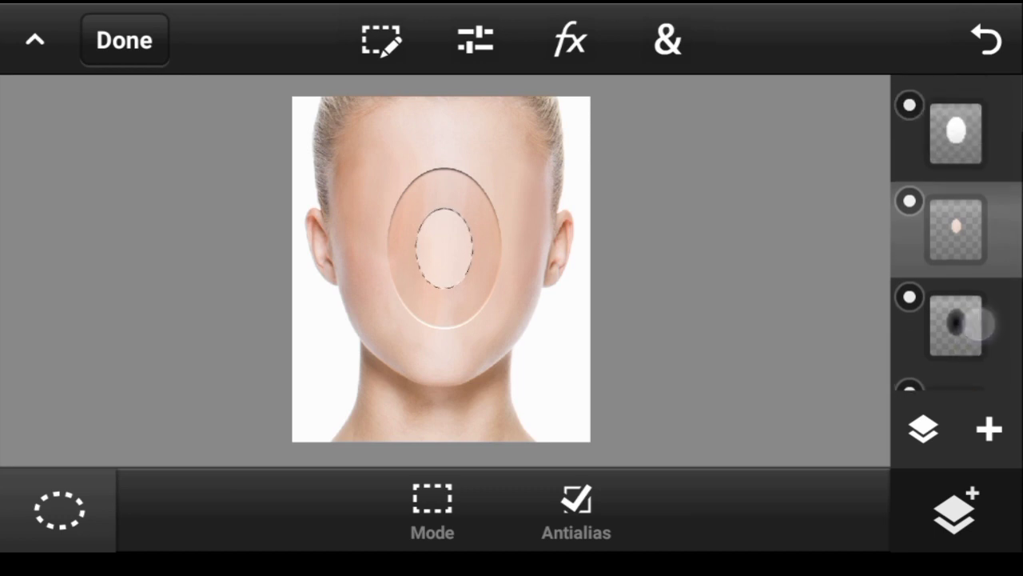
Review the layers list to confirm the lighter inner oval sits on its own layer.
scroll("down", 3)
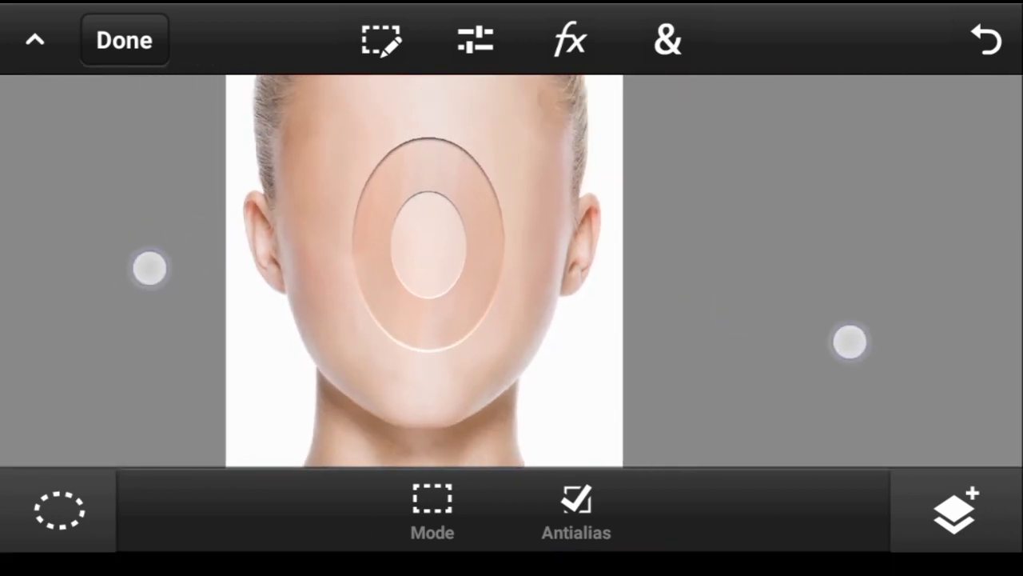
left_click(956, 521)
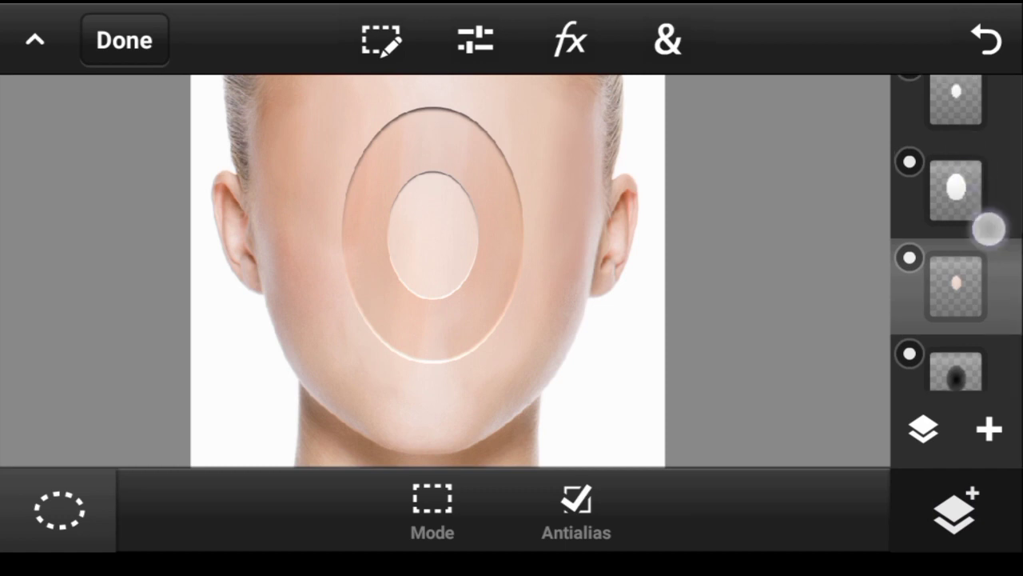
scroll("down", 3)
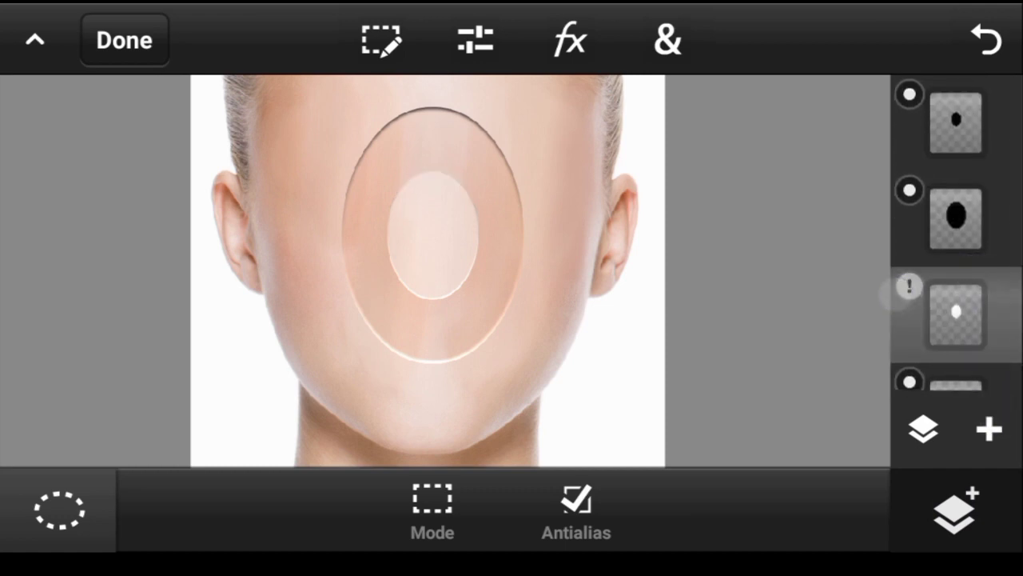
left_click(665, 39)
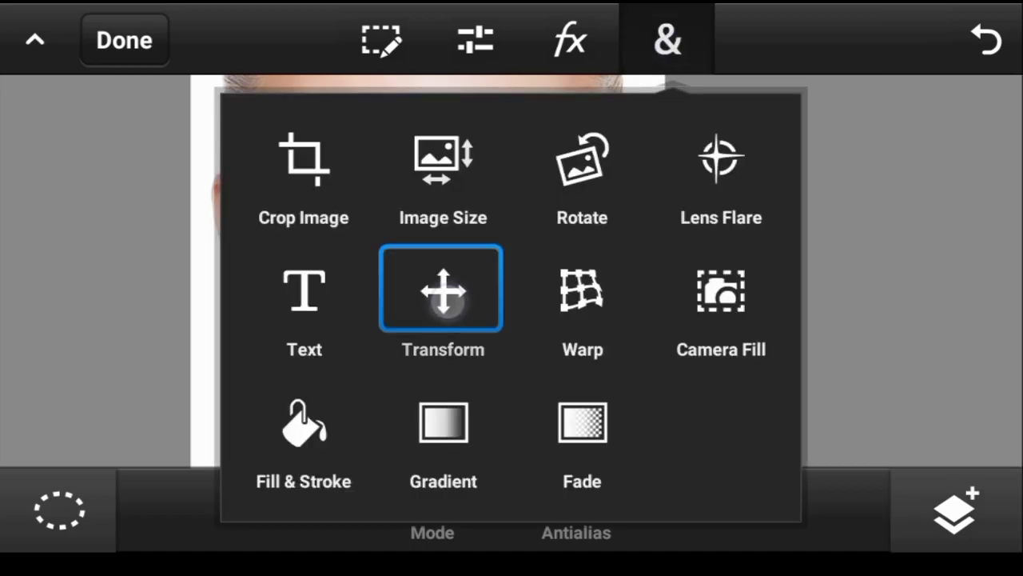
left_click(441, 291)
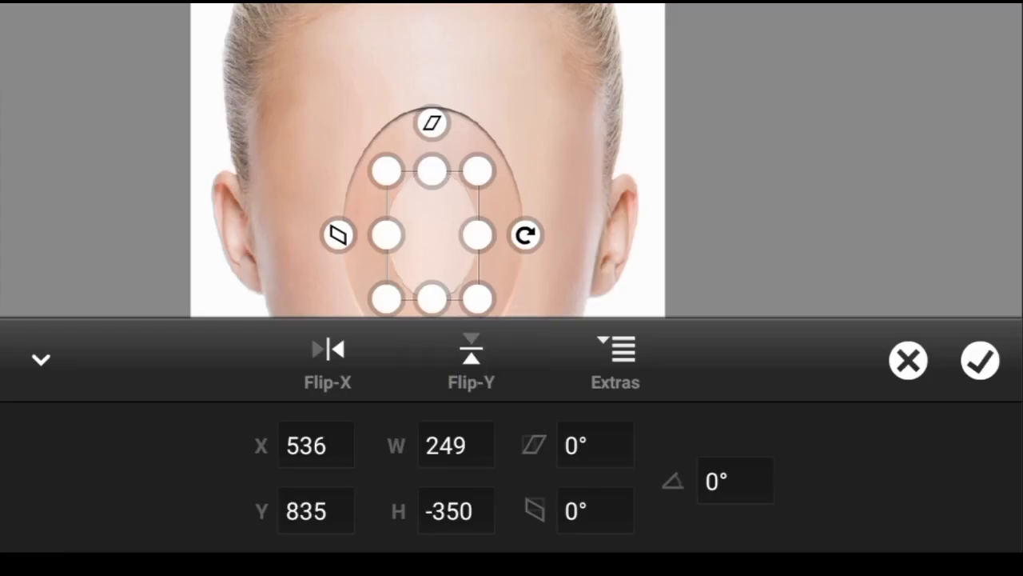
left_click(980, 359)
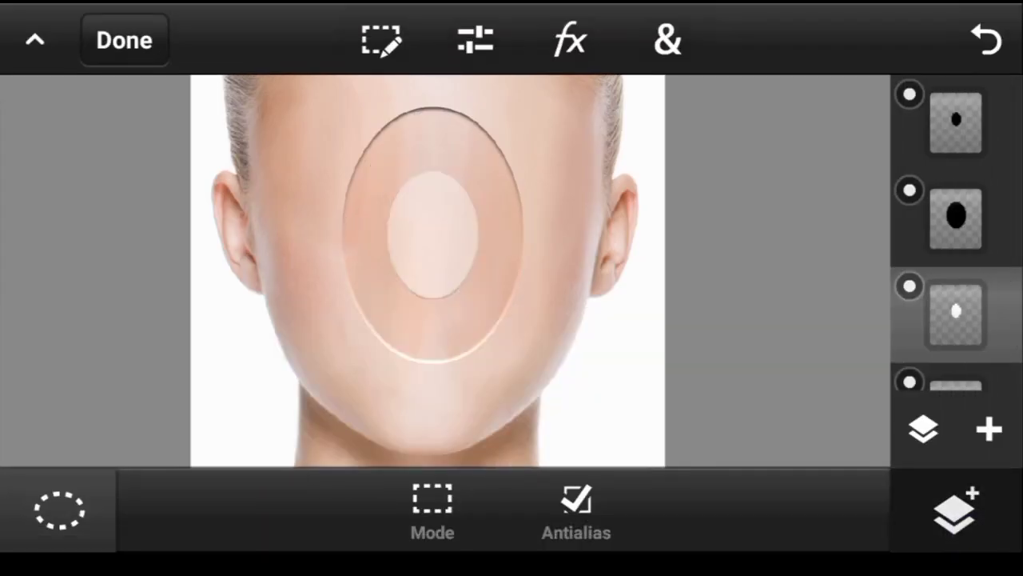